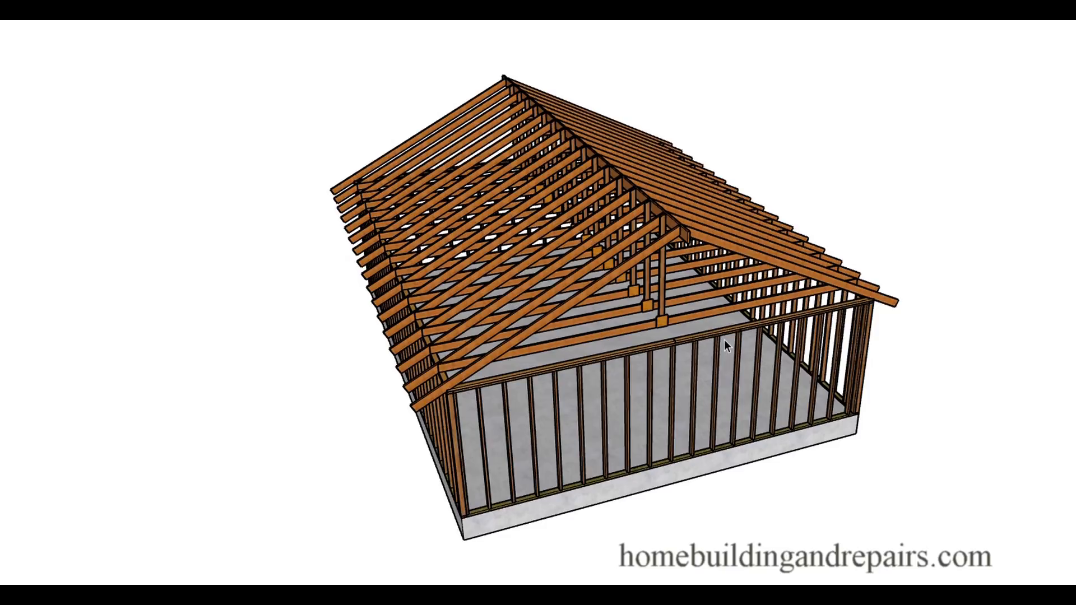
pyautogui.moveTo(657, 295)
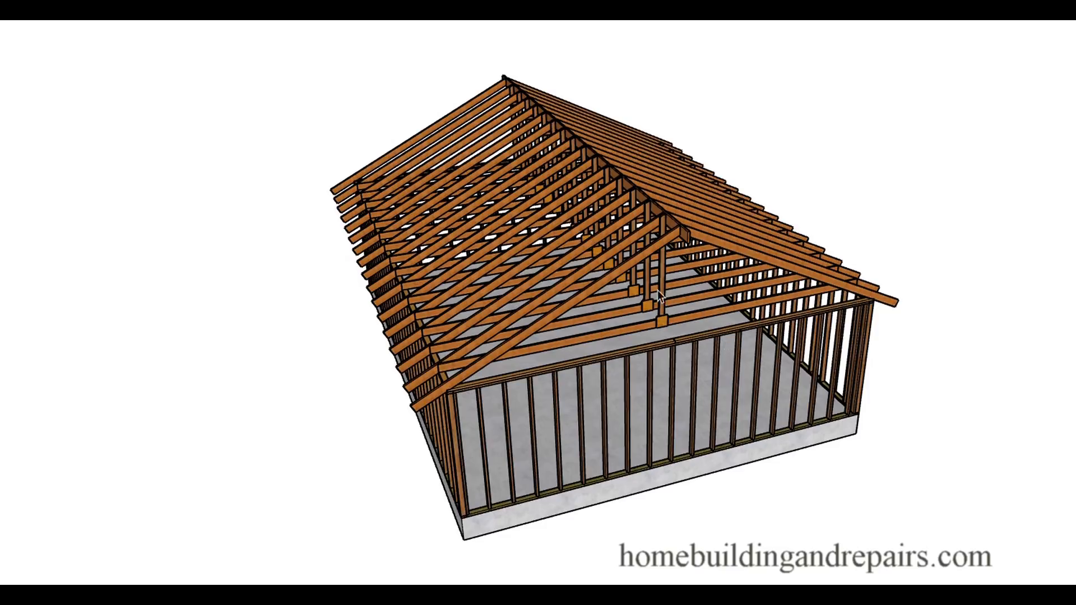
pyautogui.moveTo(654, 296)
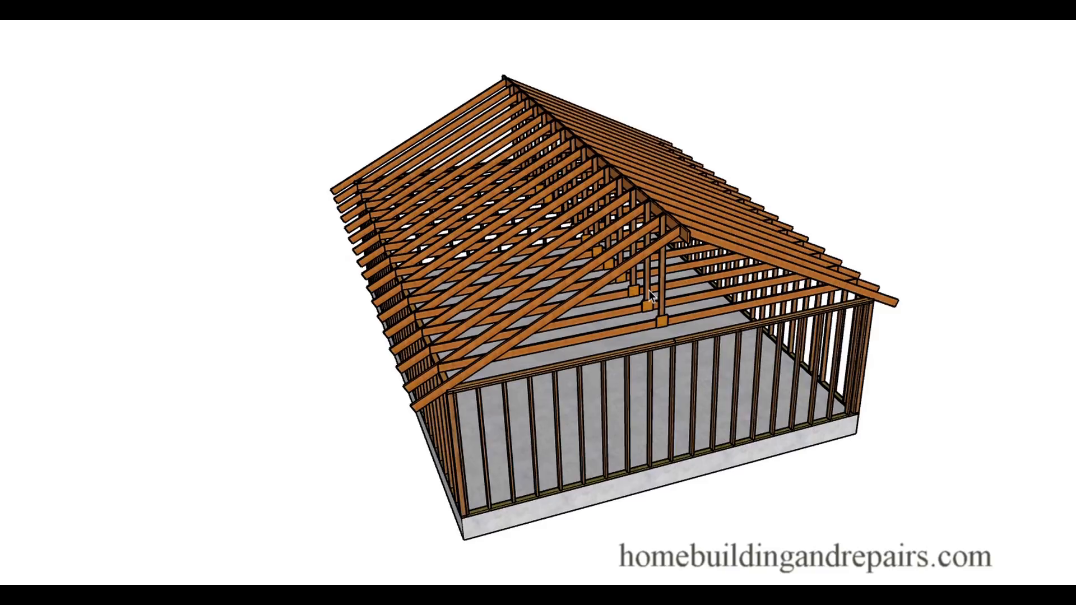
pyautogui.moveTo(461, 454)
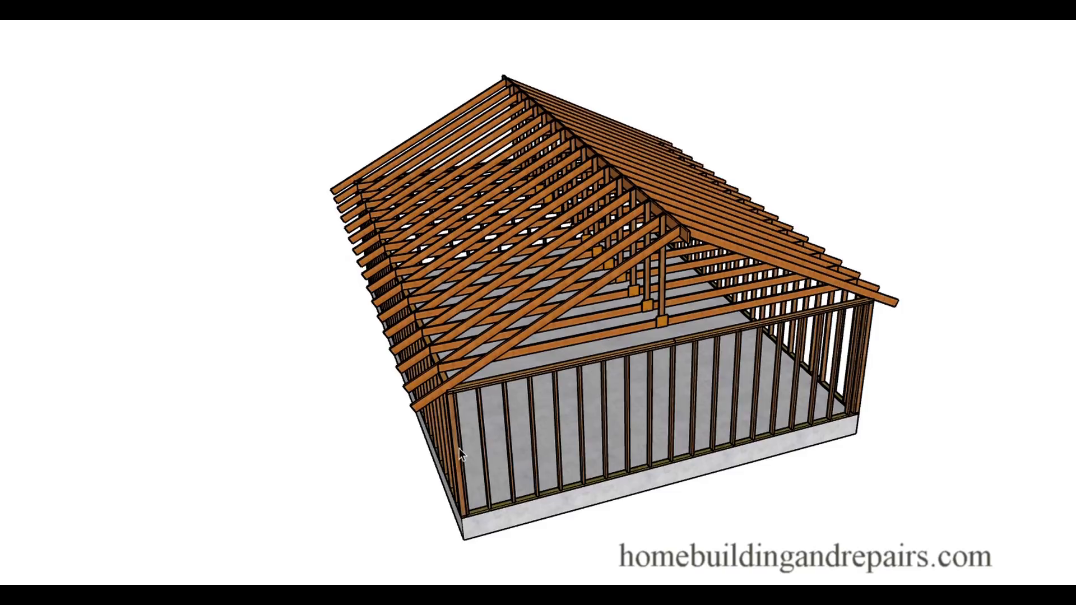
pyautogui.moveTo(467, 491)
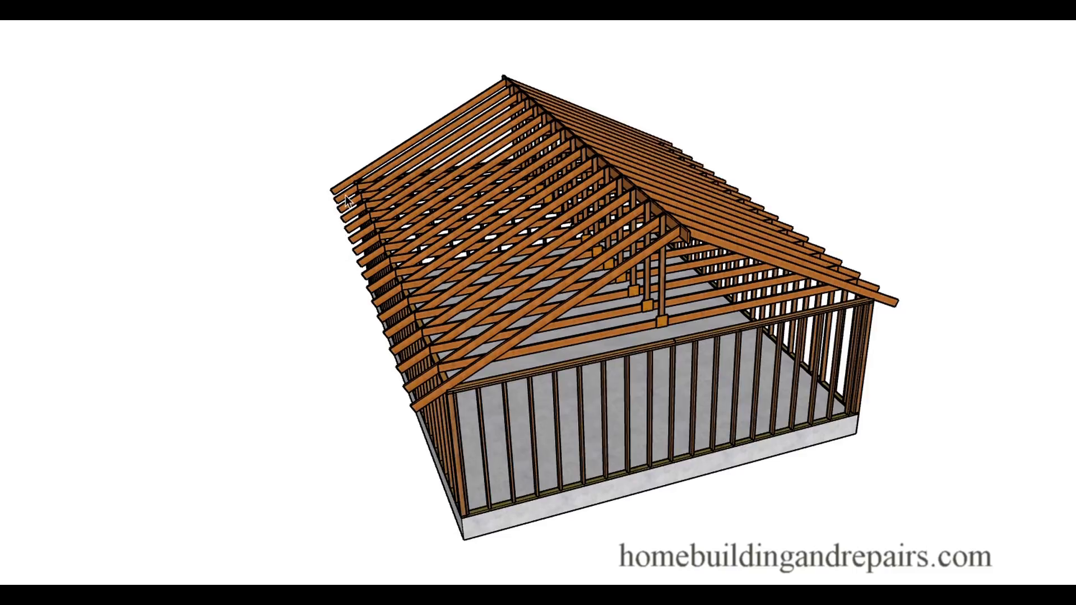
pyautogui.moveTo(601, 382)
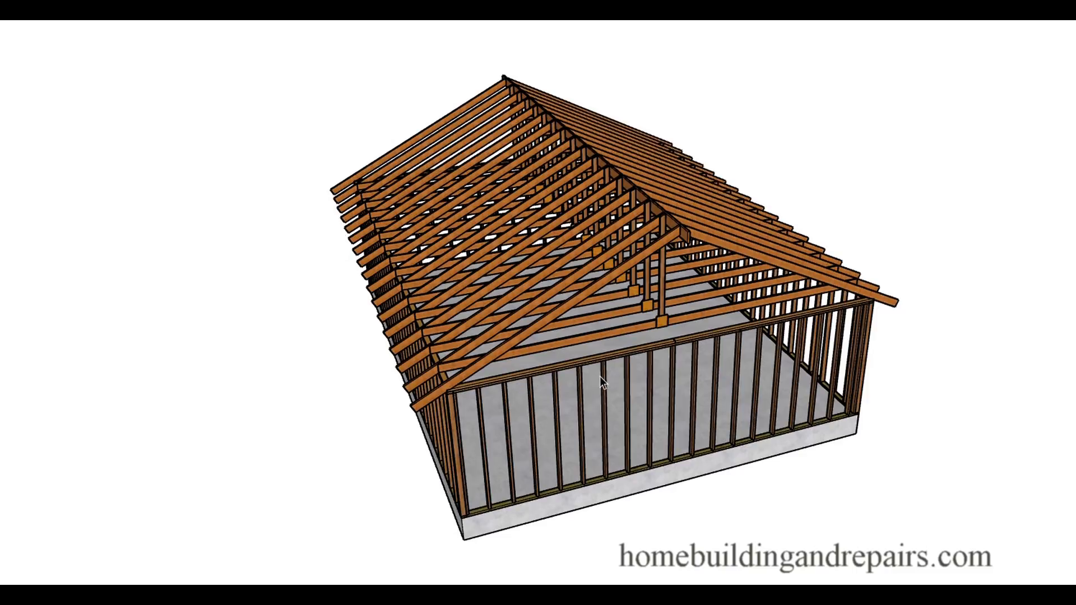
pyautogui.moveTo(598, 373)
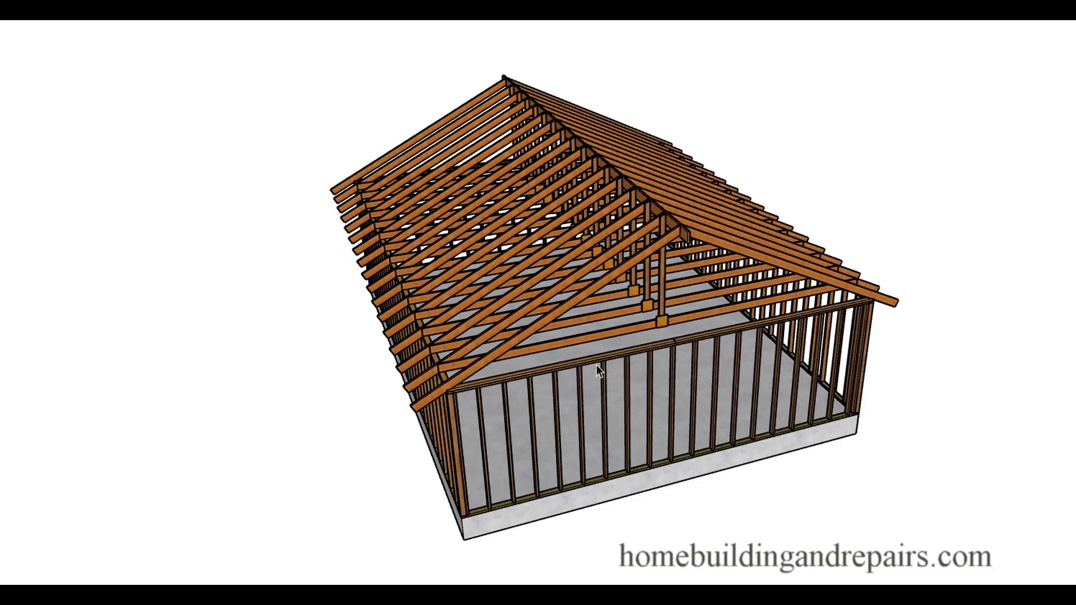
pyautogui.moveTo(587, 345)
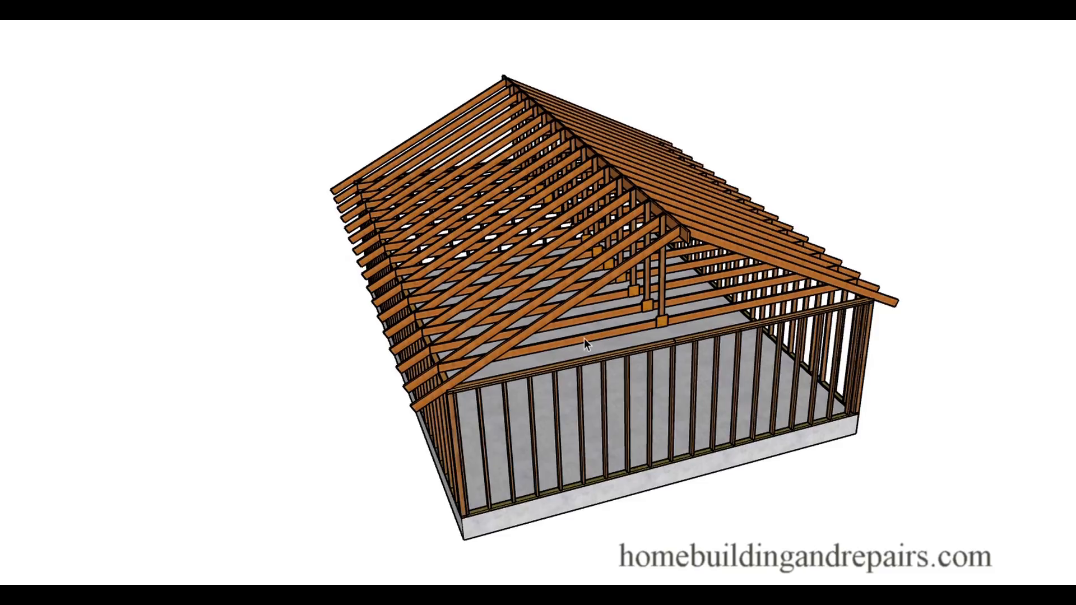
pyautogui.moveTo(592, 352)
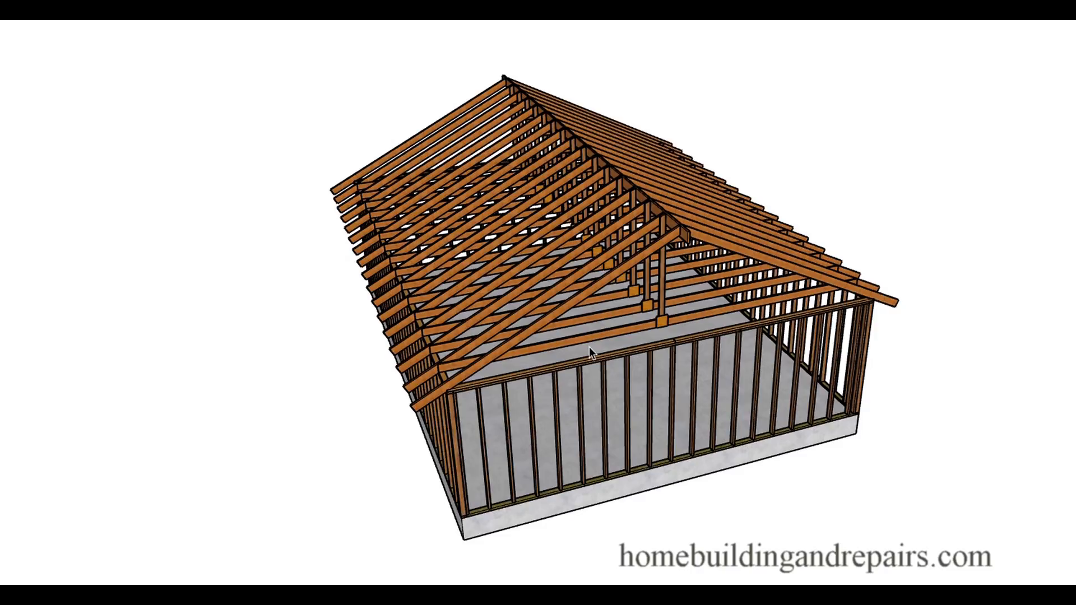
pyautogui.moveTo(559, 278)
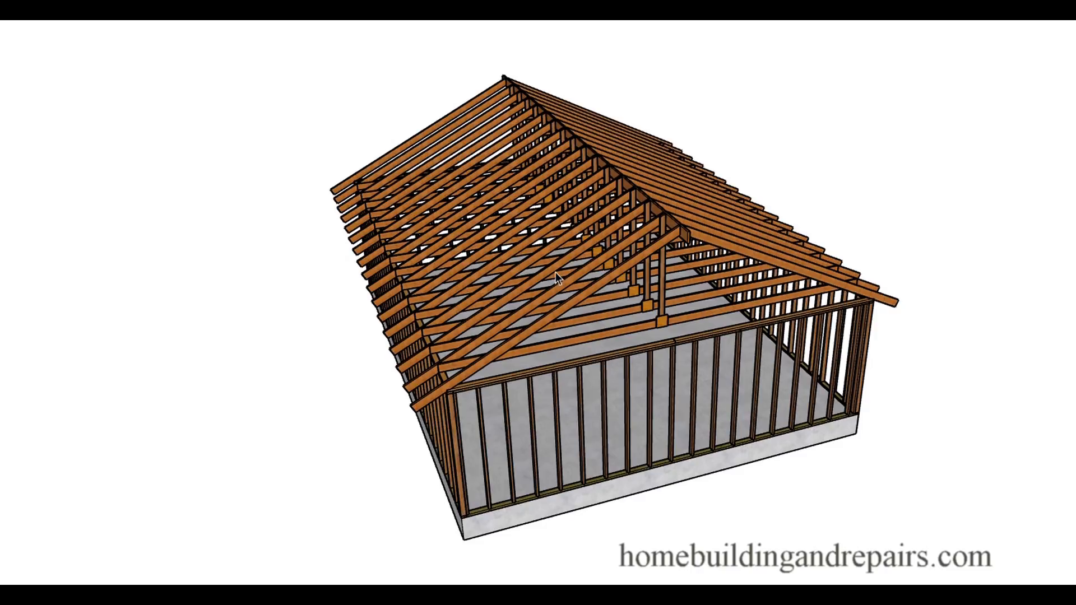
pyautogui.moveTo(600, 350)
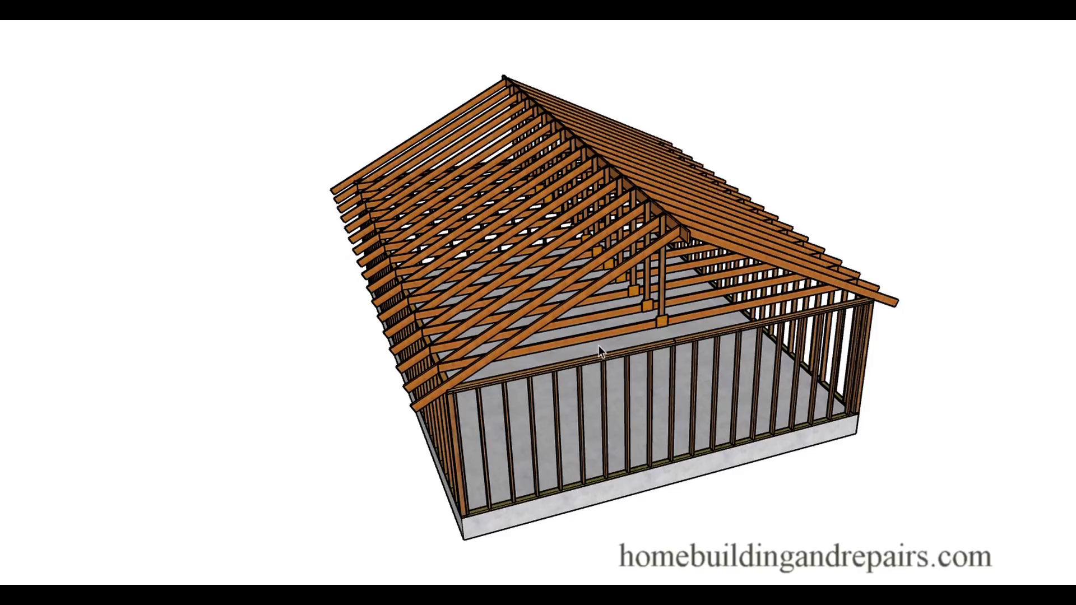
pyautogui.moveTo(653, 358)
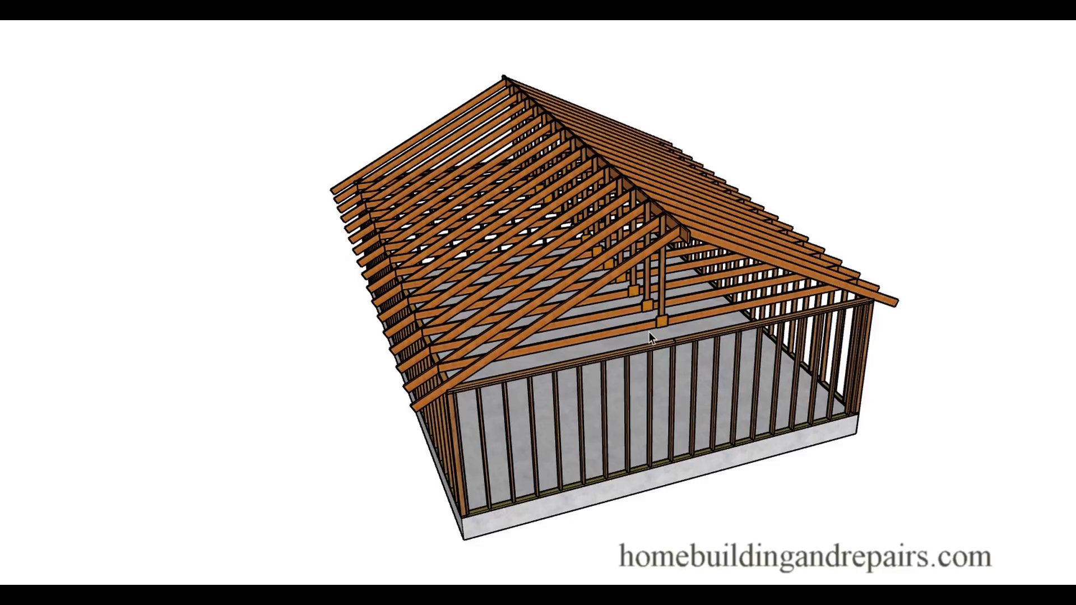
pyautogui.moveTo(673, 253)
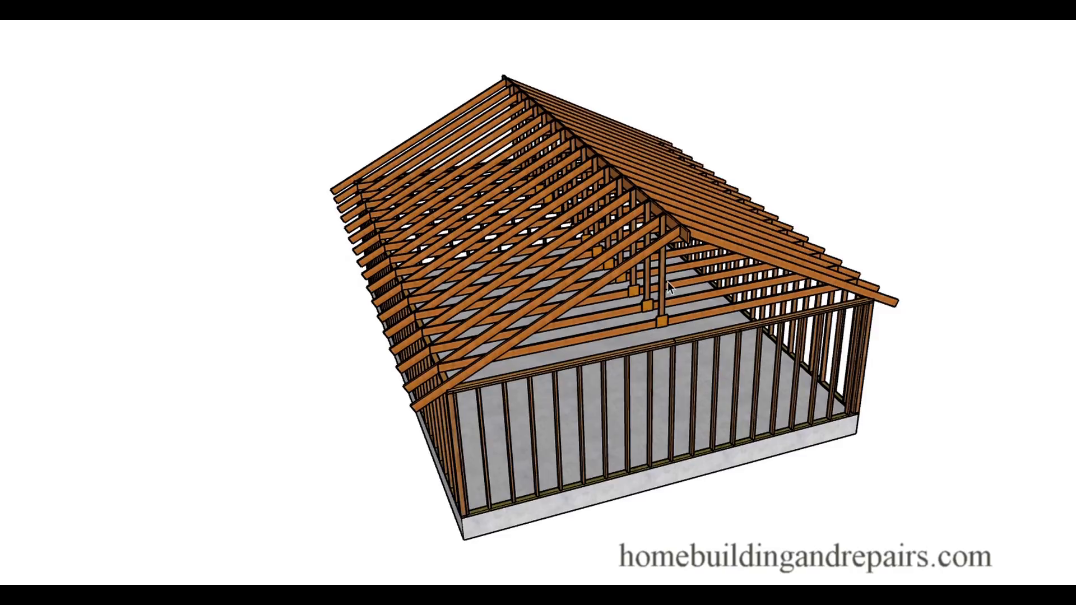
pyautogui.moveTo(647, 324)
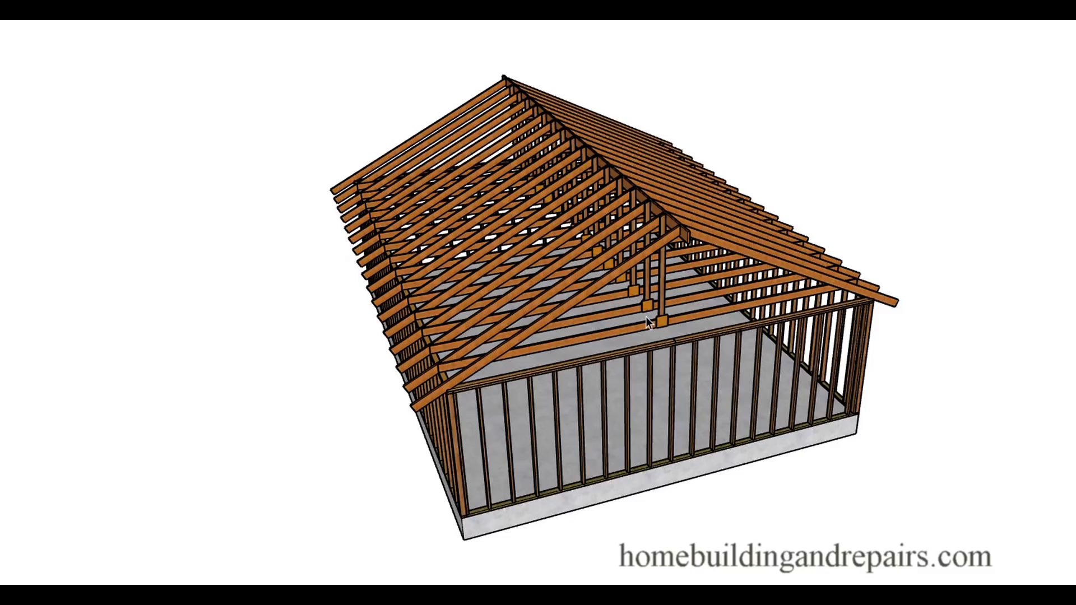
pyautogui.moveTo(666, 317)
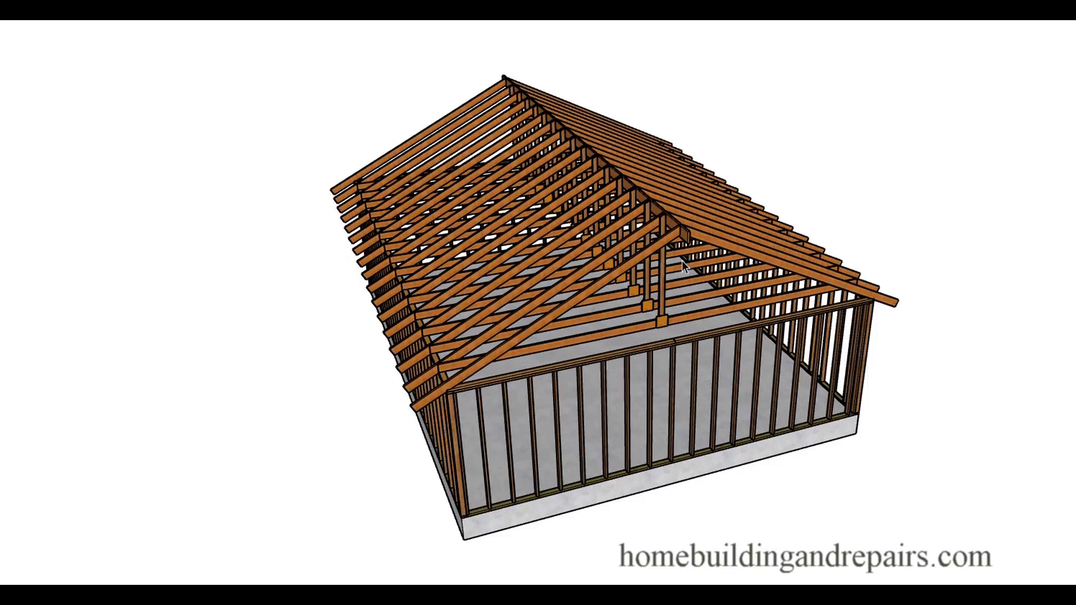
pyautogui.moveTo(630, 280)
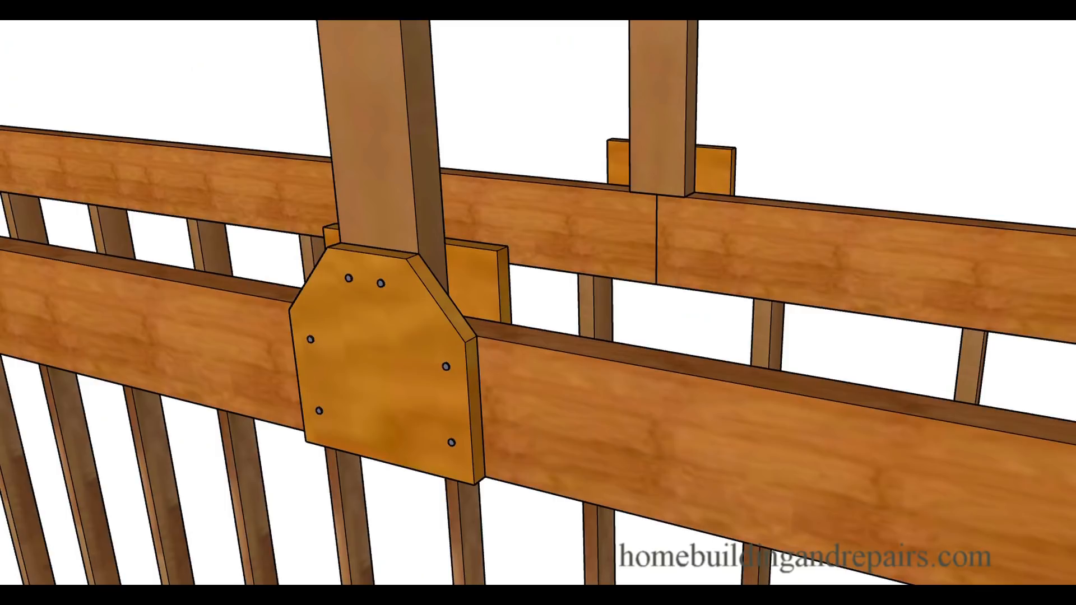
pyautogui.moveTo(374, 373)
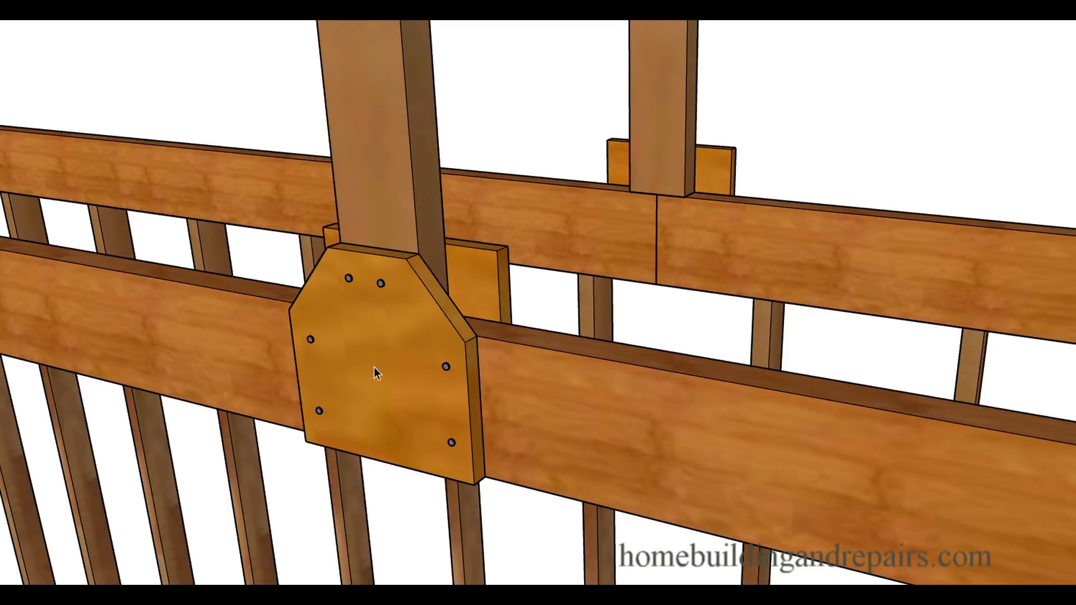
pyautogui.moveTo(437, 464)
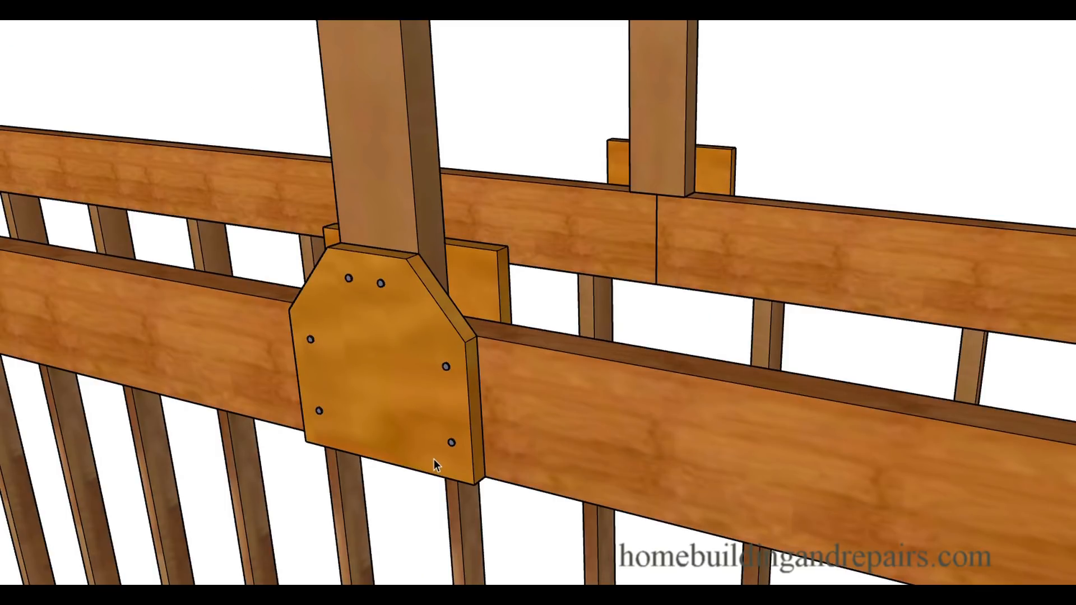
pyautogui.moveTo(414, 303)
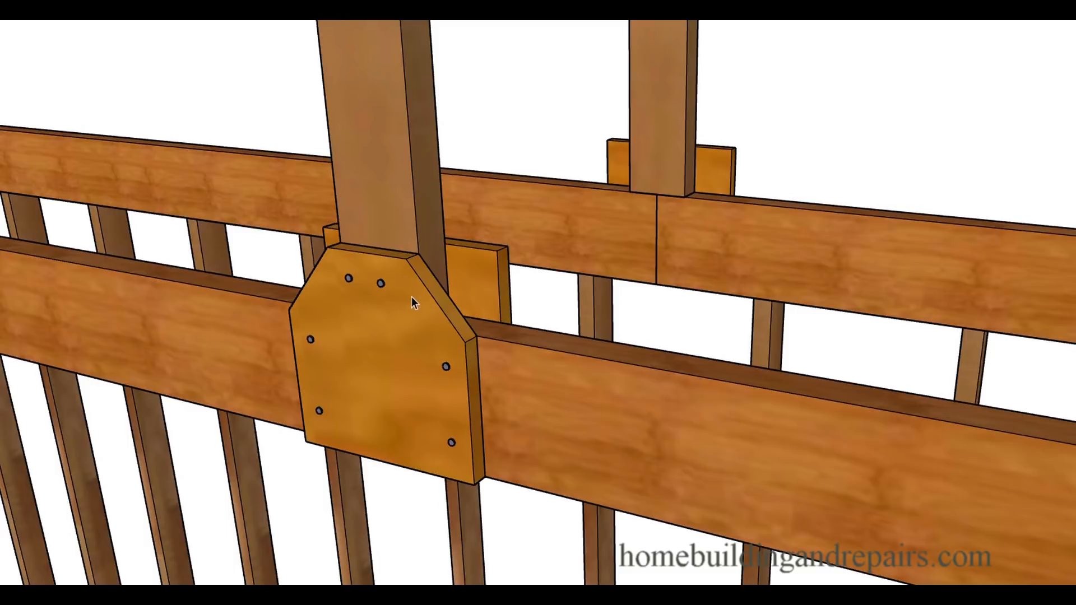
pyautogui.moveTo(425, 404)
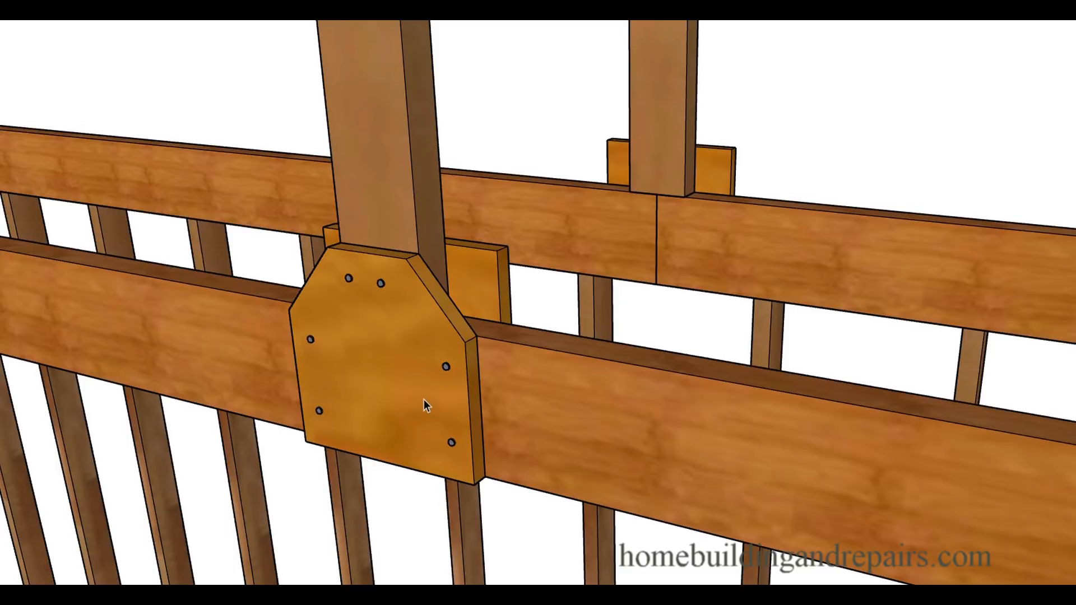
pyautogui.moveTo(391, 395)
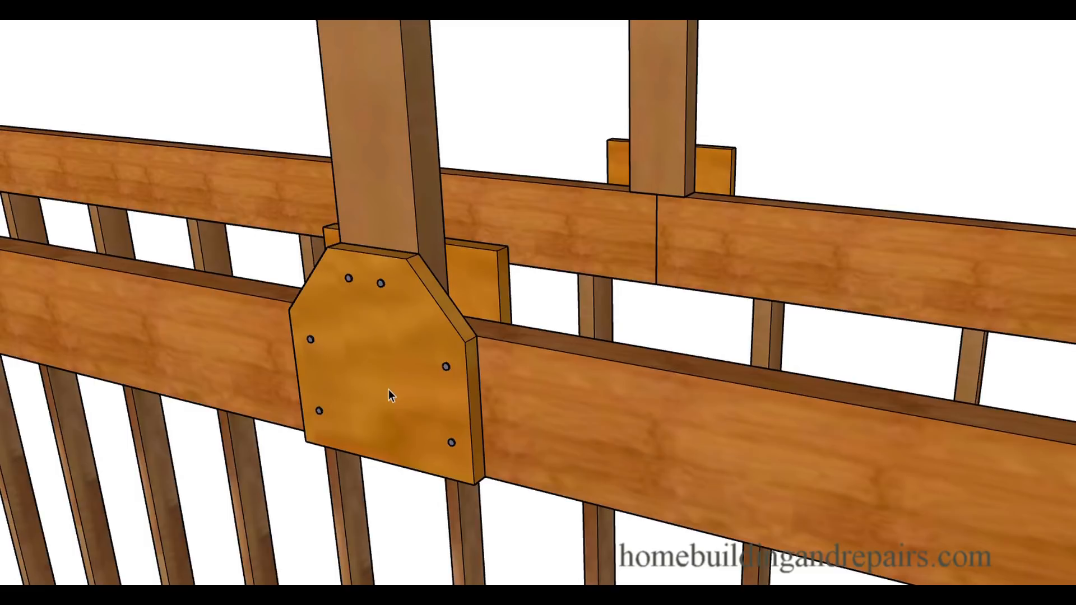
pyautogui.moveTo(364, 293)
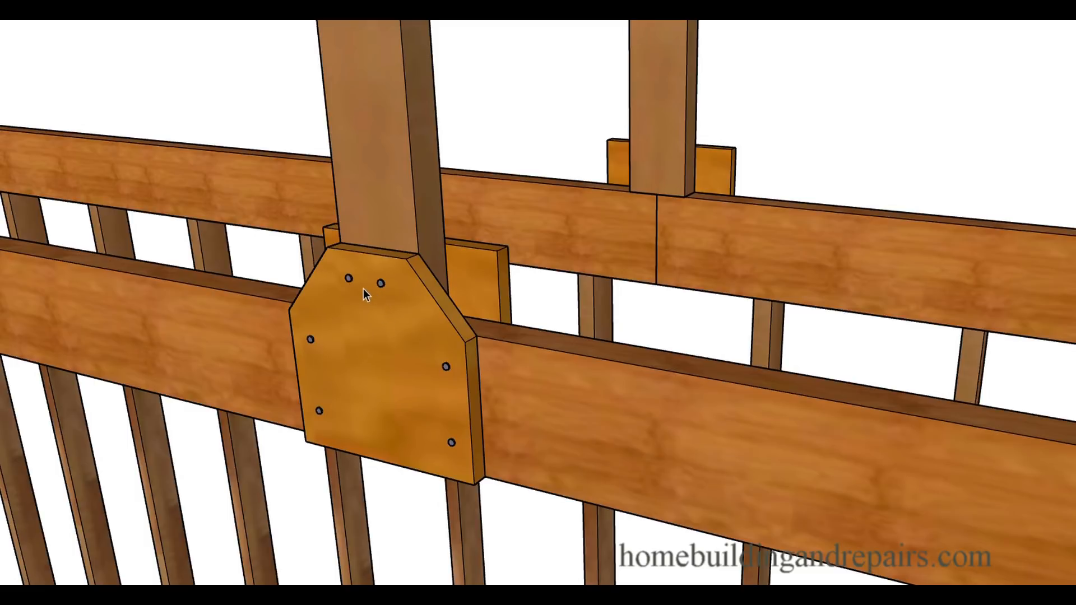
pyautogui.moveTo(511, 420)
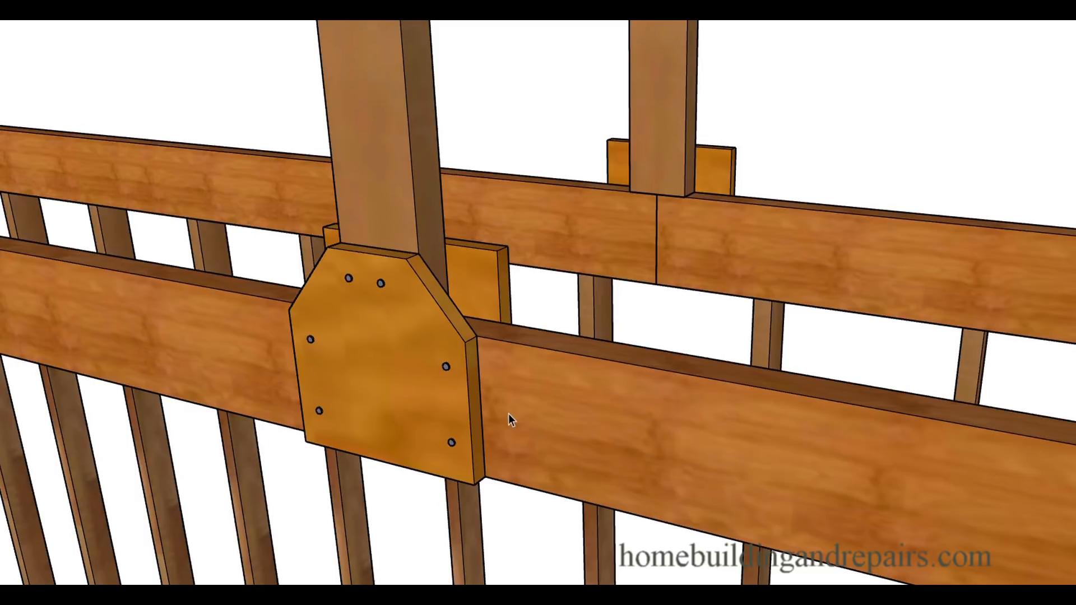
pyautogui.moveTo(686, 248)
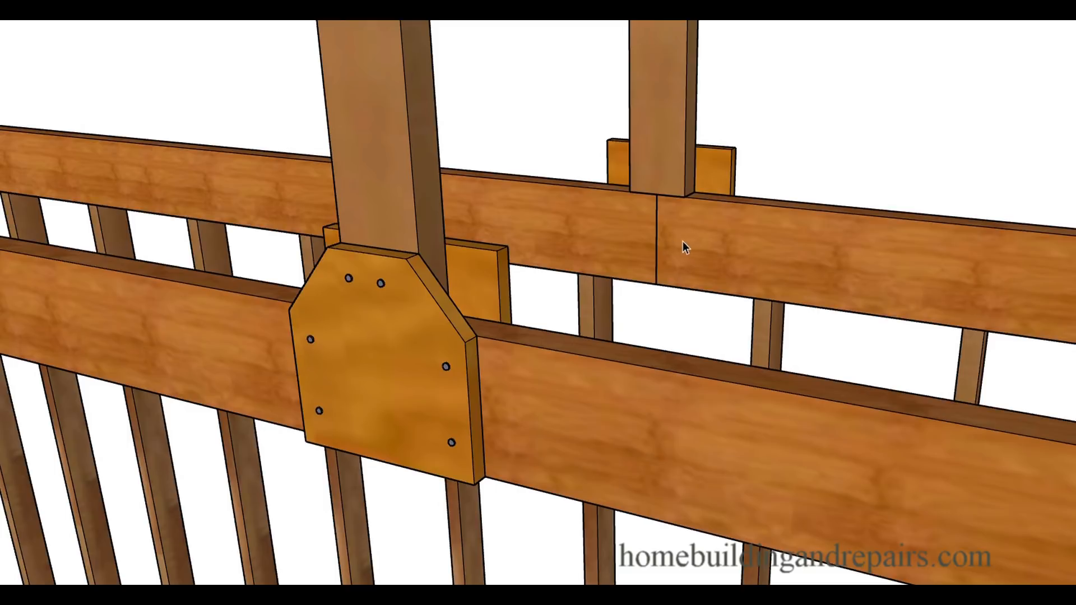
pyautogui.moveTo(663, 209)
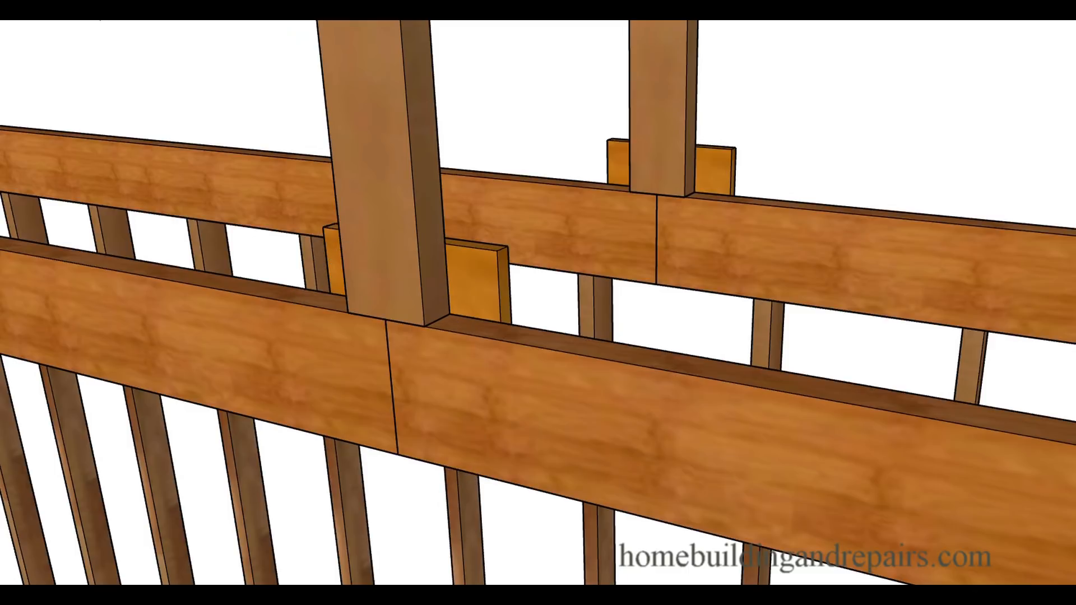
pyautogui.moveTo(447, 452)
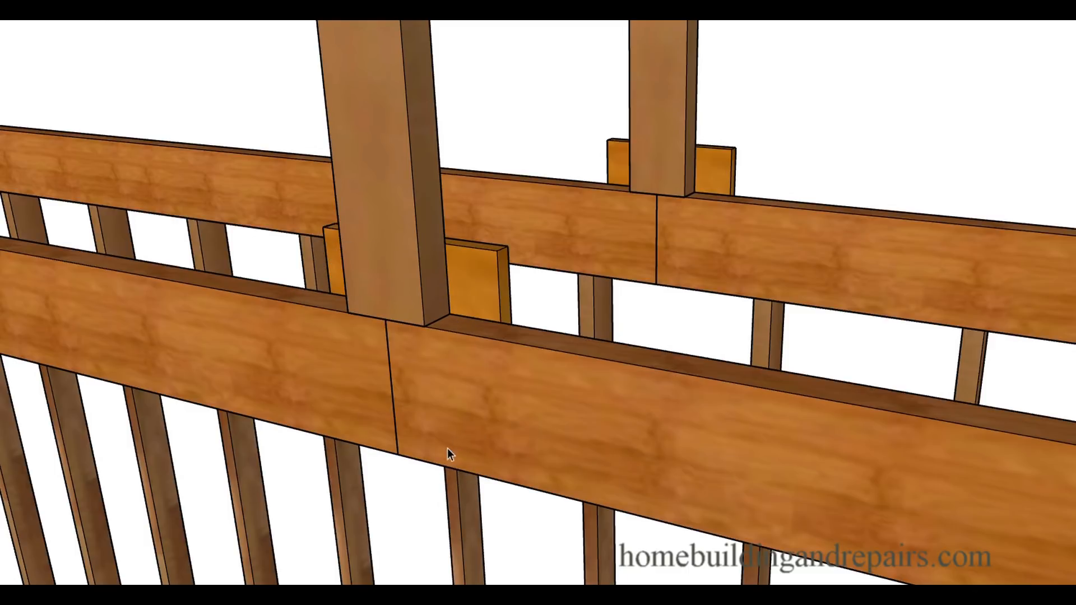
pyautogui.moveTo(470, 430)
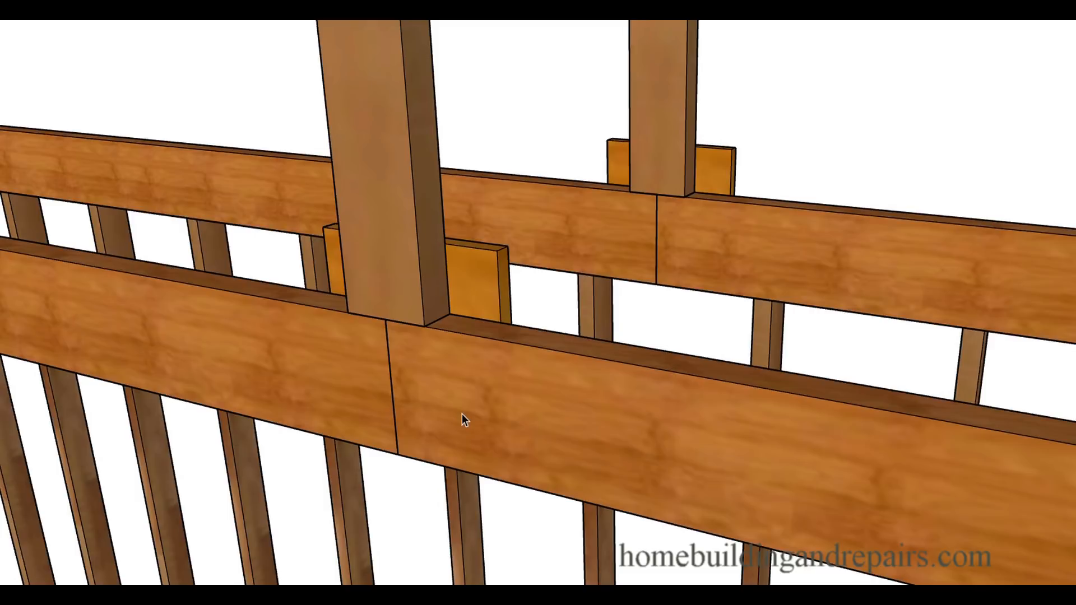
pyautogui.moveTo(441, 427)
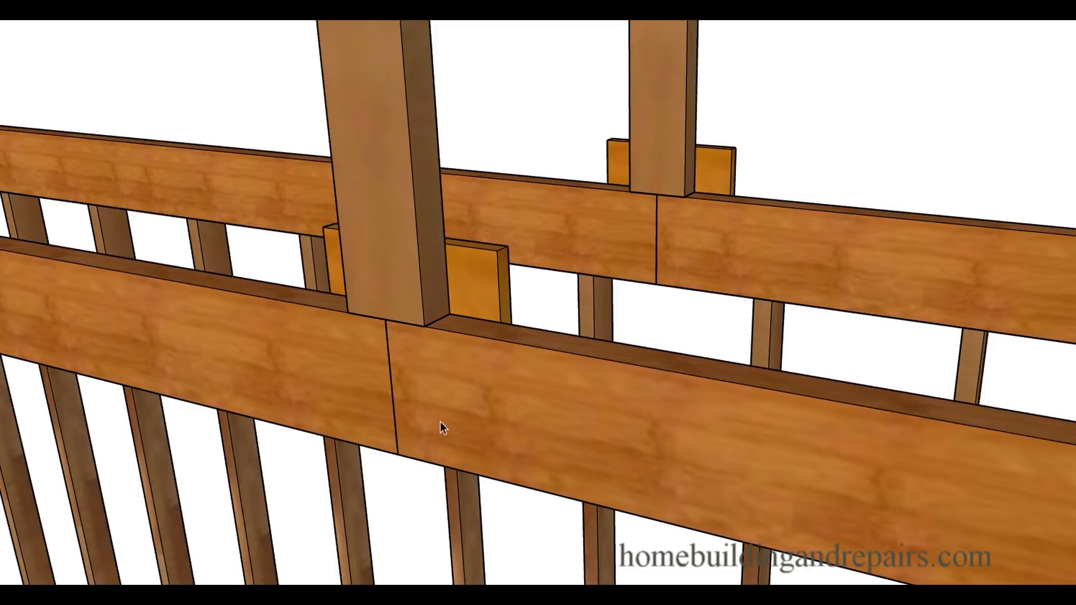
pyautogui.moveTo(403, 418)
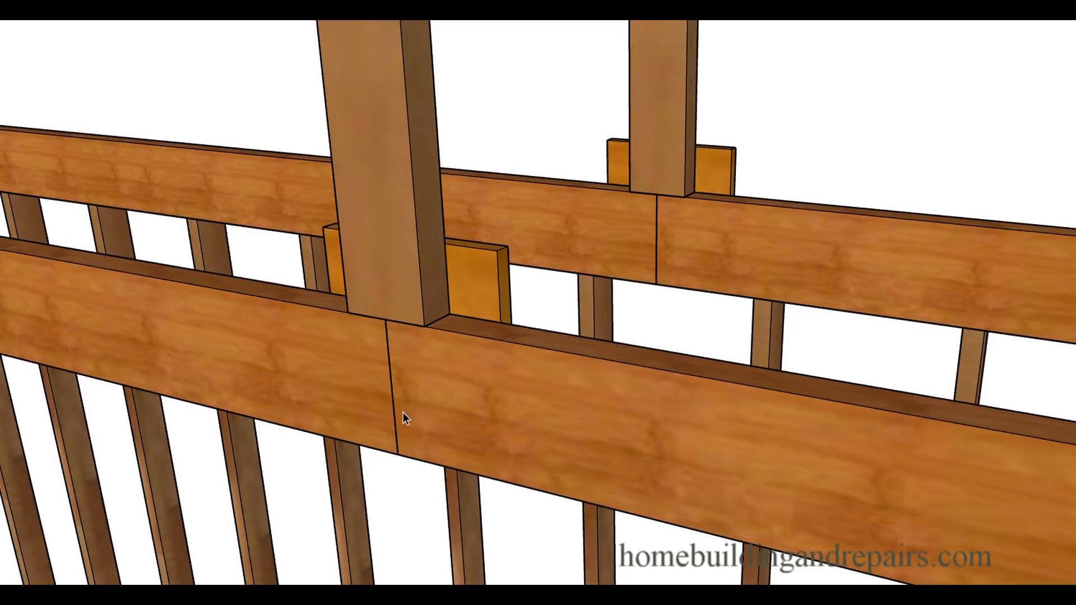
pyautogui.moveTo(419, 358)
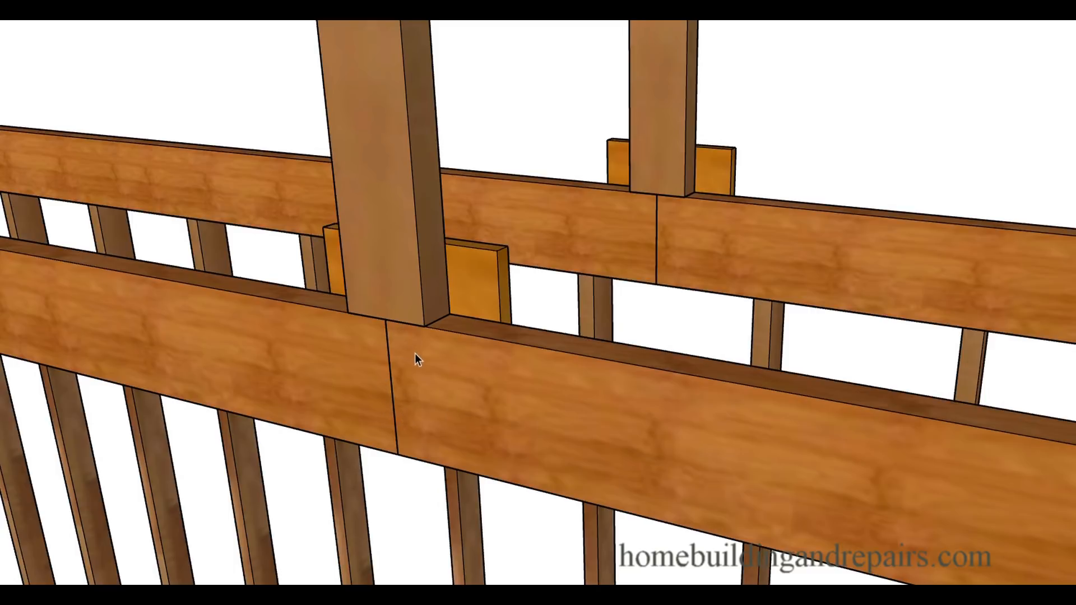
pyautogui.moveTo(399, 404)
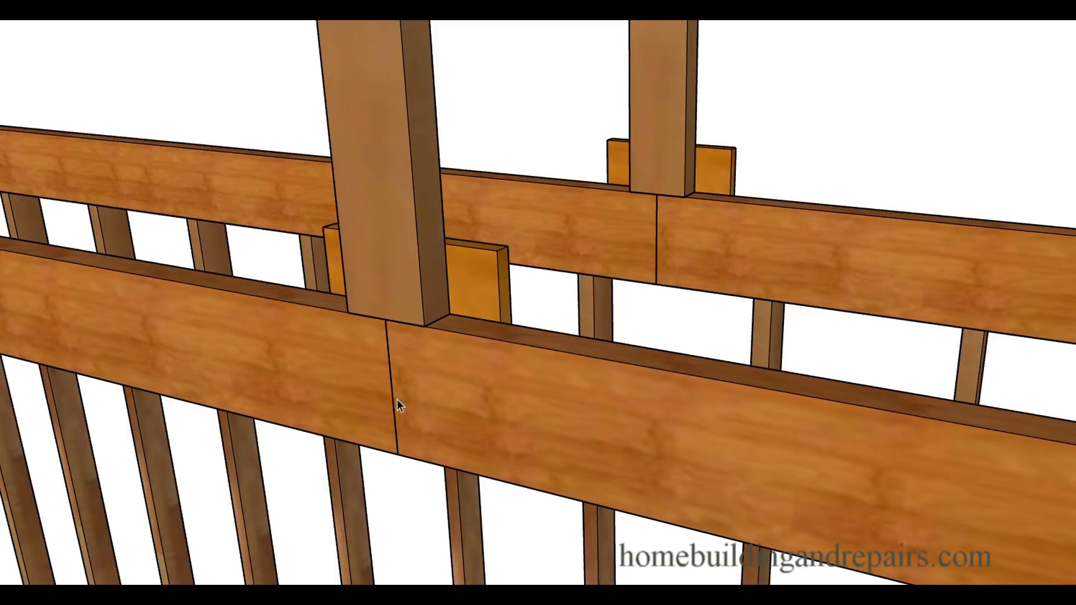
pyautogui.moveTo(357, 351)
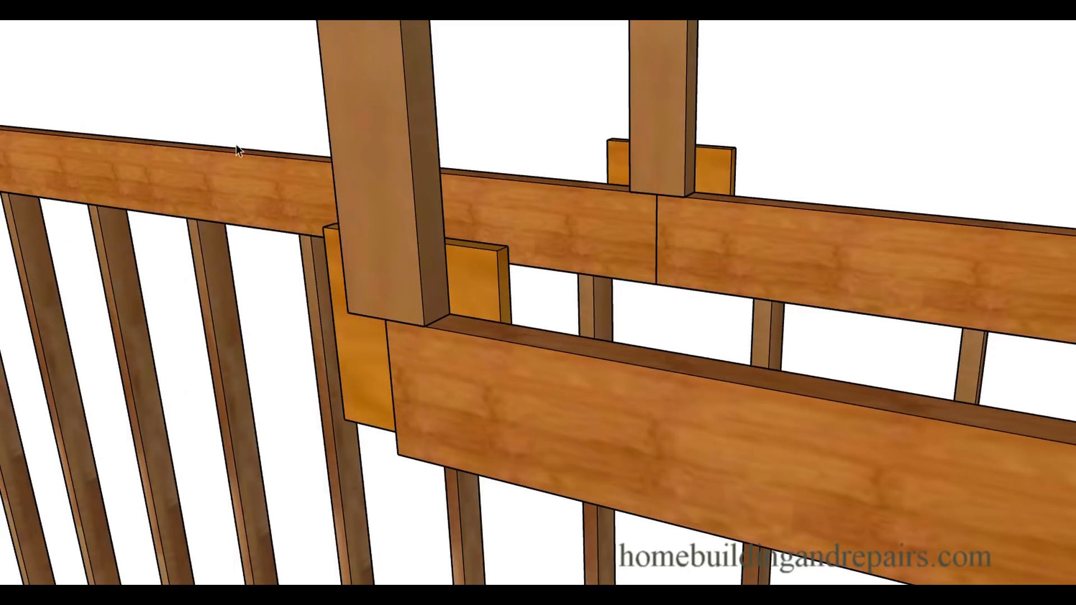
pyautogui.moveTo(403, 369)
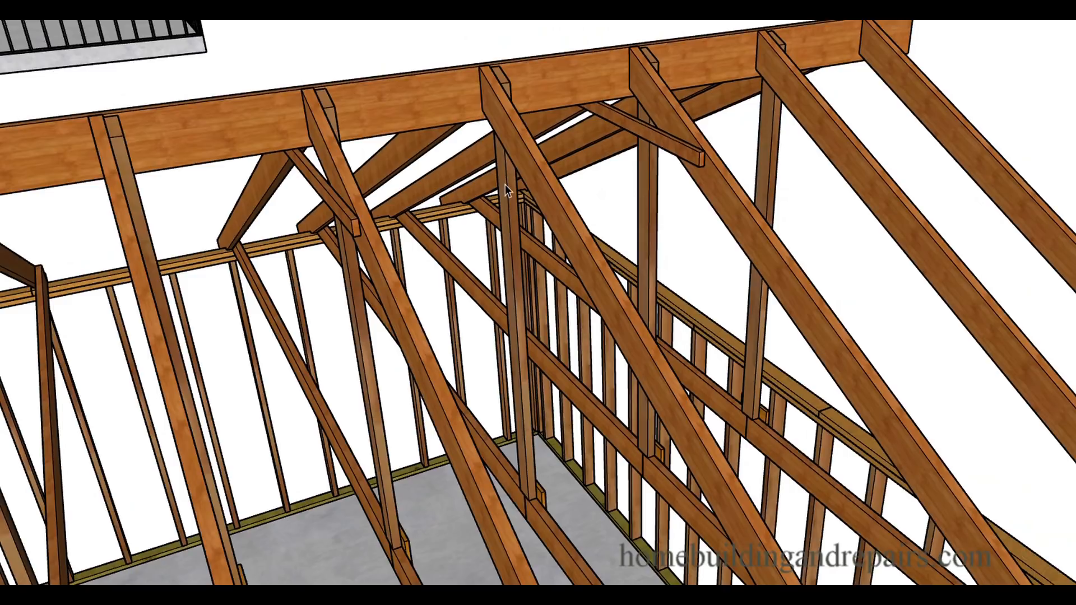
pyautogui.moveTo(514, 89)
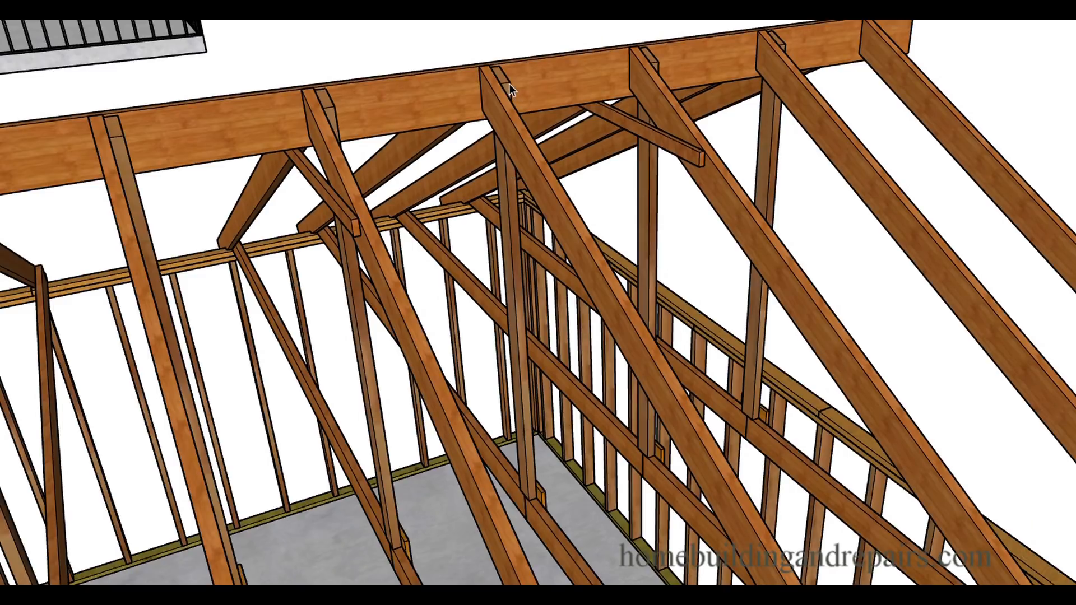
pyautogui.moveTo(547, 520)
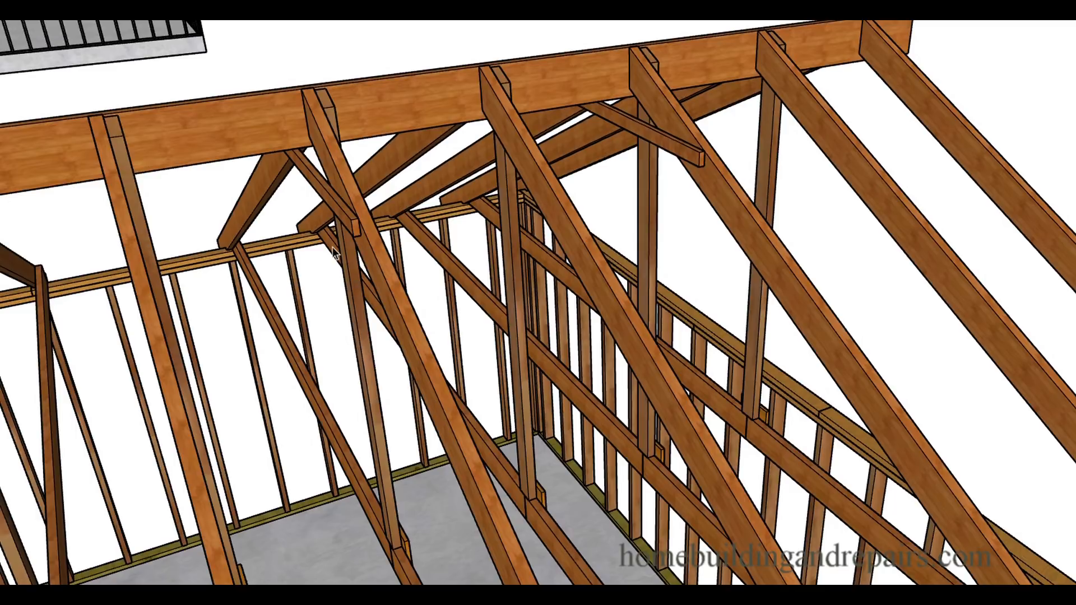
pyautogui.moveTo(345, 476)
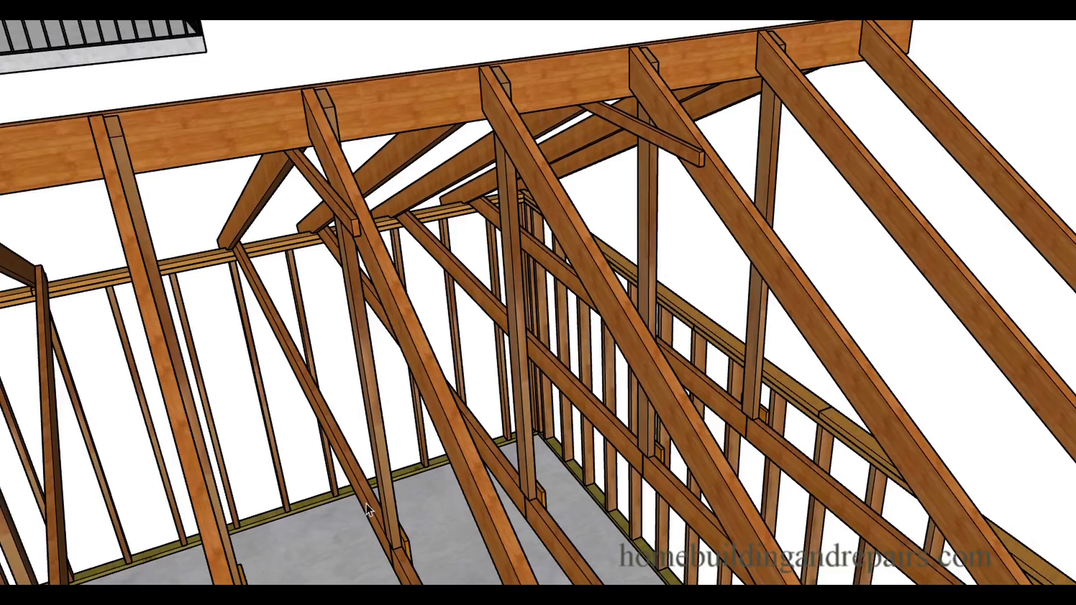
pyautogui.moveTo(373, 518)
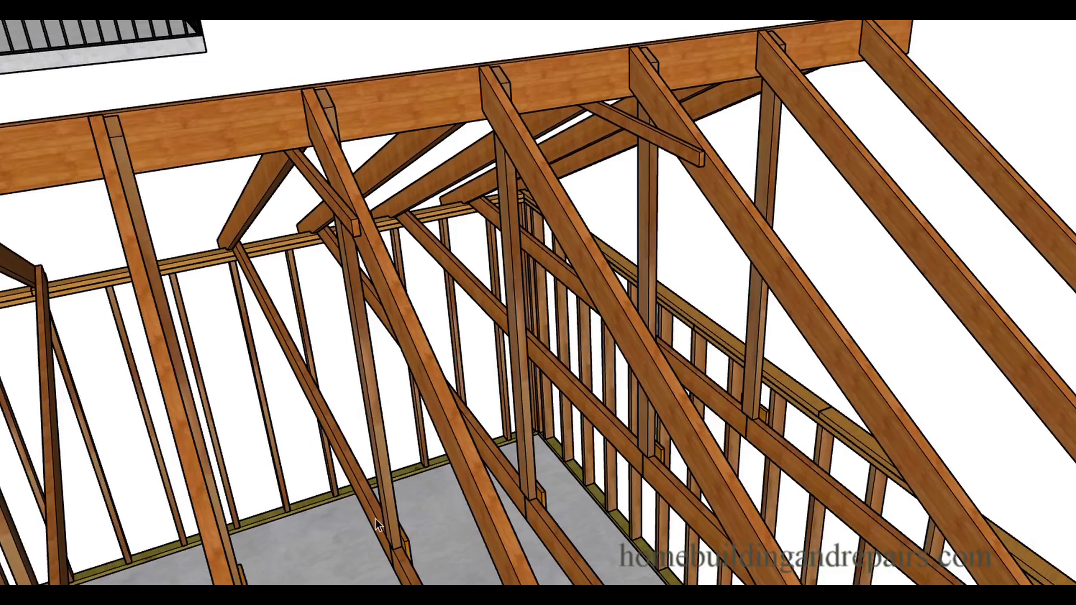
pyautogui.moveTo(342, 186)
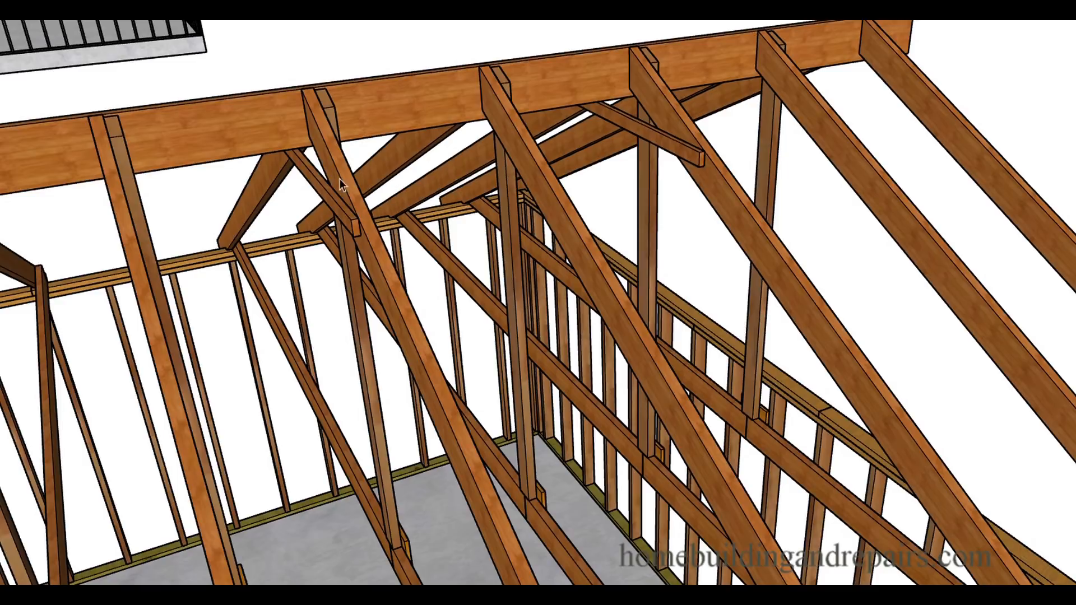
pyautogui.moveTo(382, 510)
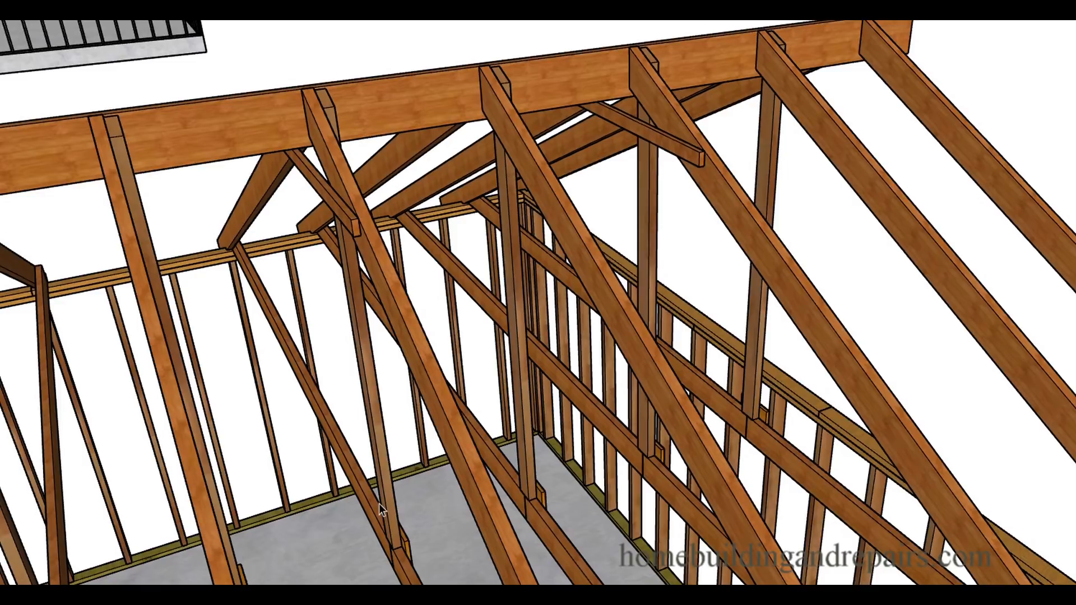
pyautogui.moveTo(405, 572)
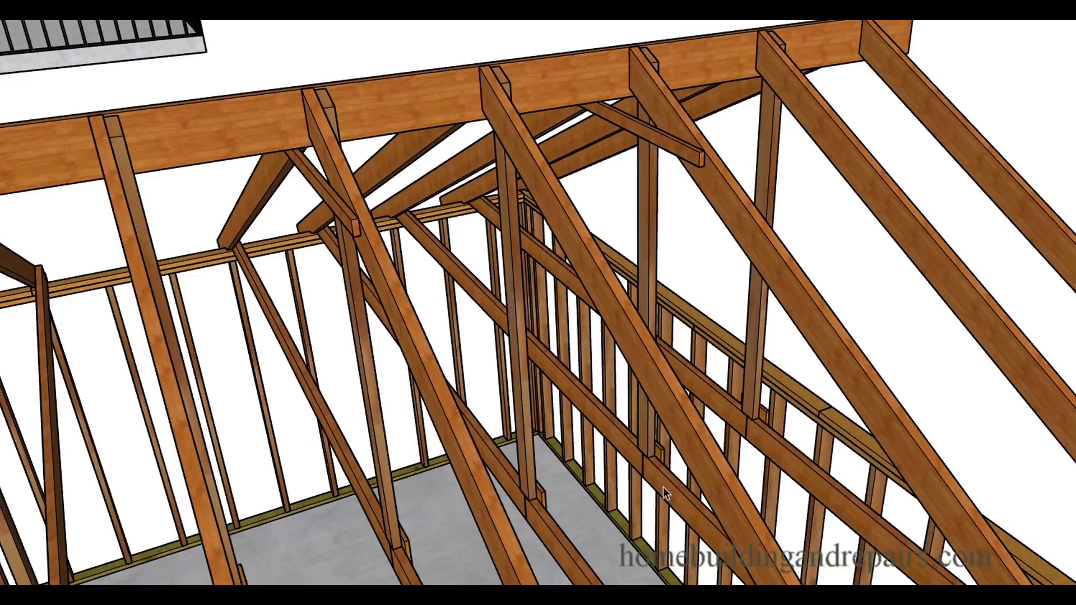
pyautogui.moveTo(631, 466)
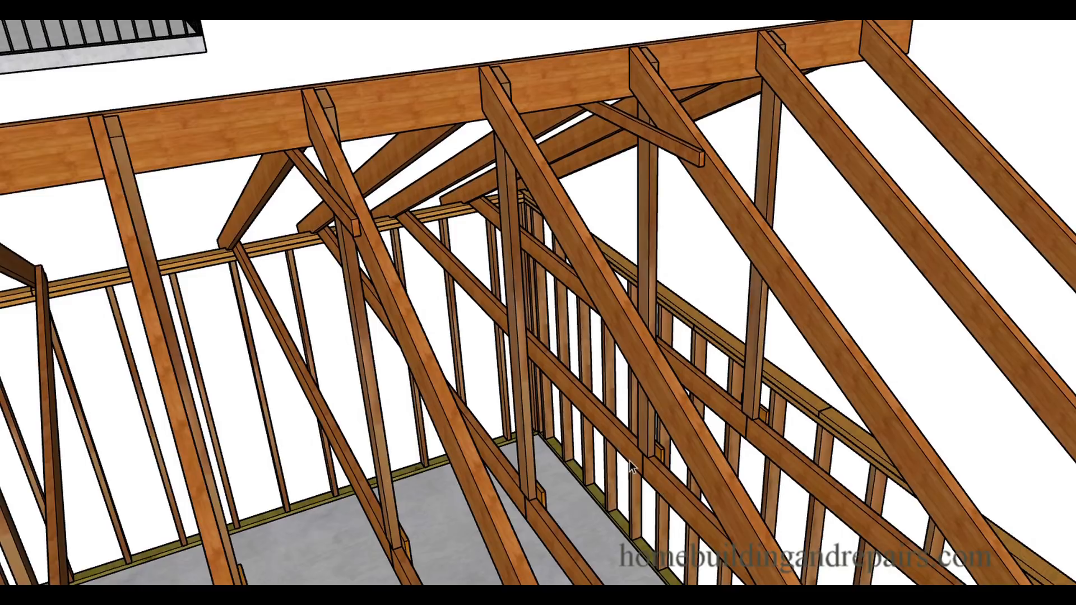
pyautogui.moveTo(667, 491)
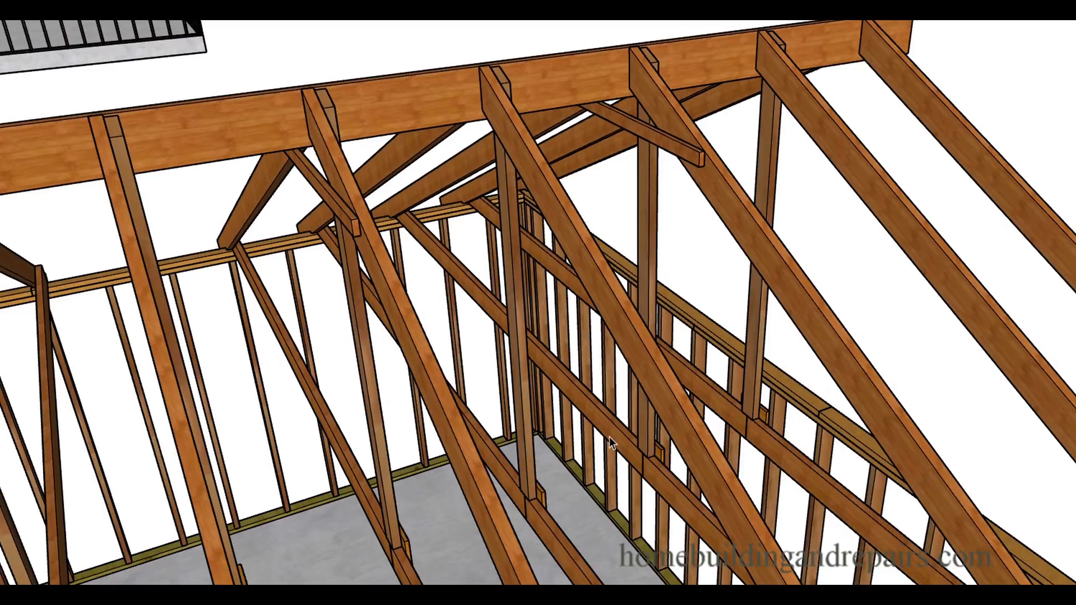
pyautogui.moveTo(539, 507)
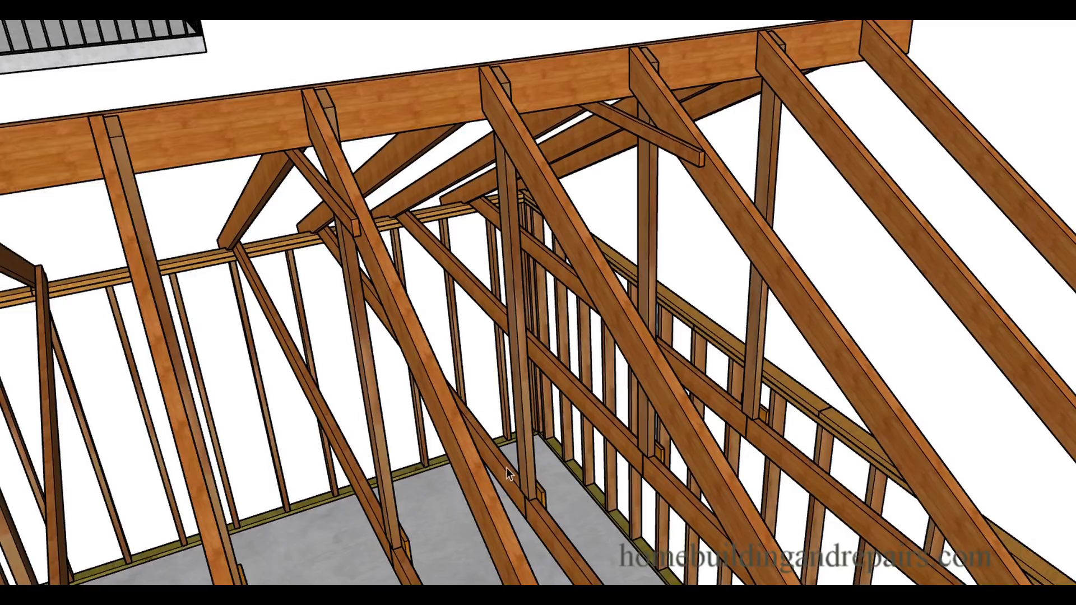
pyautogui.moveTo(566, 542)
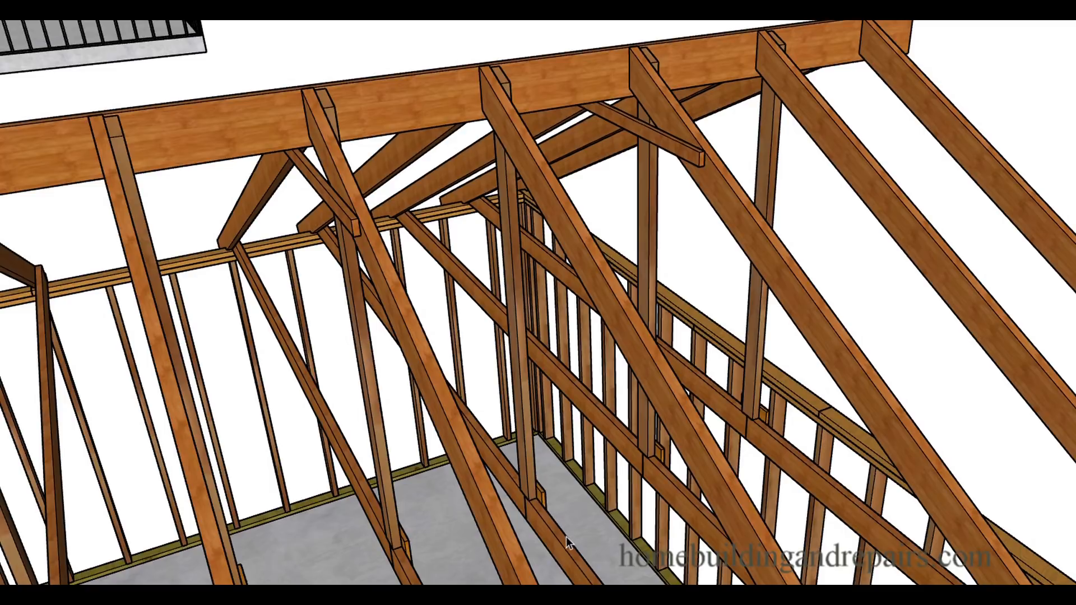
pyautogui.moveTo(526, 515)
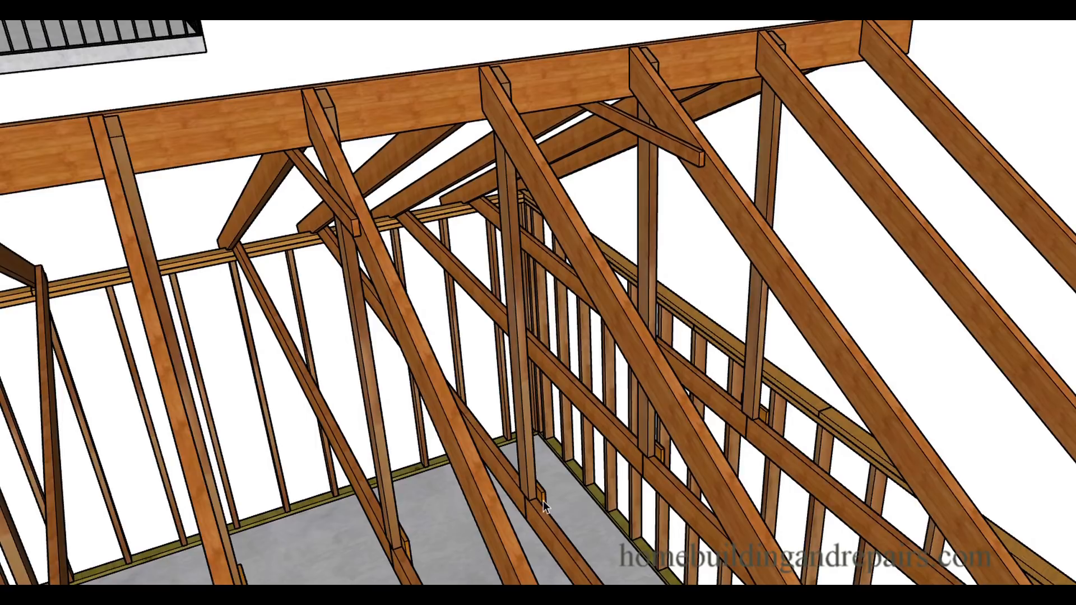
pyautogui.moveTo(529, 517)
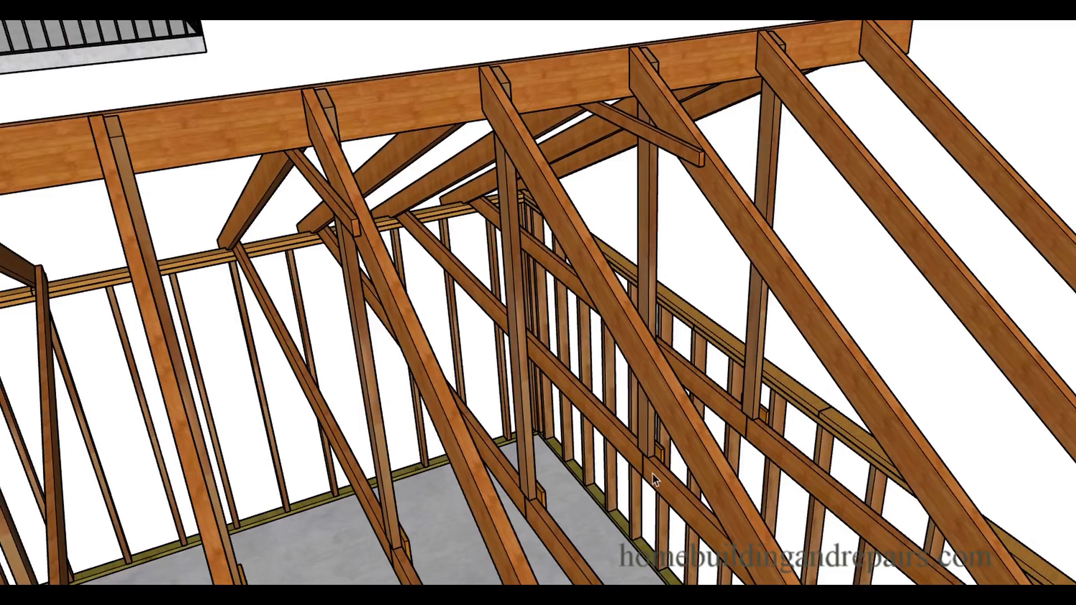
pyautogui.moveTo(299, 82)
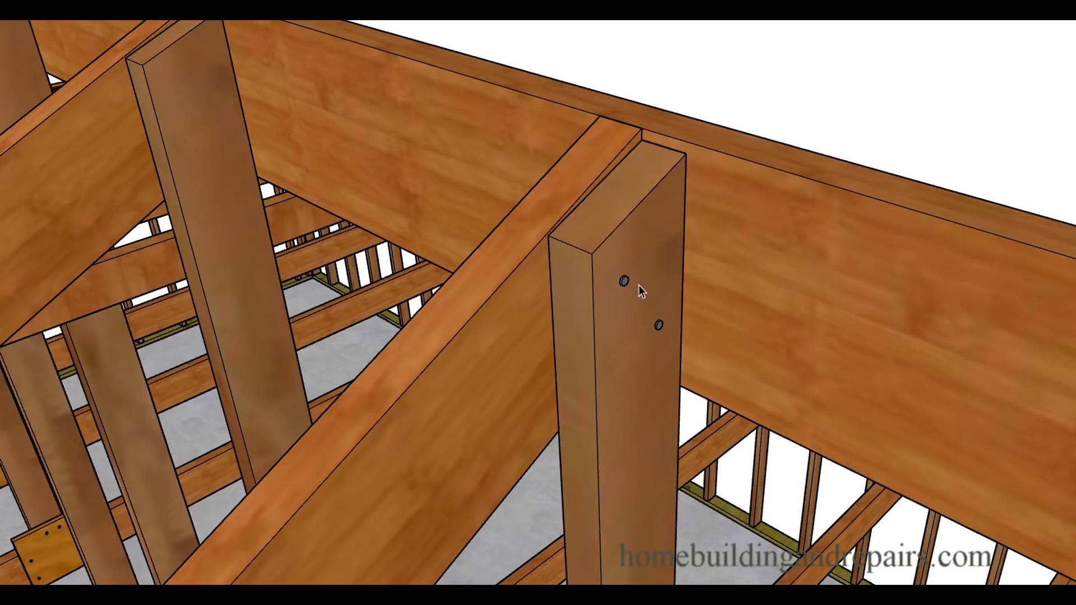
pyautogui.moveTo(669, 251)
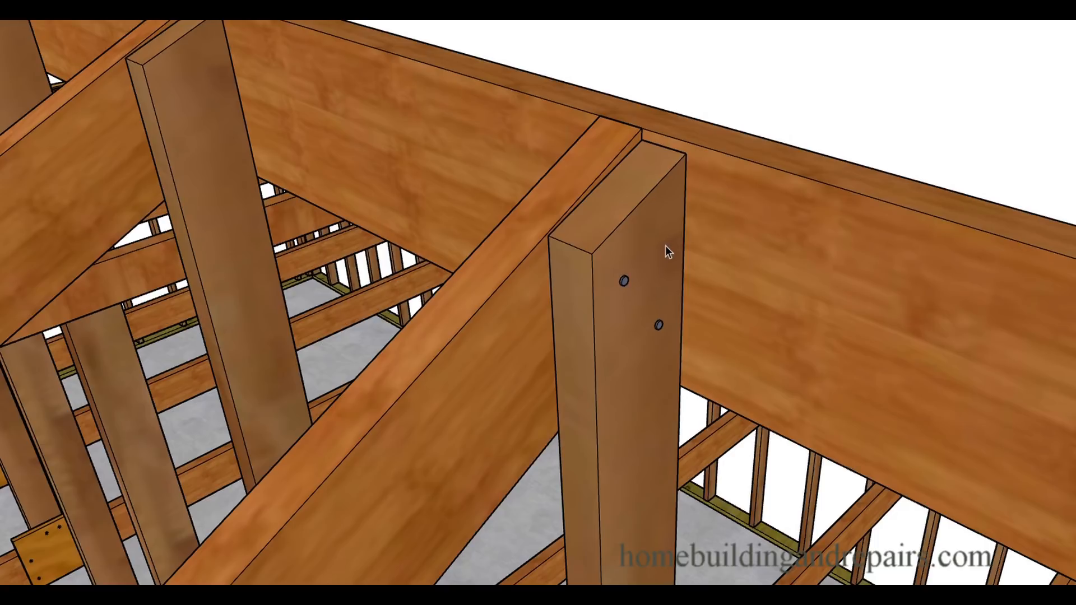
pyautogui.moveTo(616, 269)
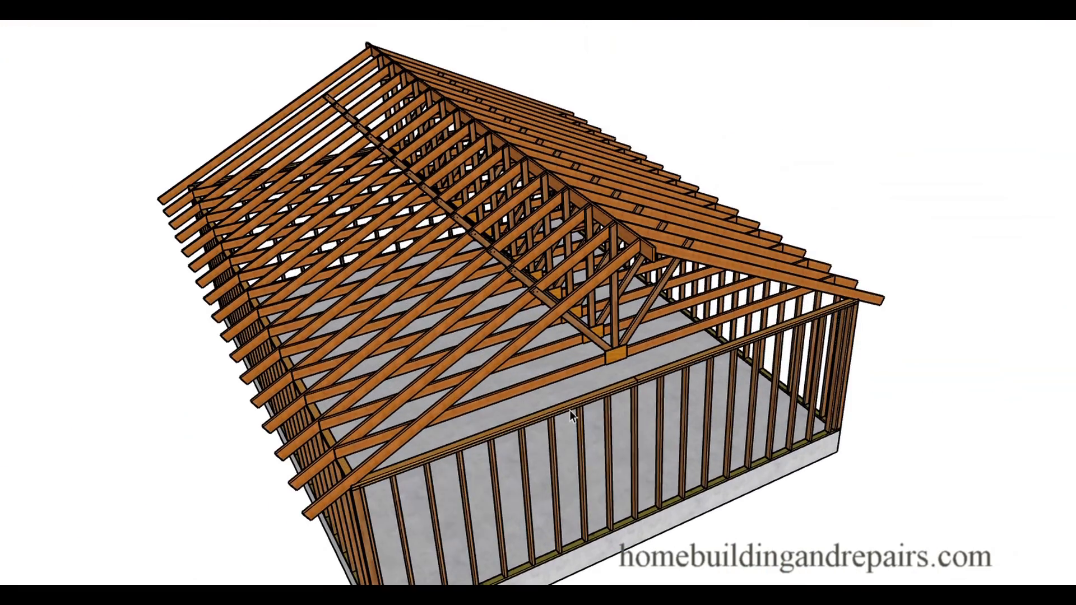
pyautogui.moveTo(626, 364)
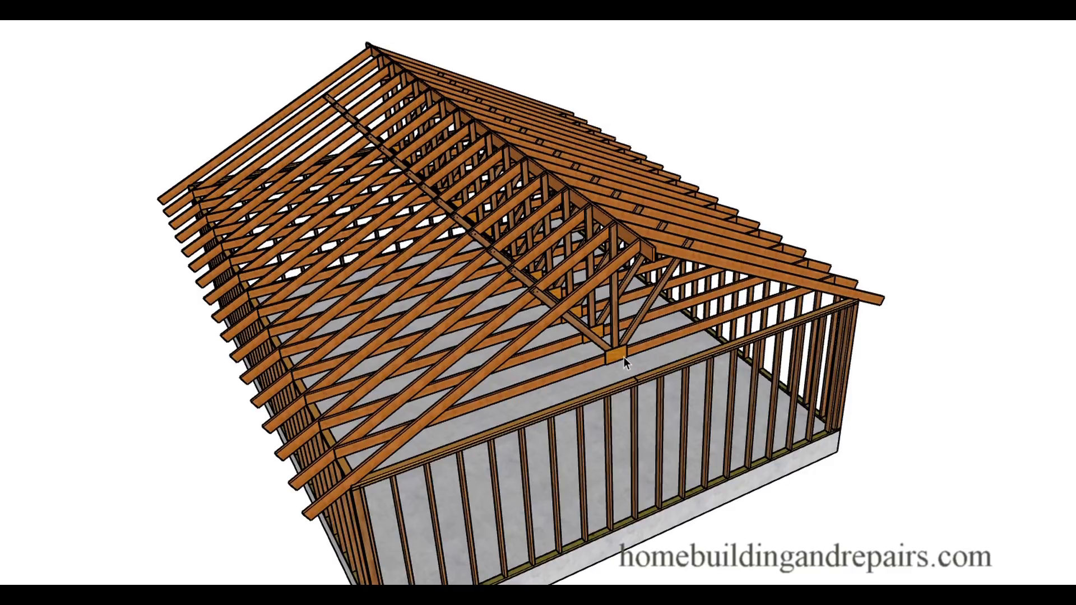
pyautogui.moveTo(623, 363)
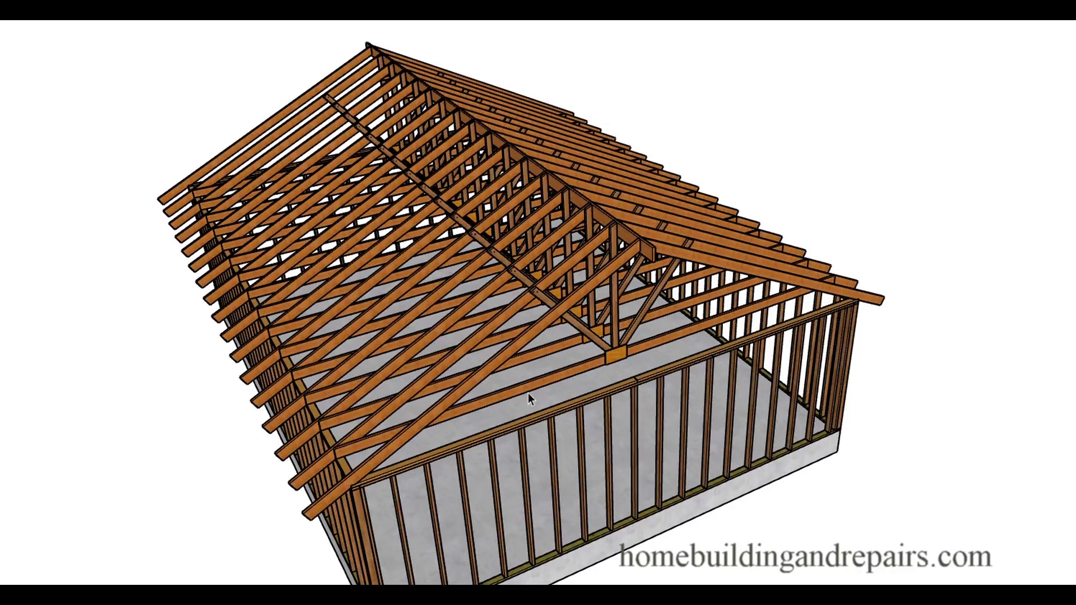
pyautogui.moveTo(651, 355)
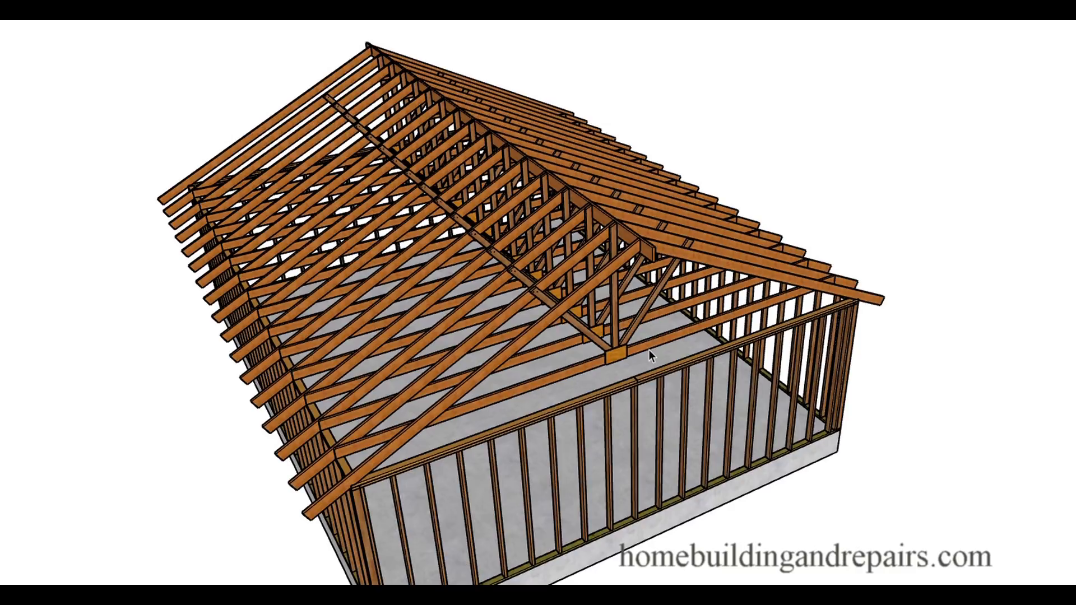
pyautogui.moveTo(345, 93)
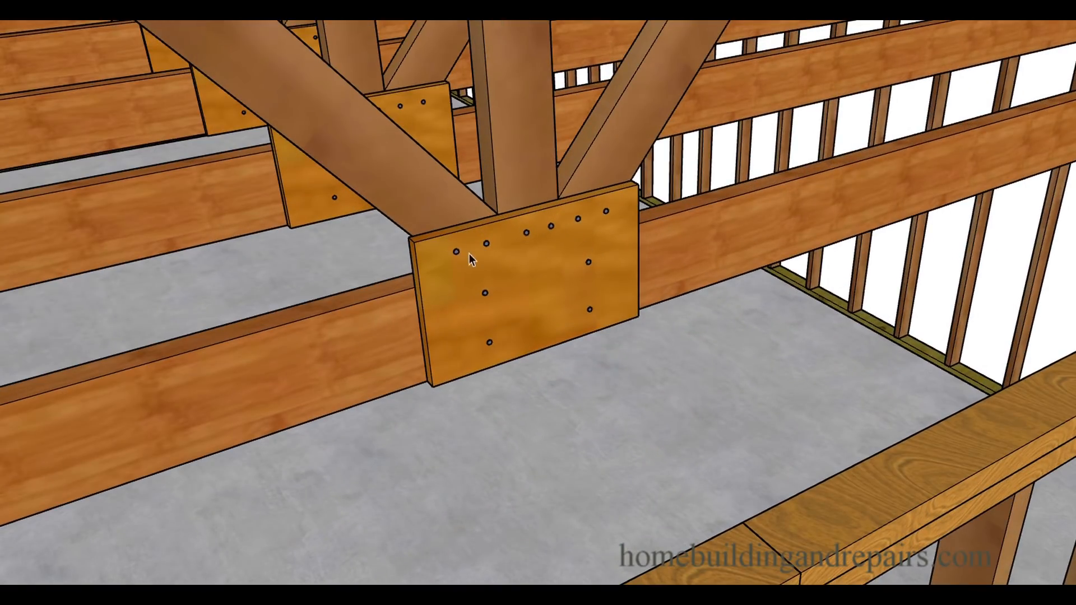
pyautogui.moveTo(548, 250)
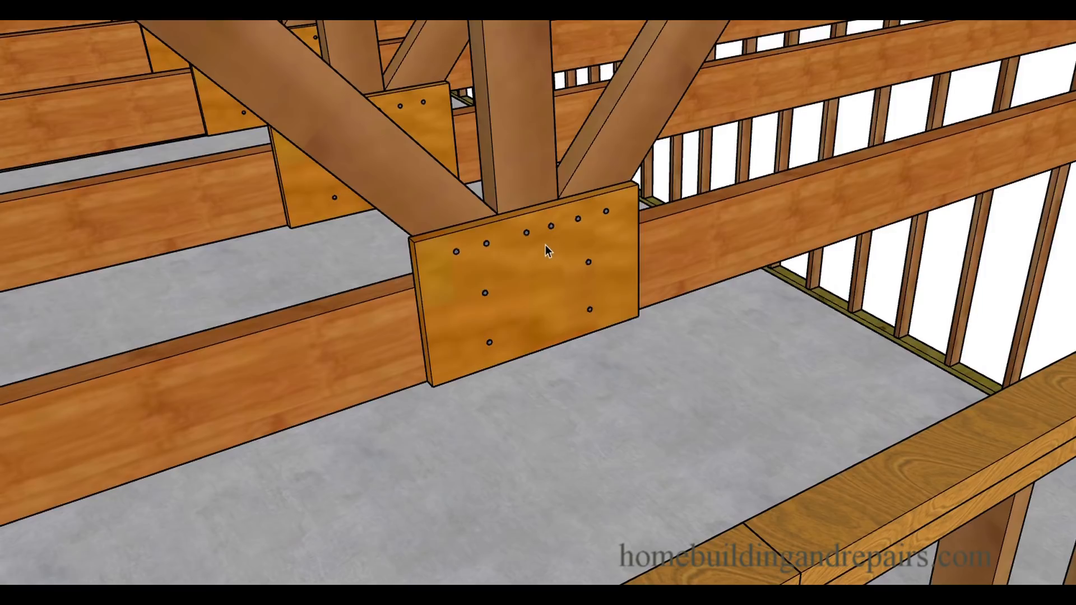
pyautogui.moveTo(534, 164)
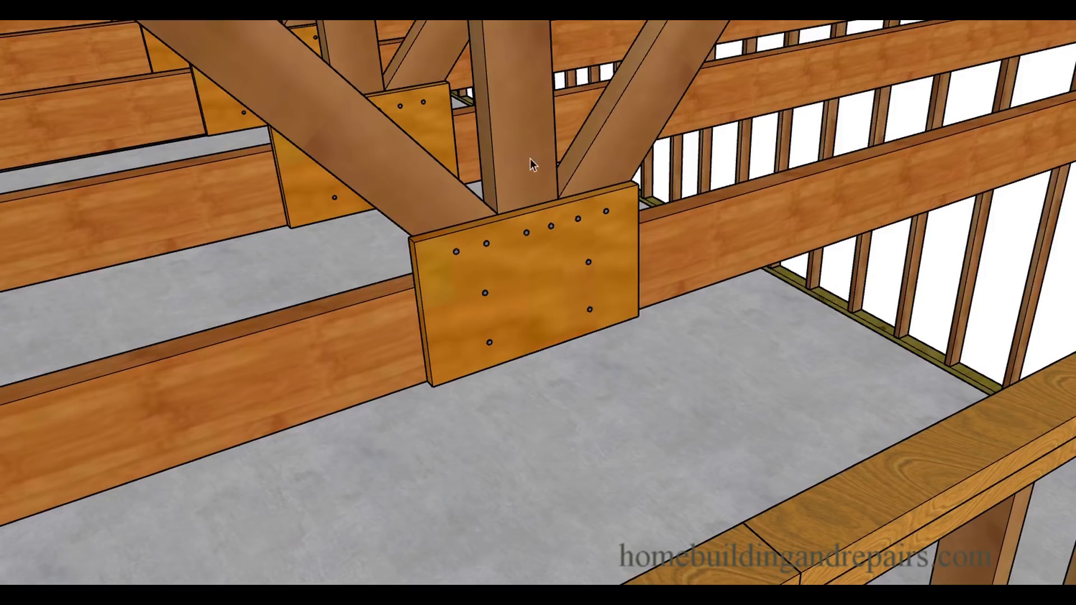
pyautogui.moveTo(642, 113)
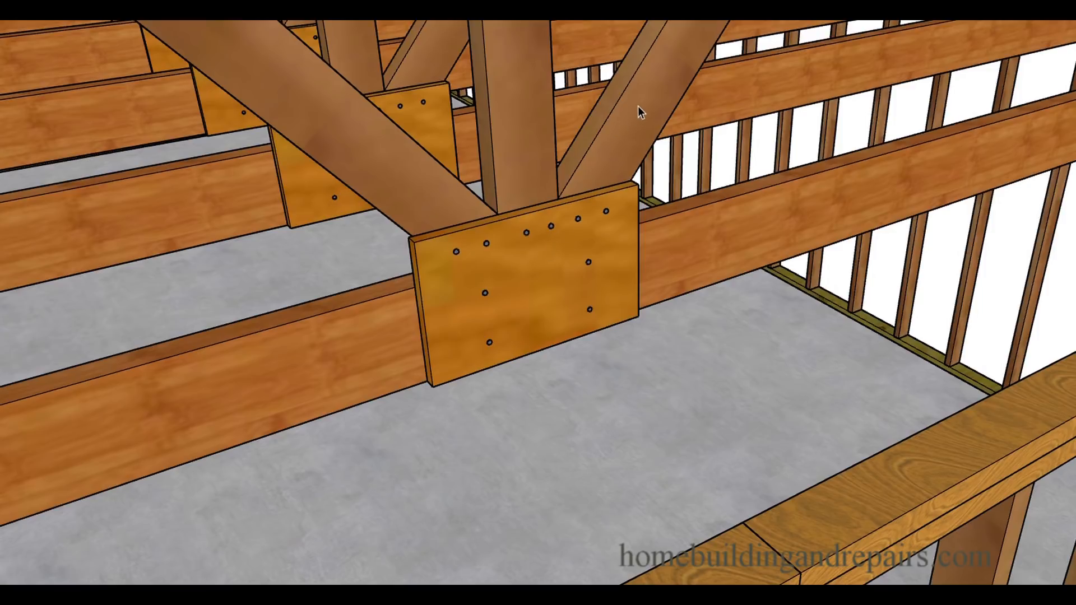
pyautogui.moveTo(626, 89)
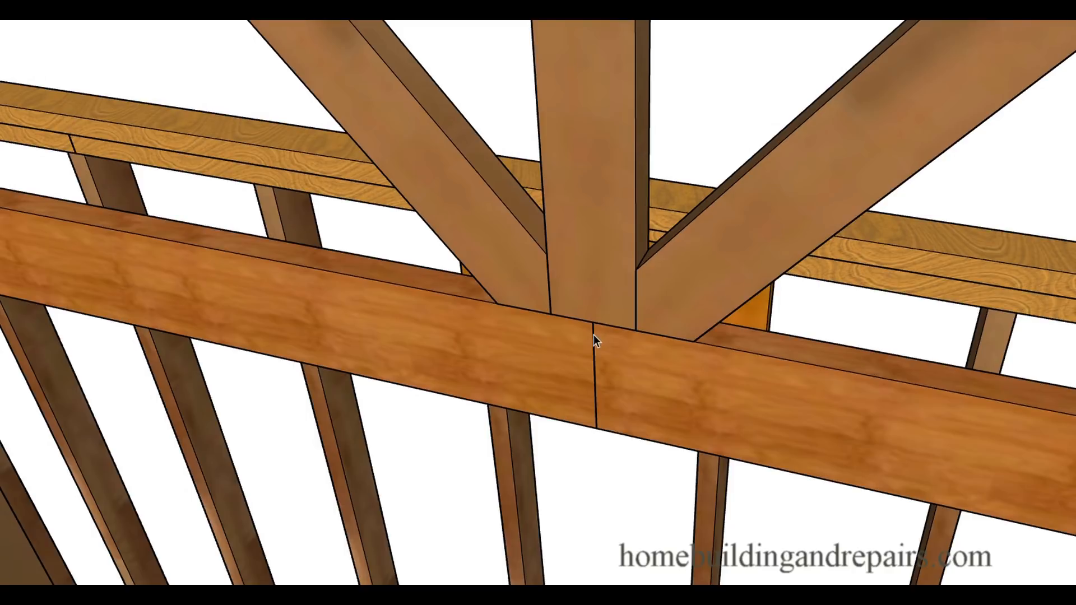
pyautogui.moveTo(629, 352)
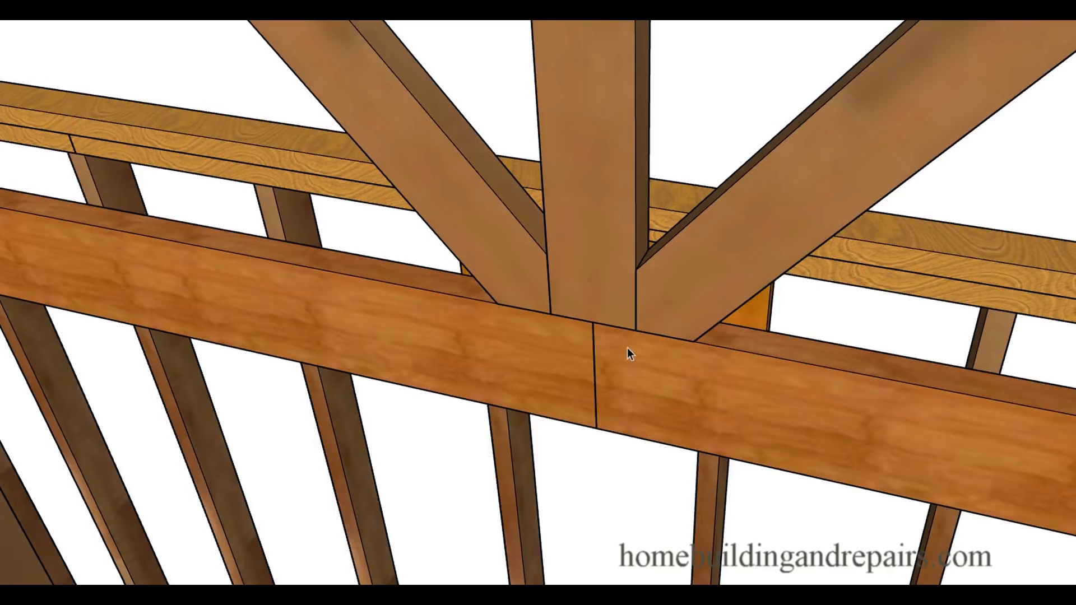
pyautogui.moveTo(599, 401)
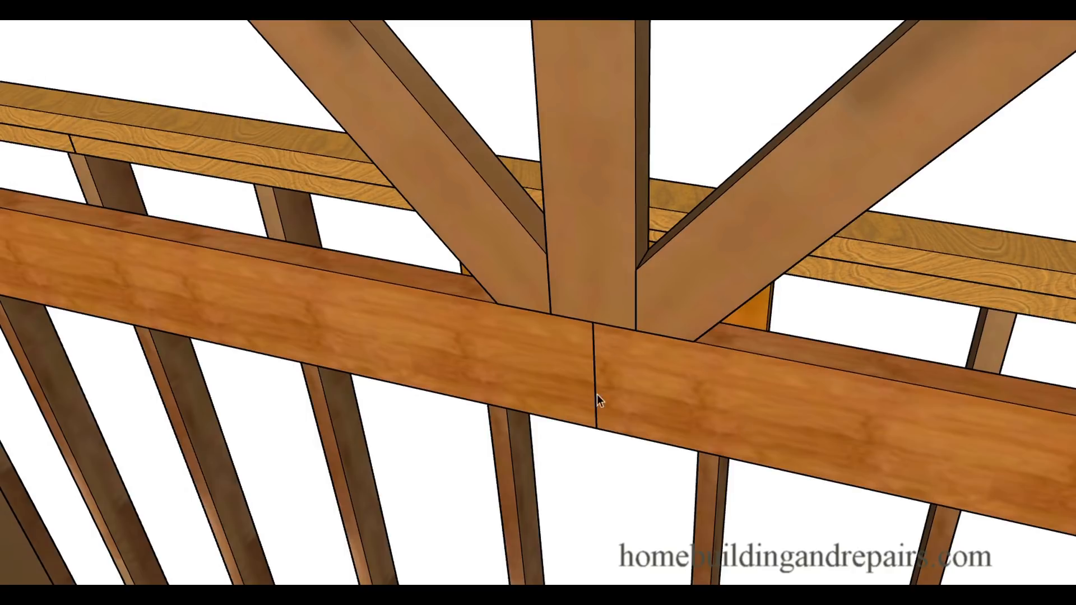
pyautogui.moveTo(531, 219)
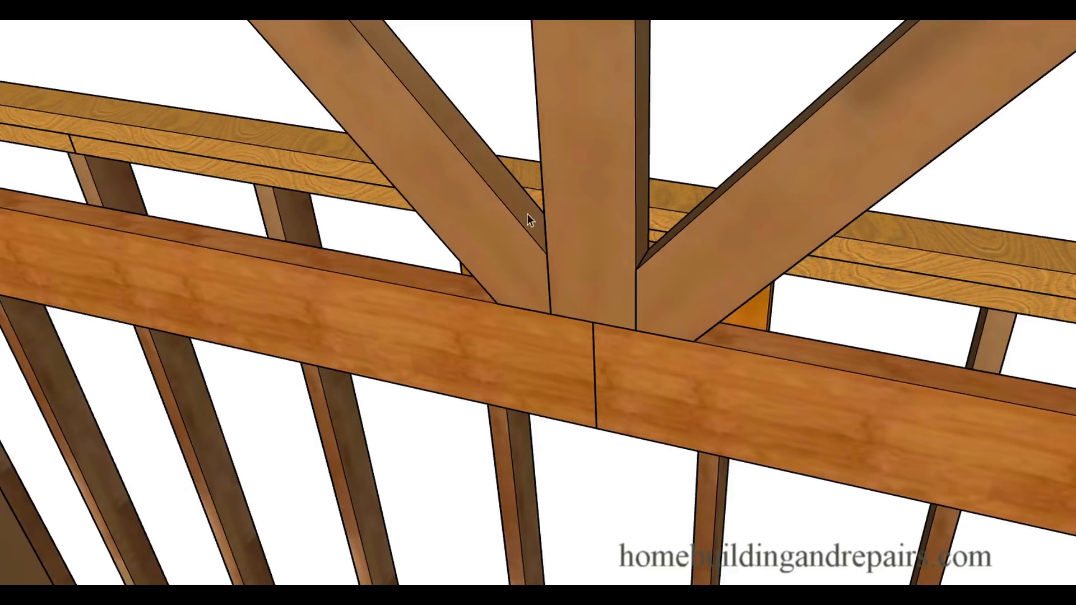
pyautogui.moveTo(606, 343)
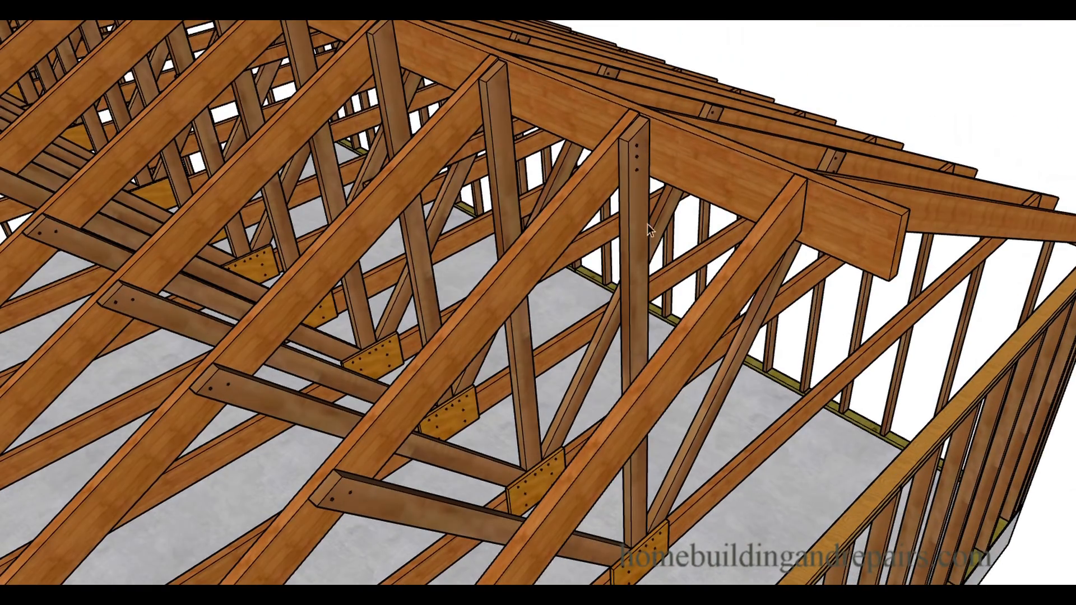
pyautogui.moveTo(352, 506)
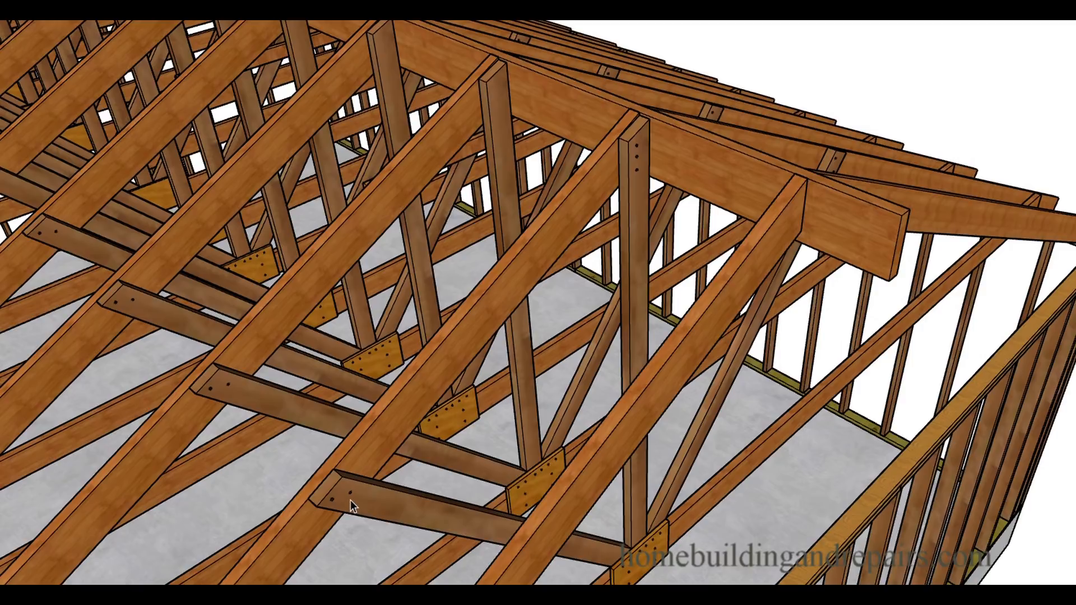
pyautogui.moveTo(645, 545)
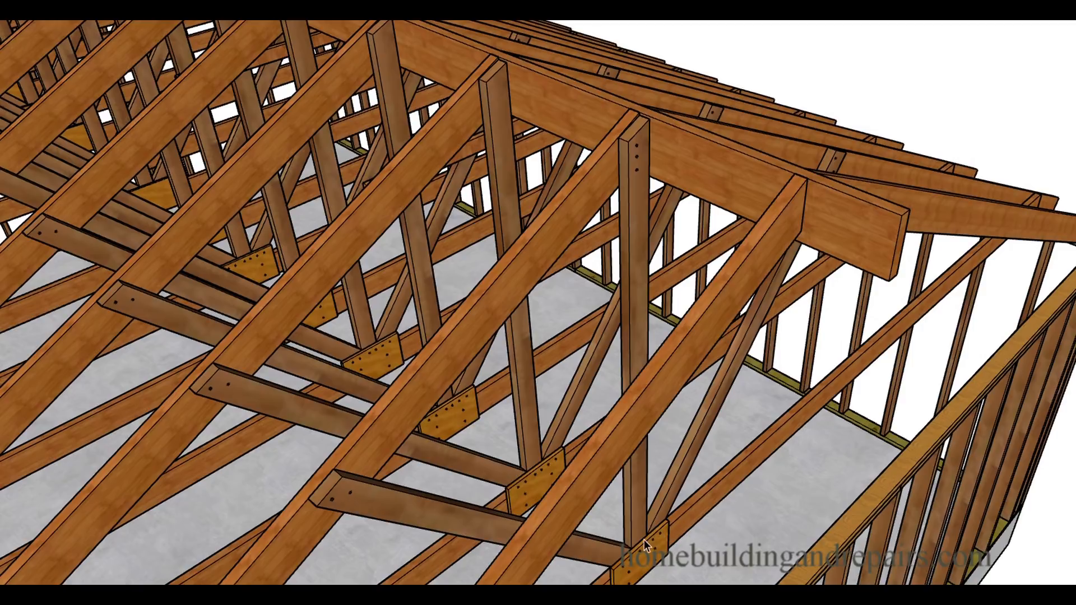
pyautogui.moveTo(1042, 209)
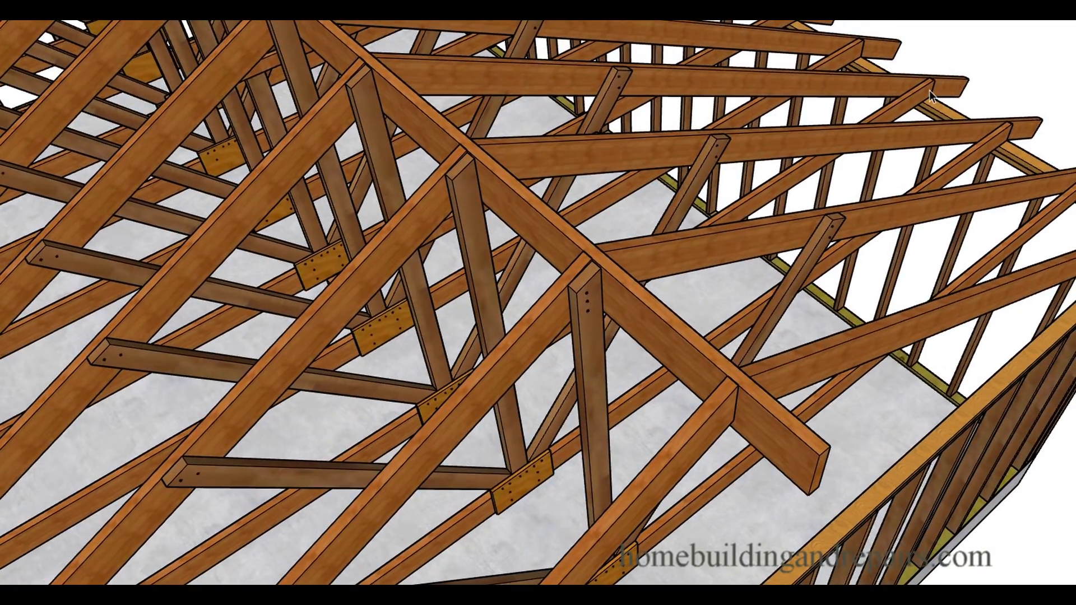
pyautogui.moveTo(994, 134)
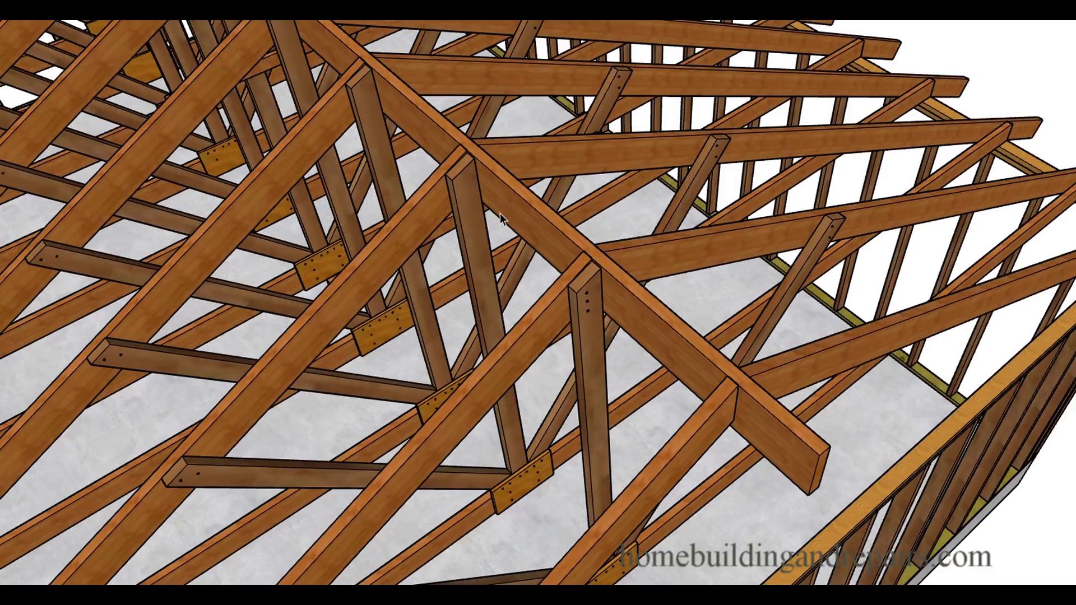
pyautogui.moveTo(237, 477)
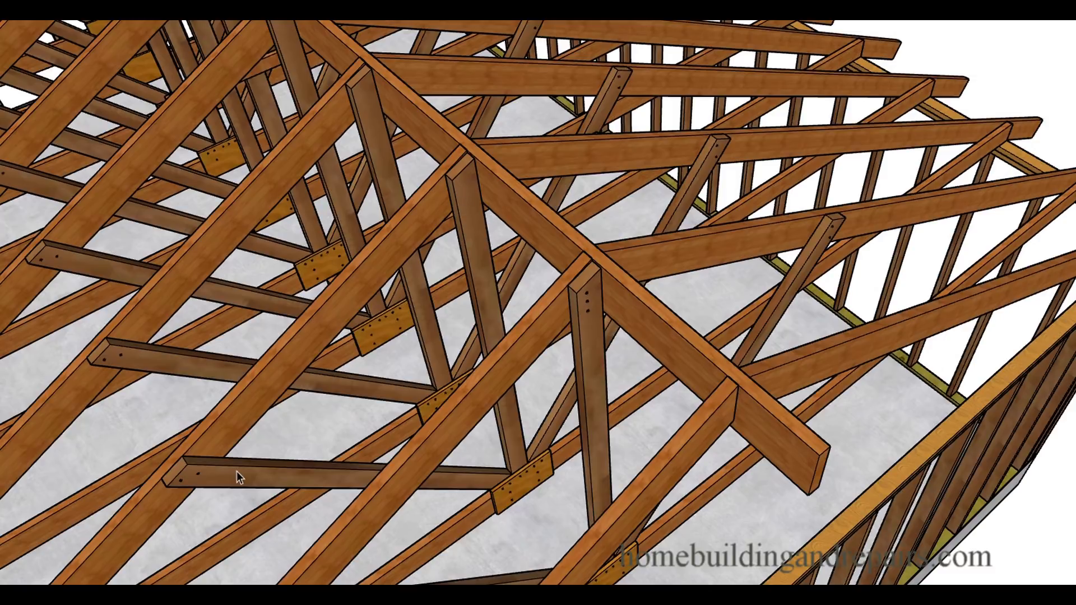
pyautogui.moveTo(482, 193)
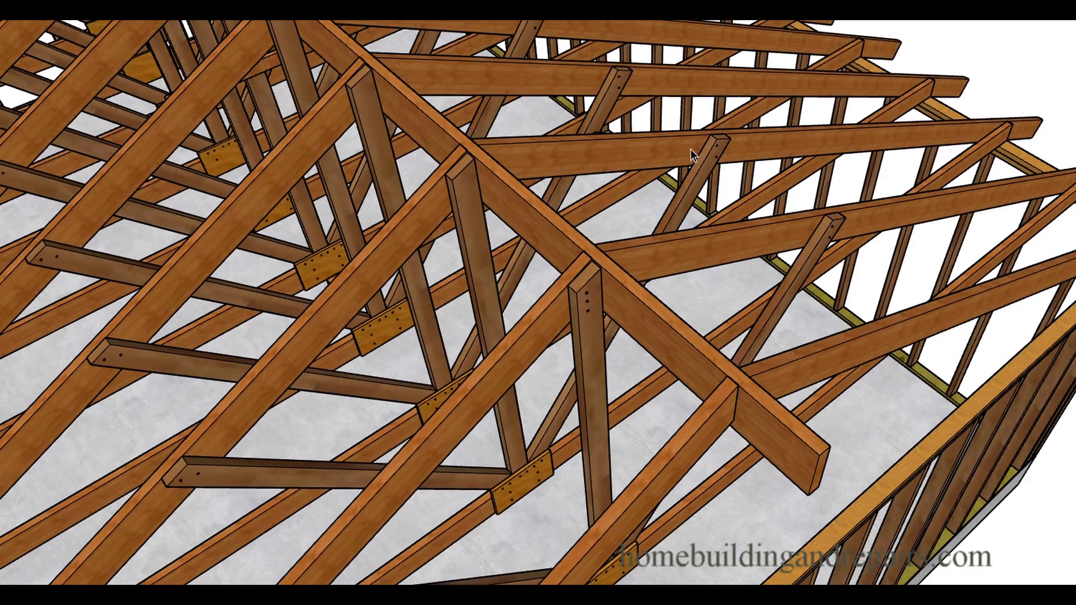
pyautogui.moveTo(722, 159)
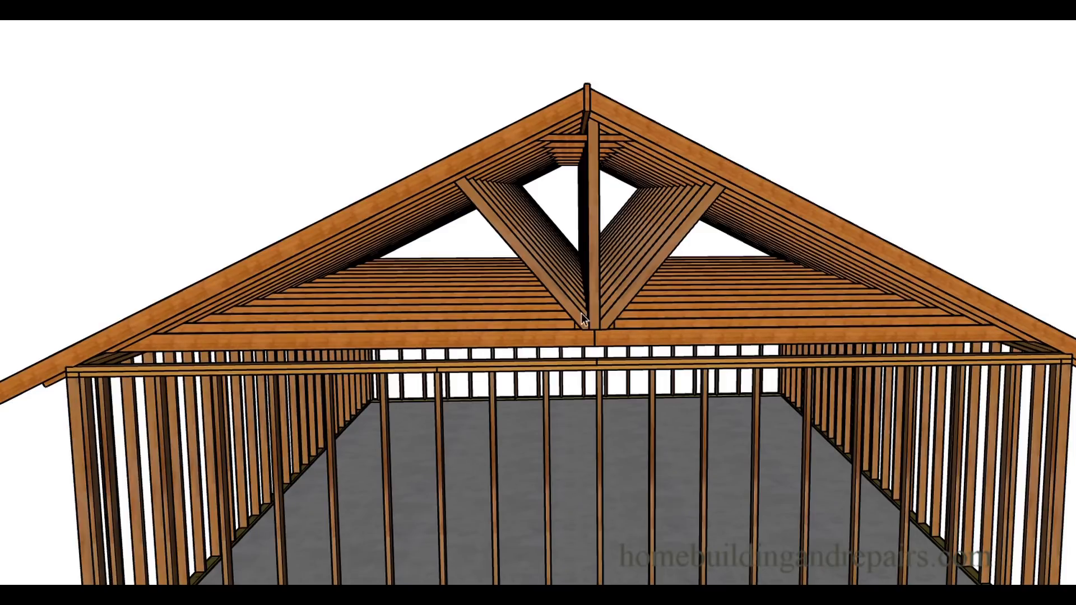
pyautogui.moveTo(612, 278)
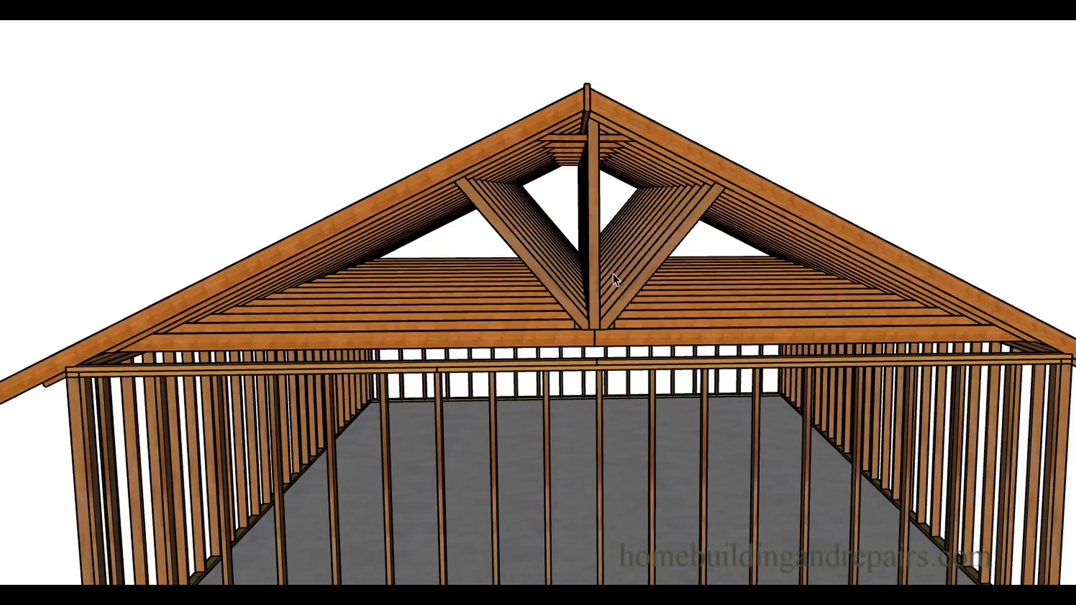
pyautogui.moveTo(483, 295)
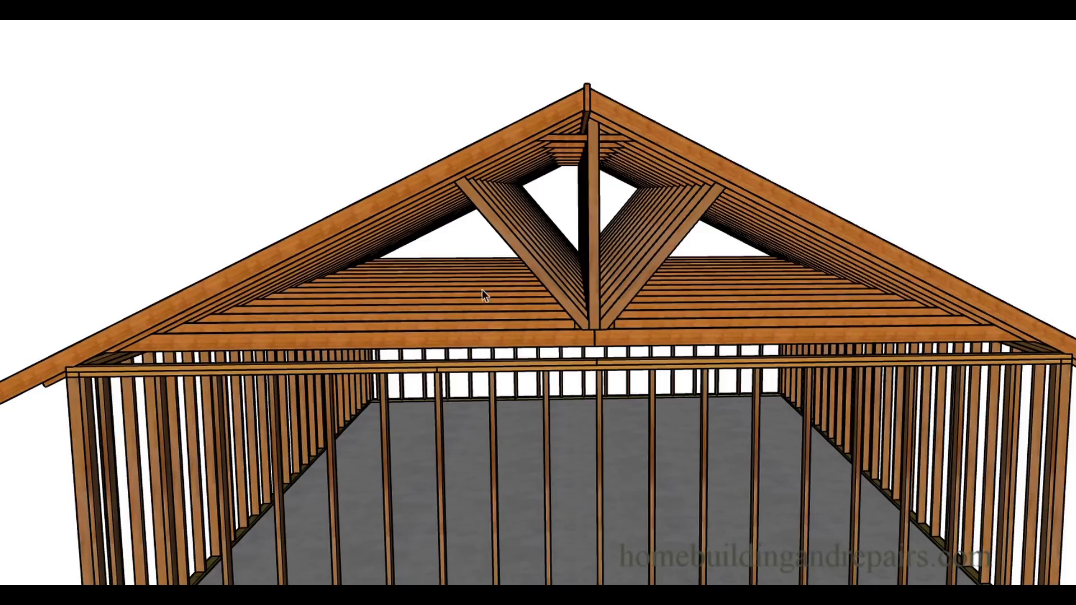
pyautogui.moveTo(743, 318)
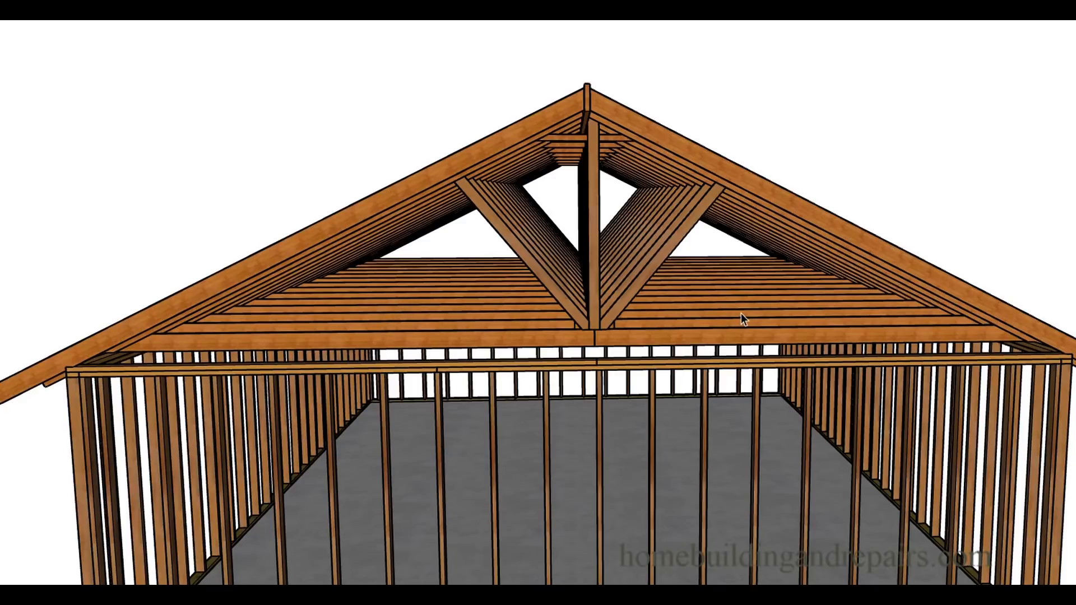
pyautogui.moveTo(544, 201)
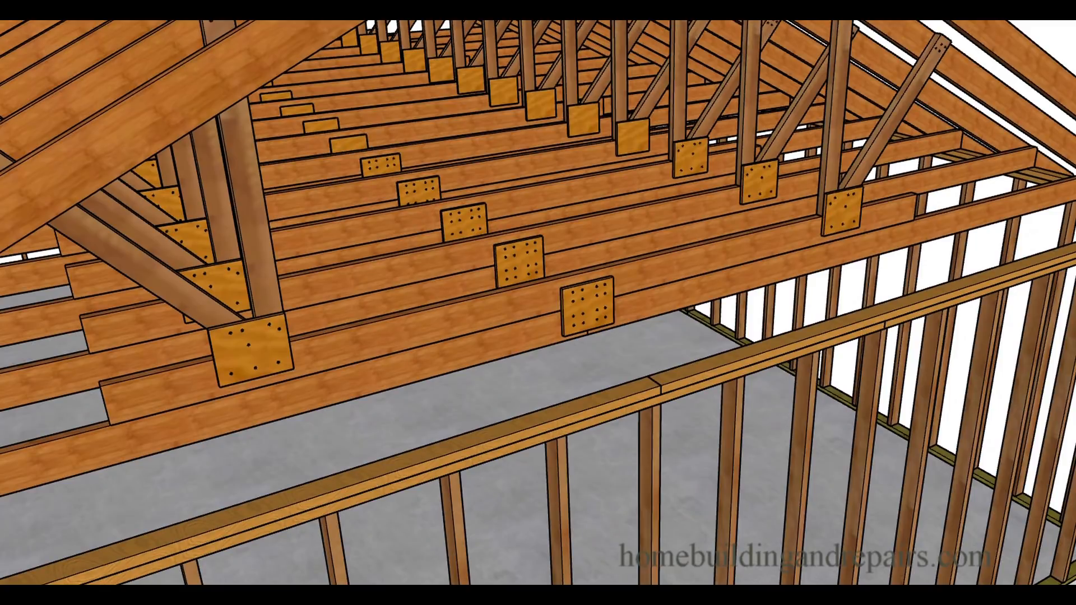
pyautogui.moveTo(376, 395)
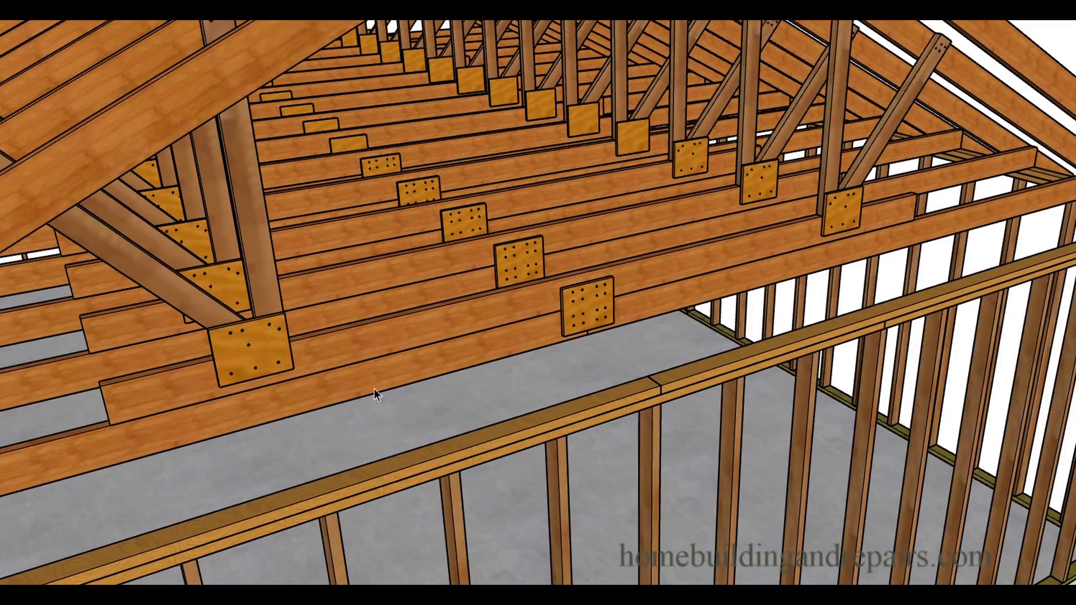
pyautogui.moveTo(697, 295)
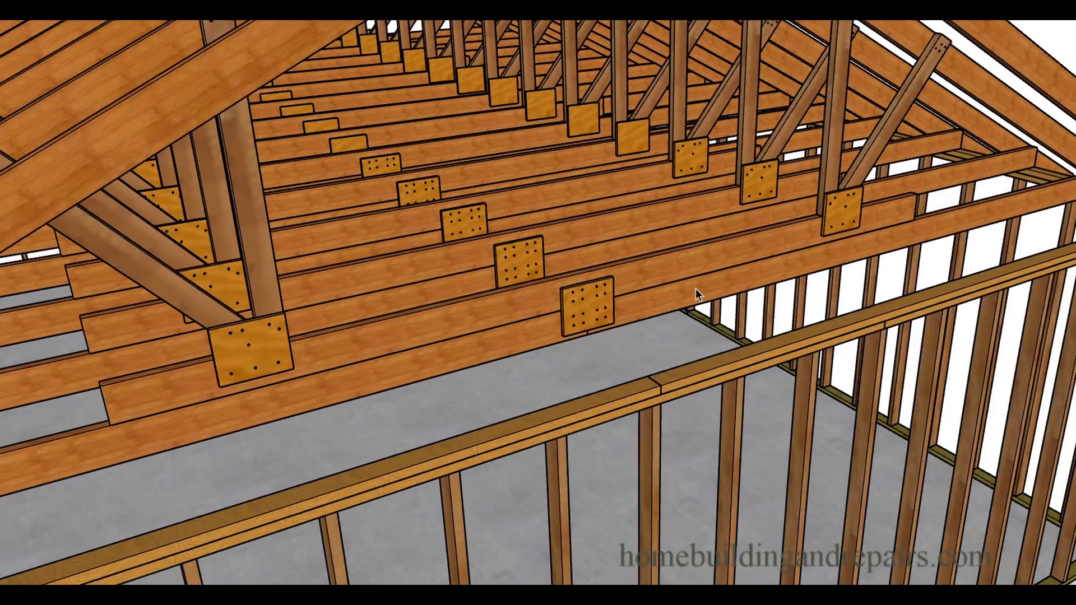
pyautogui.moveTo(165, 405)
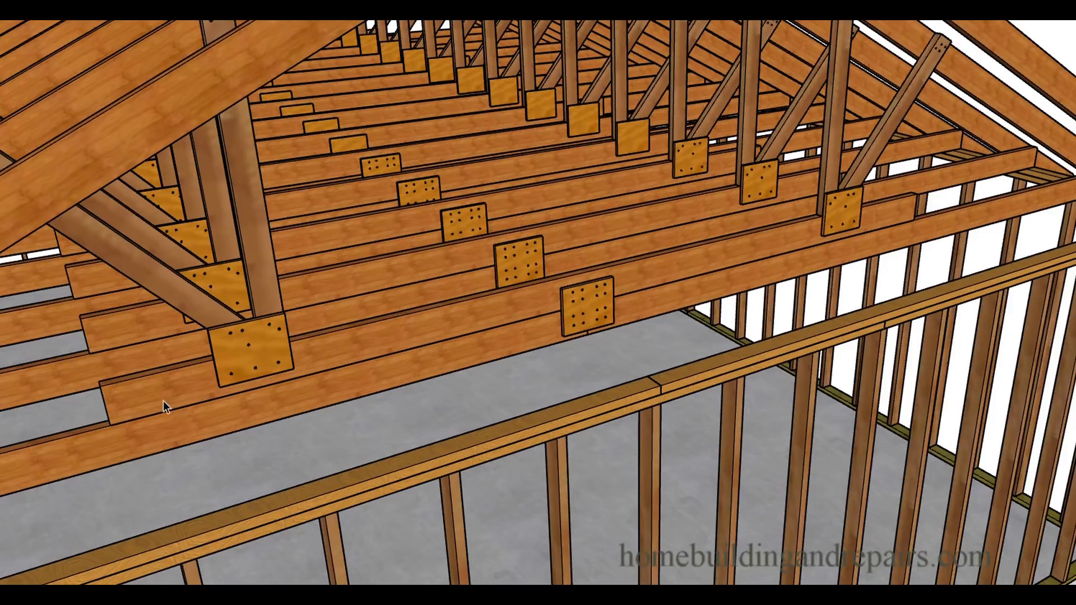
pyautogui.moveTo(832, 270)
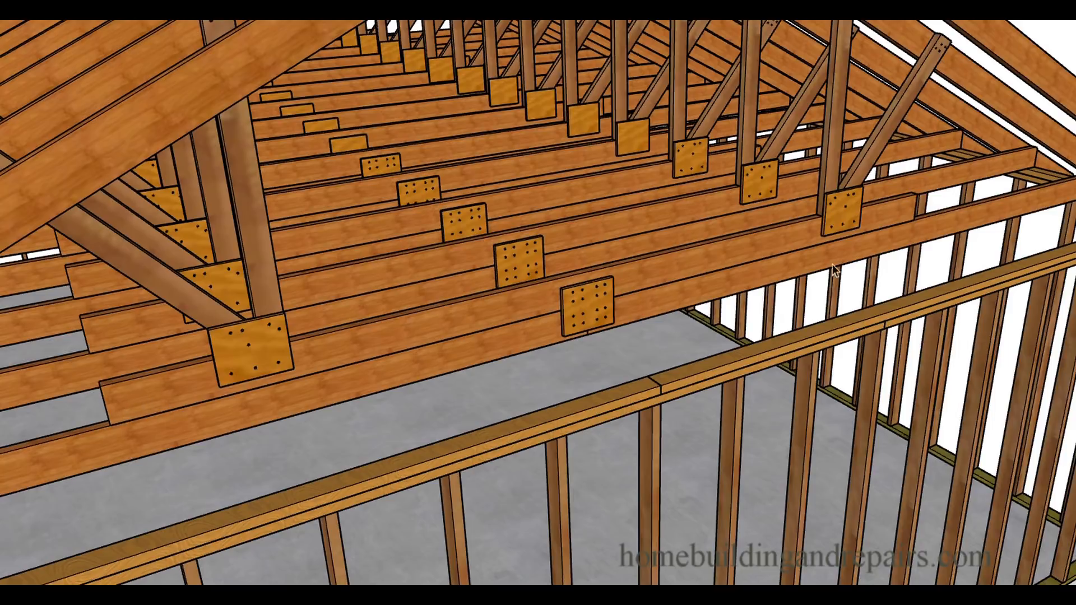
pyautogui.moveTo(518, 368)
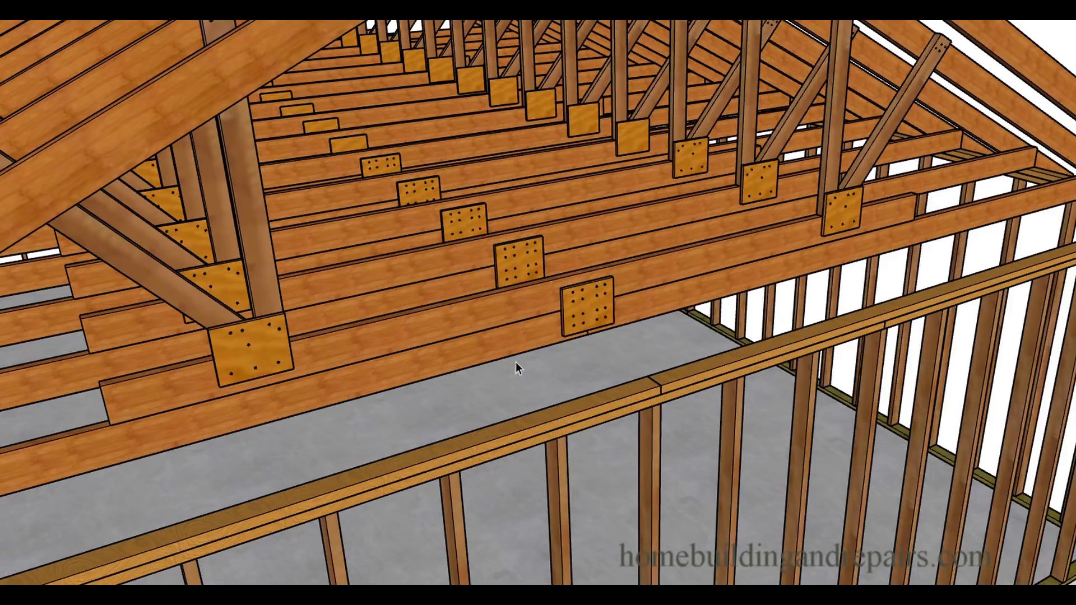
pyautogui.moveTo(583, 300)
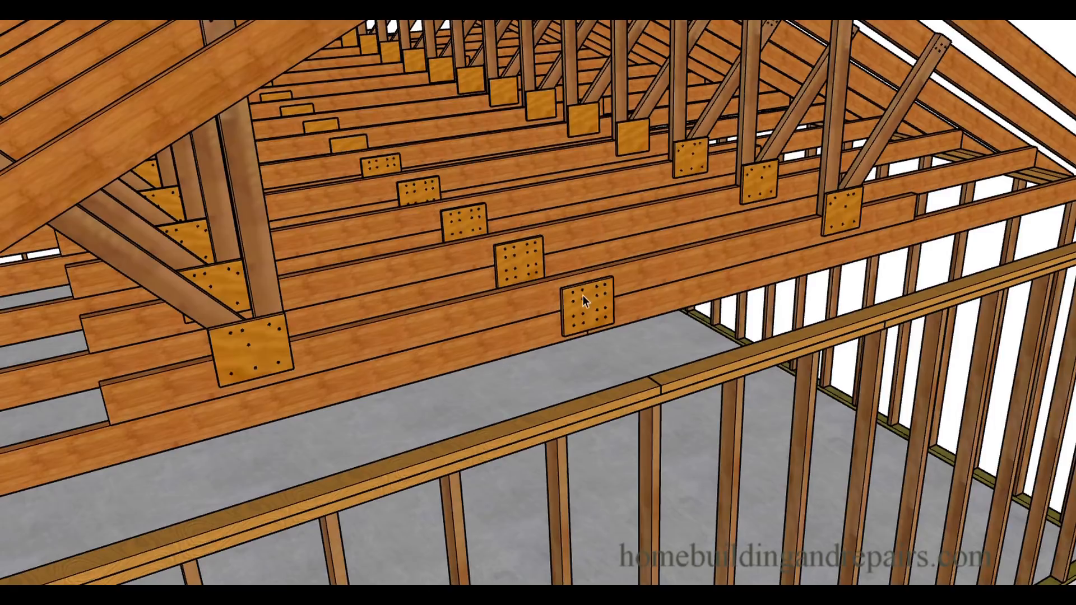
pyautogui.moveTo(638, 326)
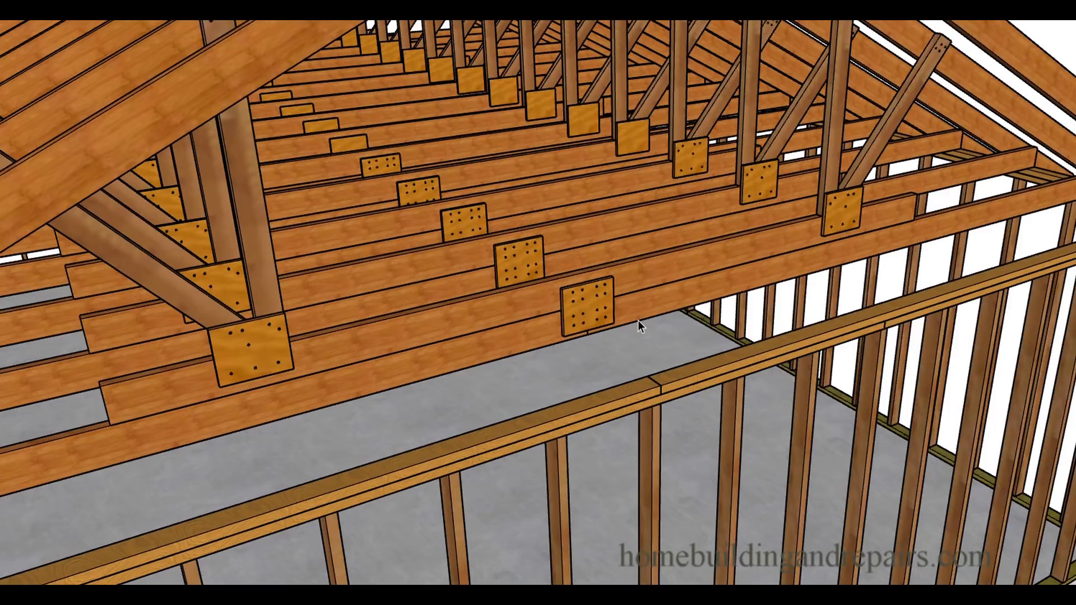
pyautogui.moveTo(794, 281)
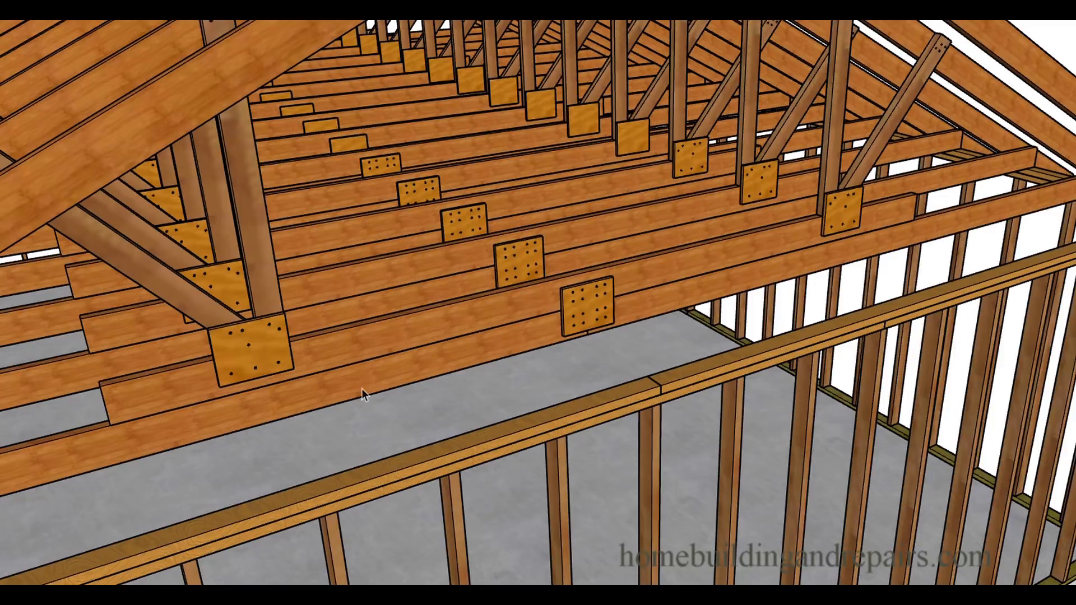
pyautogui.moveTo(267, 208)
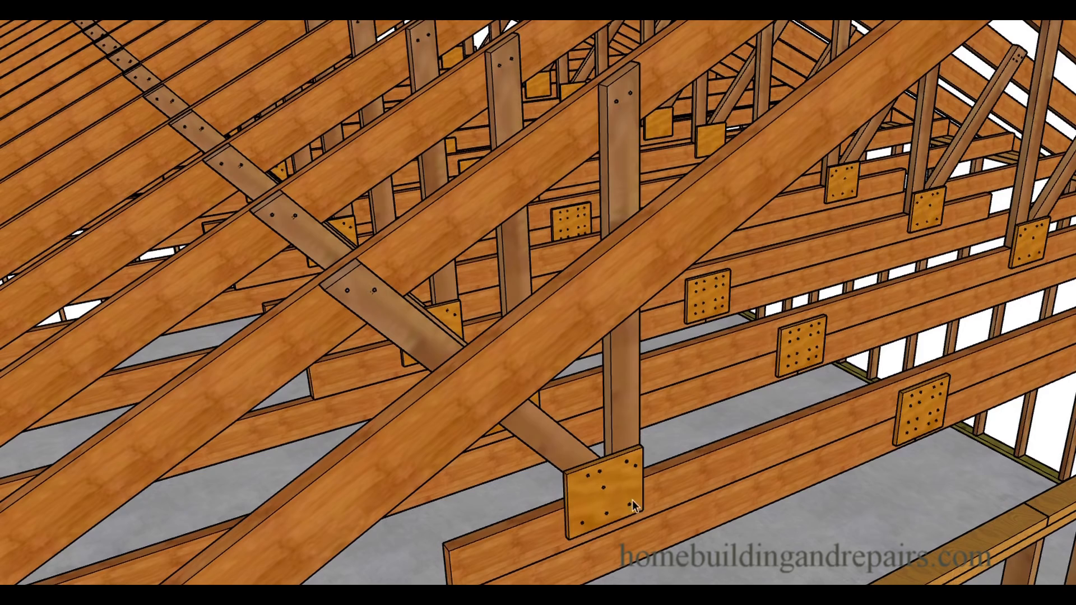
pyautogui.moveTo(202, 24)
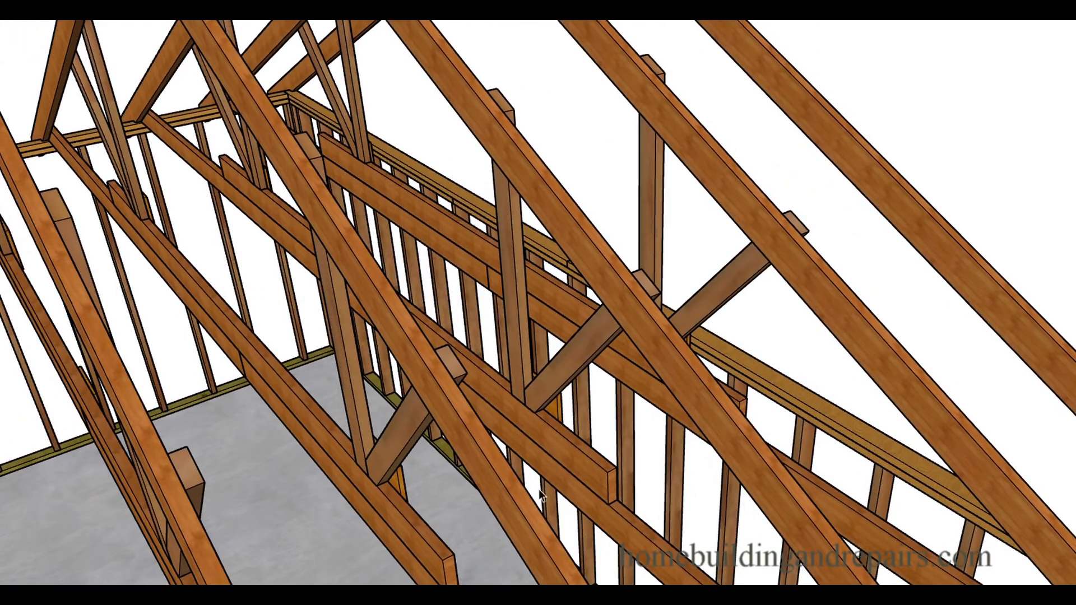
pyautogui.moveTo(556, 452)
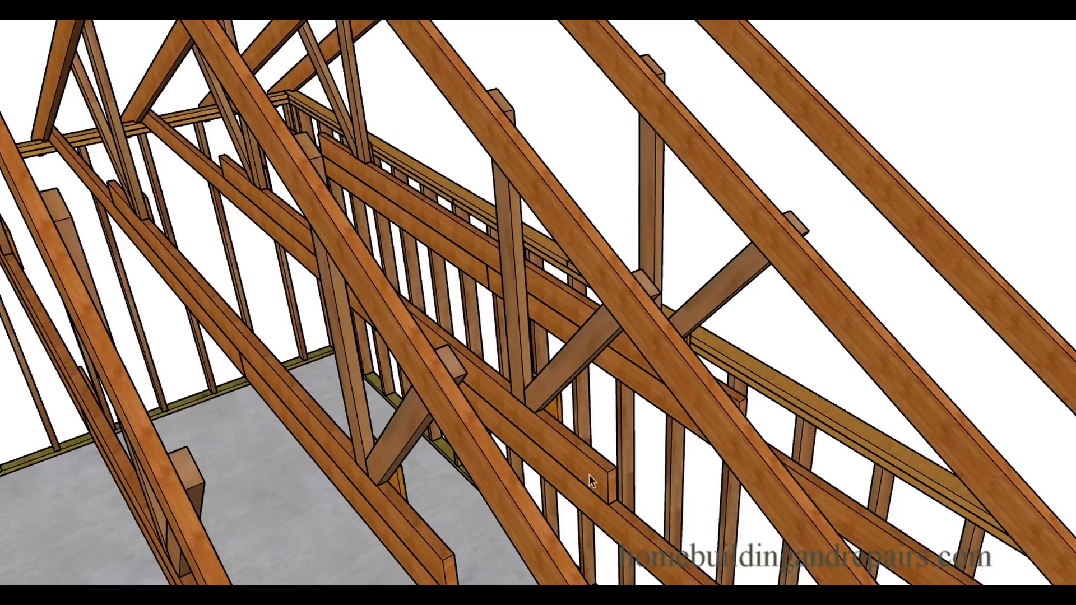
pyautogui.moveTo(596, 483)
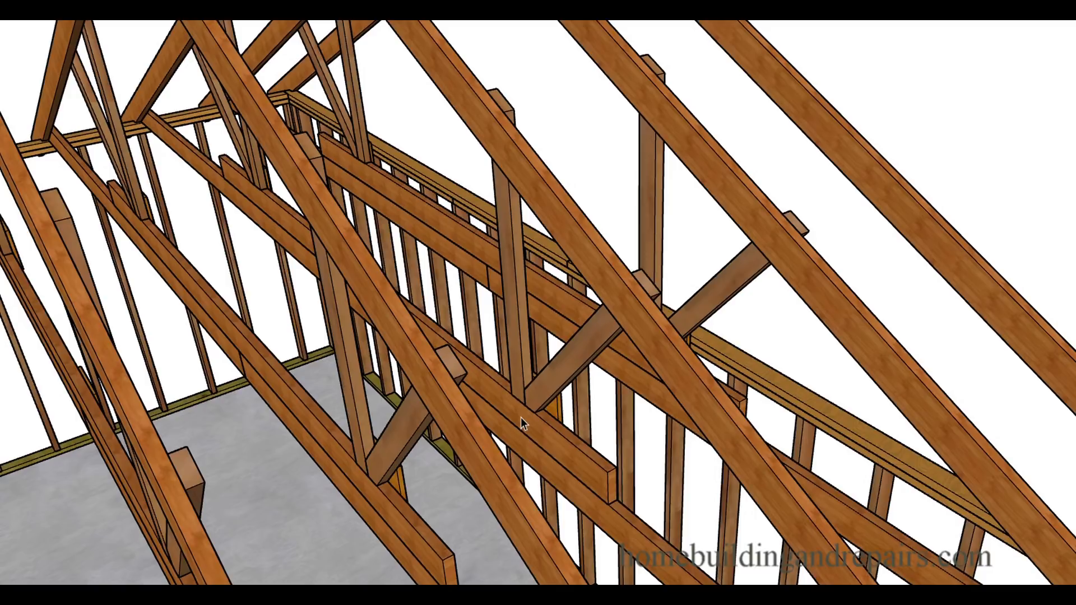
pyautogui.moveTo(517, 422)
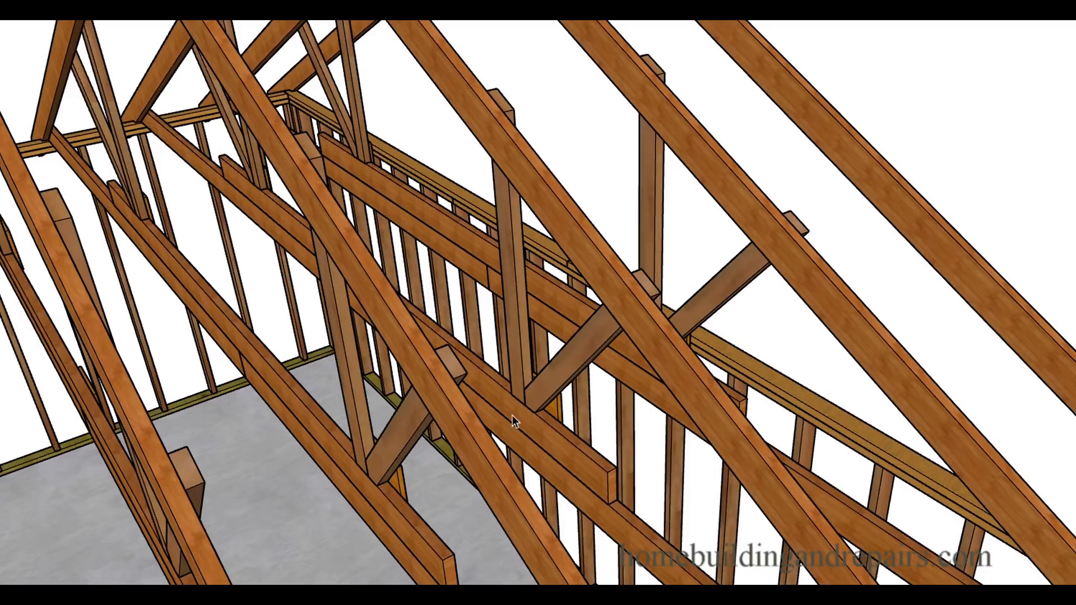
pyautogui.moveTo(542, 410)
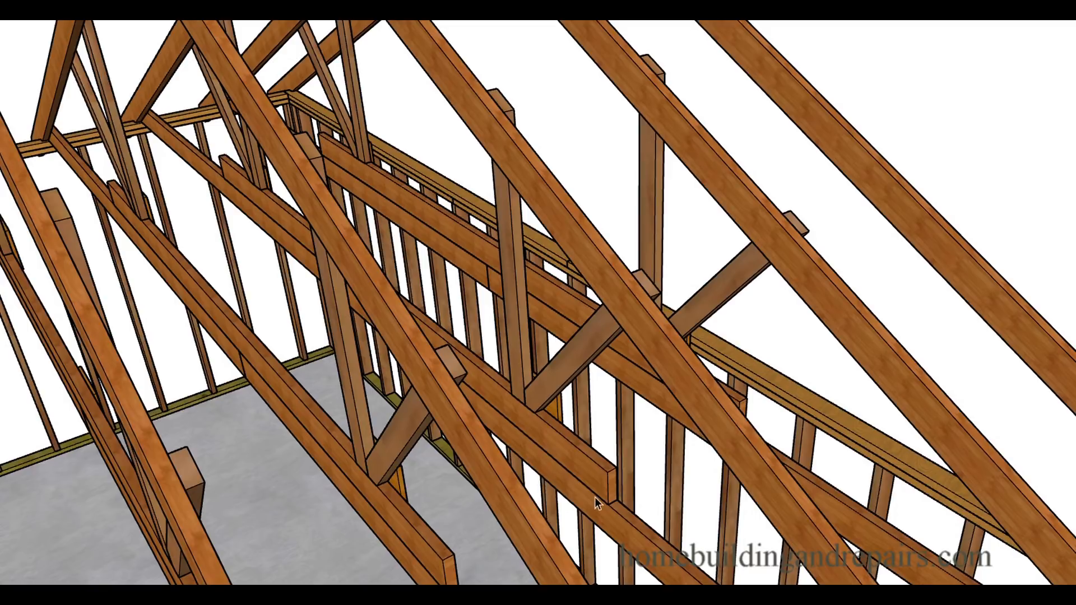
pyautogui.moveTo(535, 461)
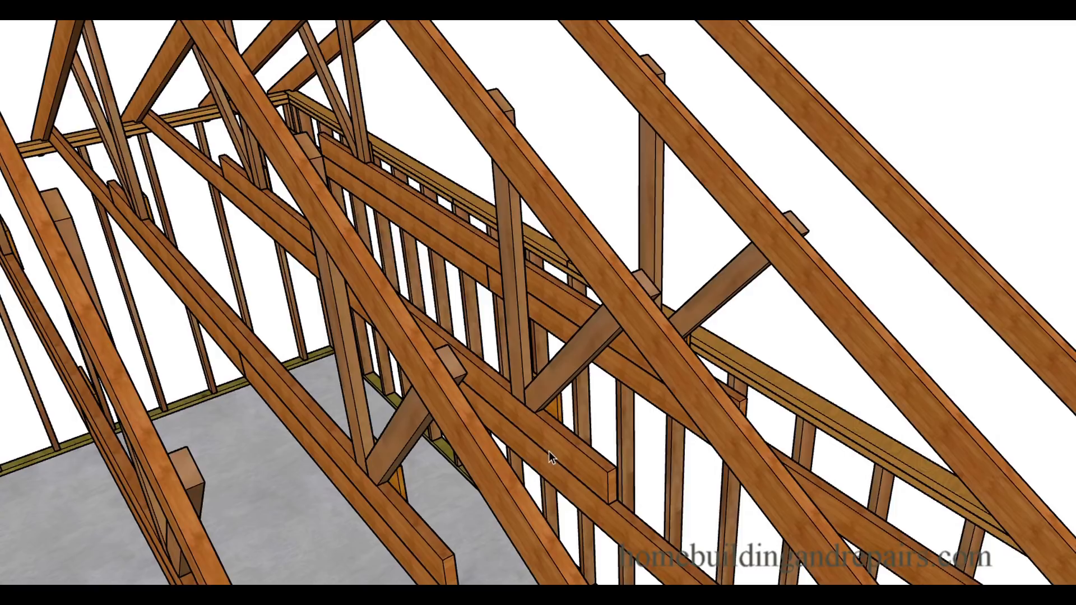
pyautogui.moveTo(480, 388)
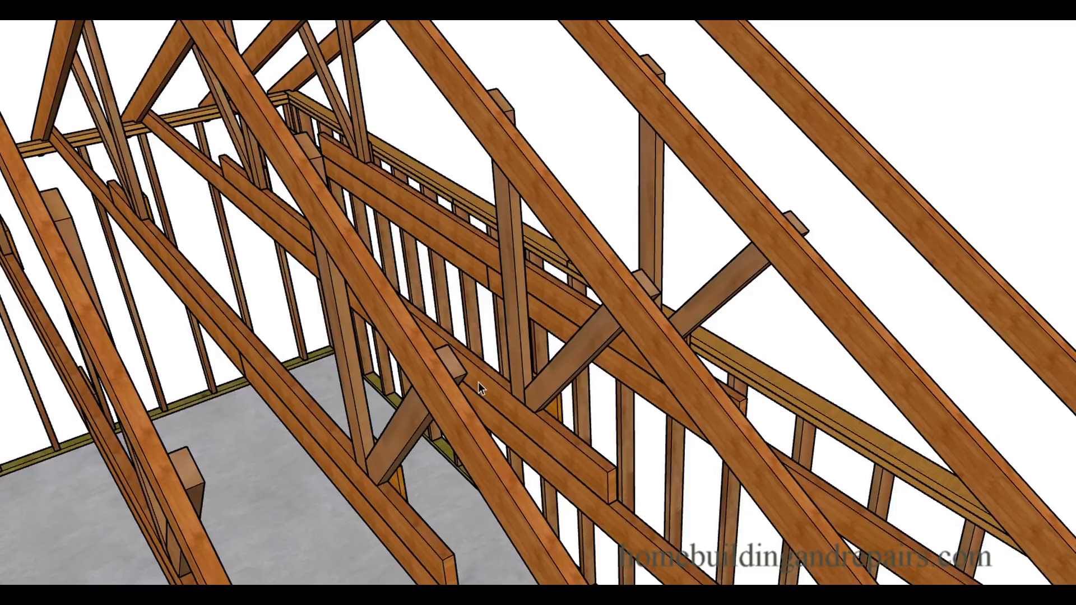
pyautogui.moveTo(611, 501)
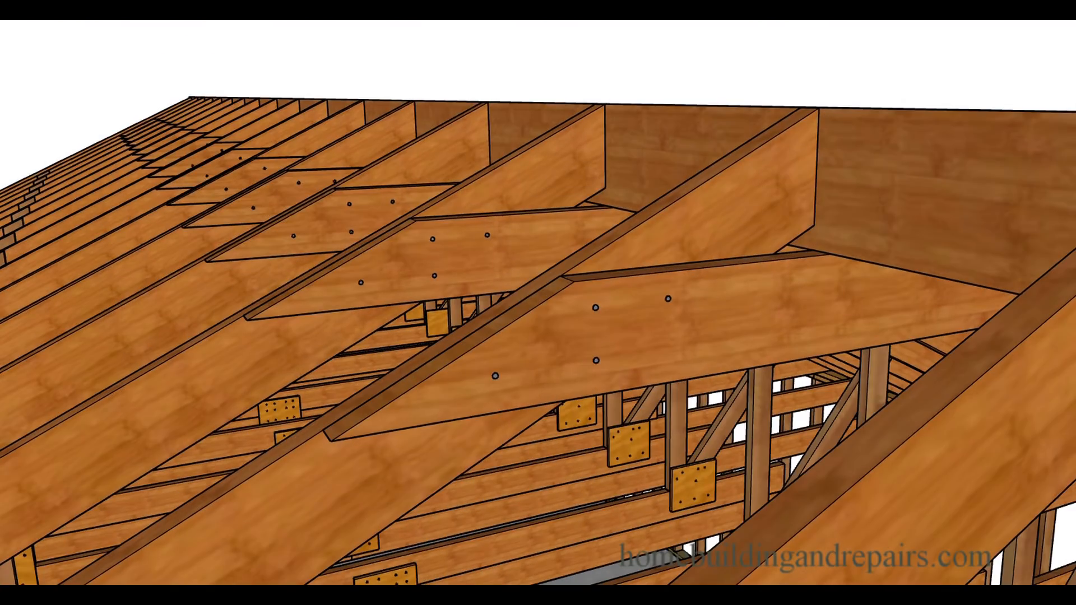
pyautogui.moveTo(617, 334)
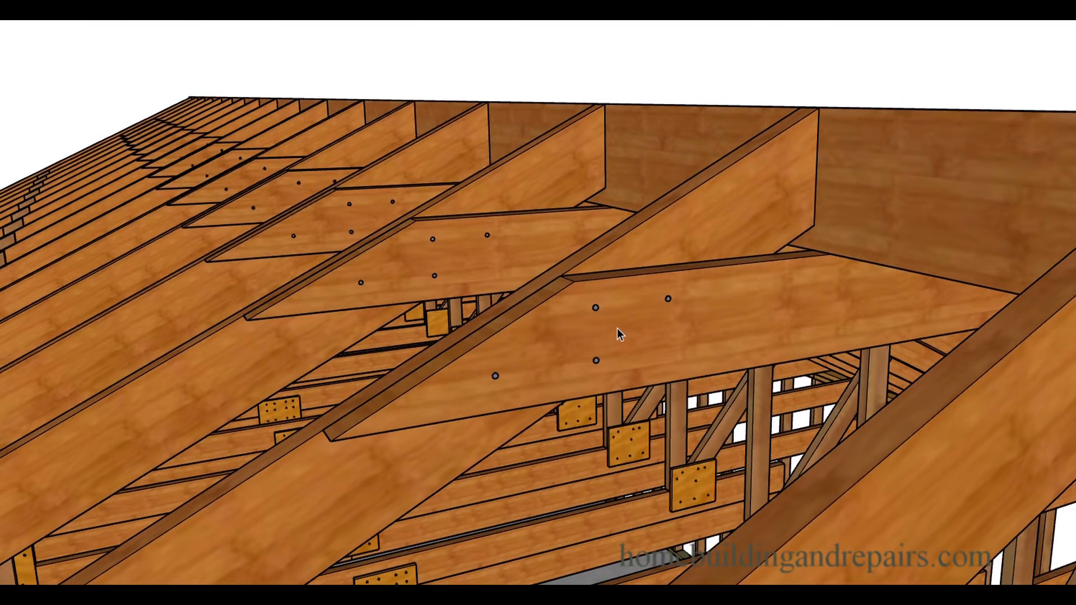
pyautogui.moveTo(632, 328)
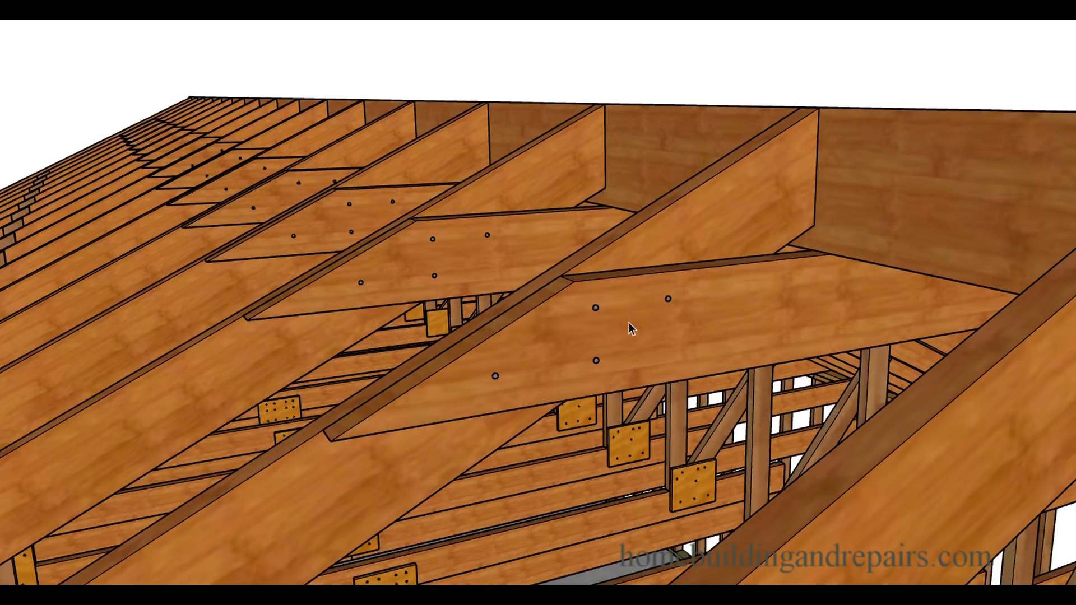
pyautogui.moveTo(844, 232)
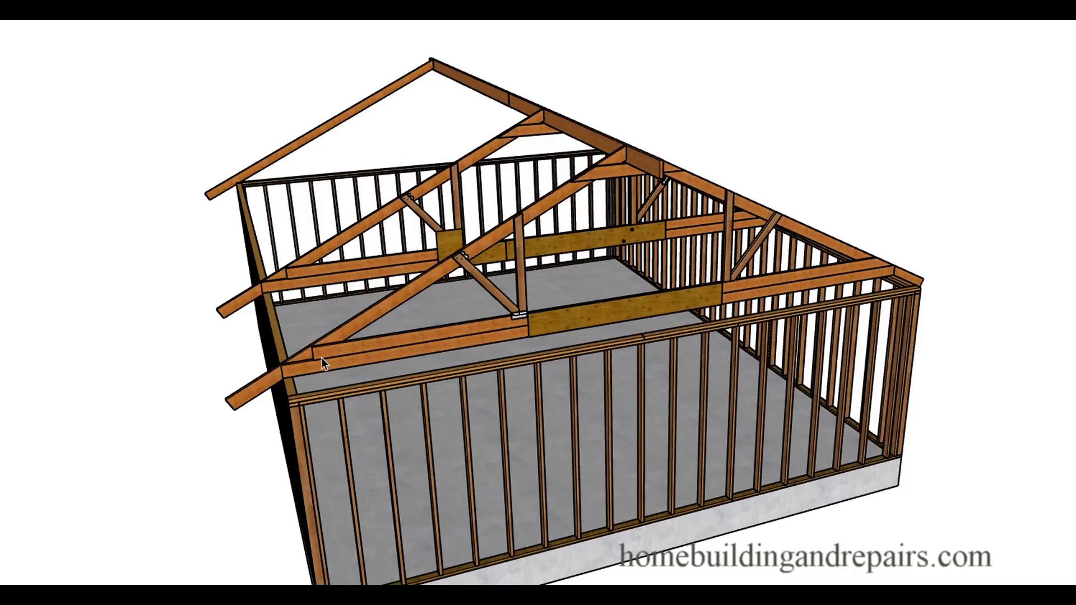
pyautogui.moveTo(606, 327)
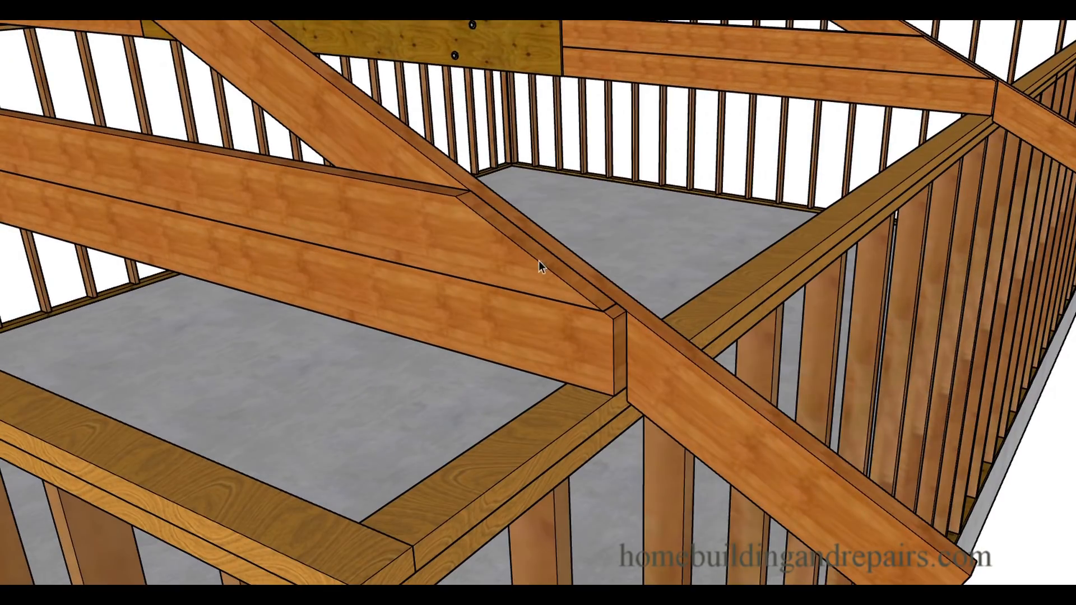
pyautogui.moveTo(642, 339)
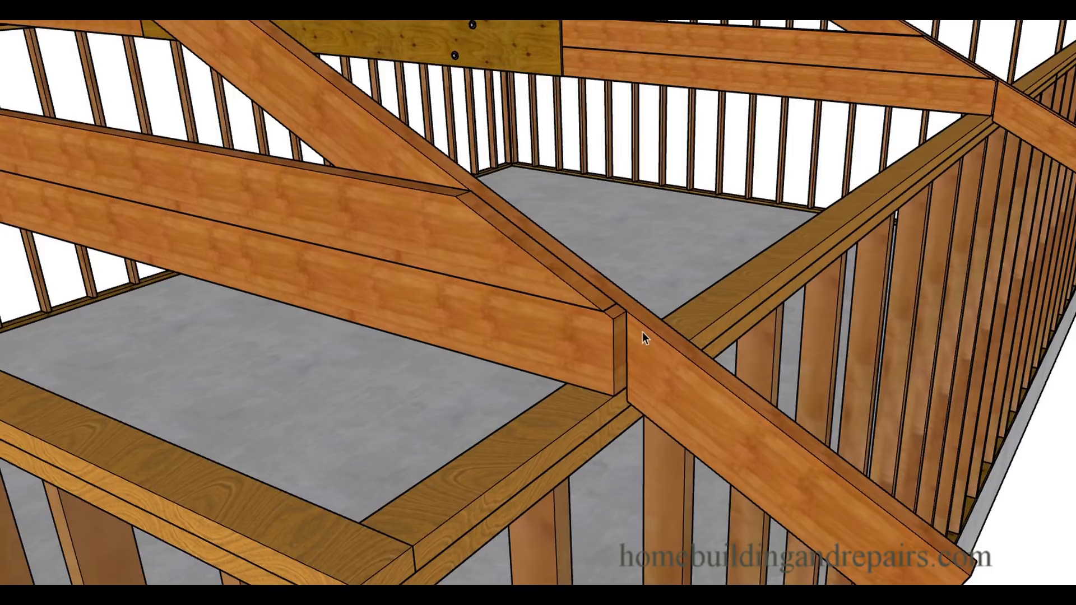
pyautogui.moveTo(615, 287)
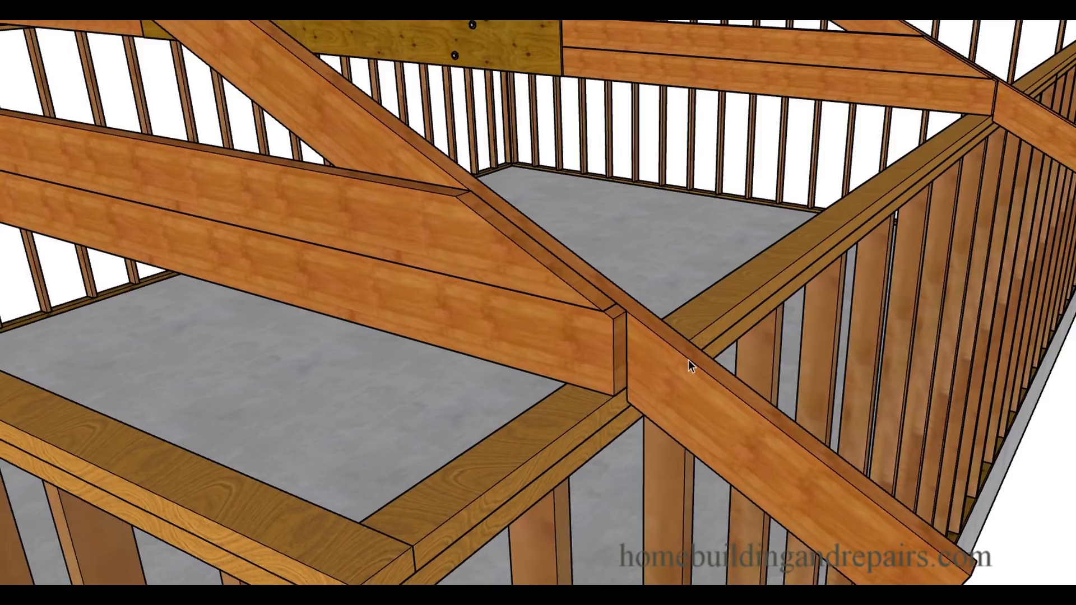
pyautogui.moveTo(458, 269)
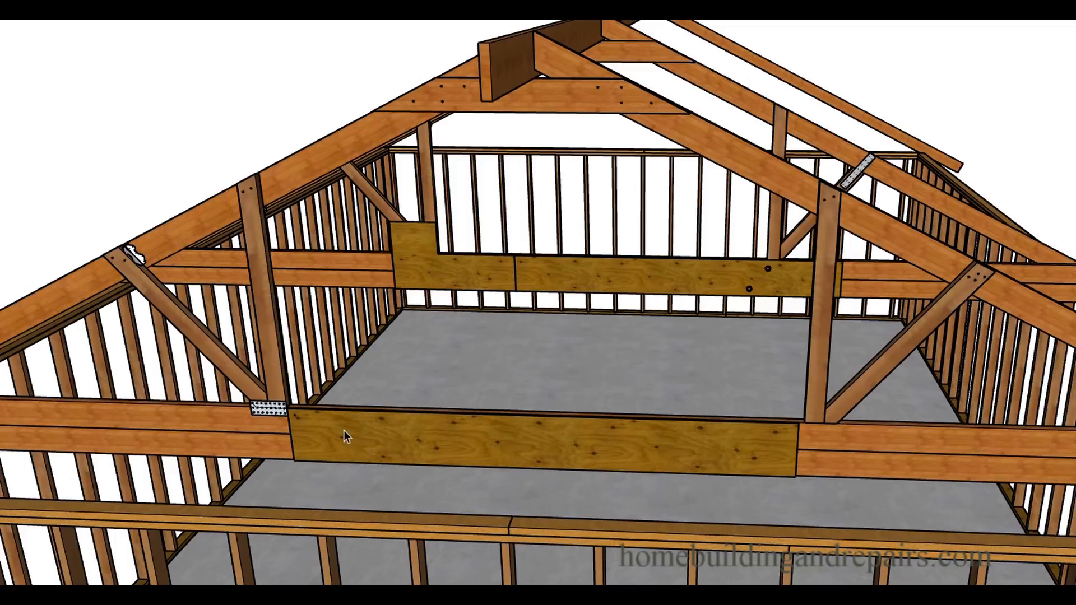
pyautogui.moveTo(325, 440)
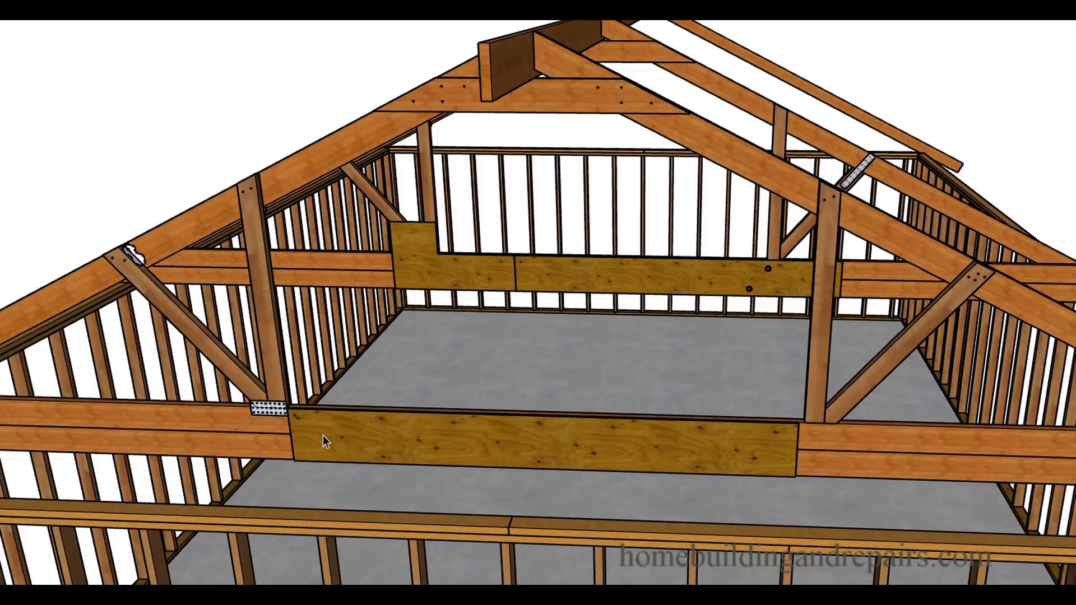
pyautogui.moveTo(274, 422)
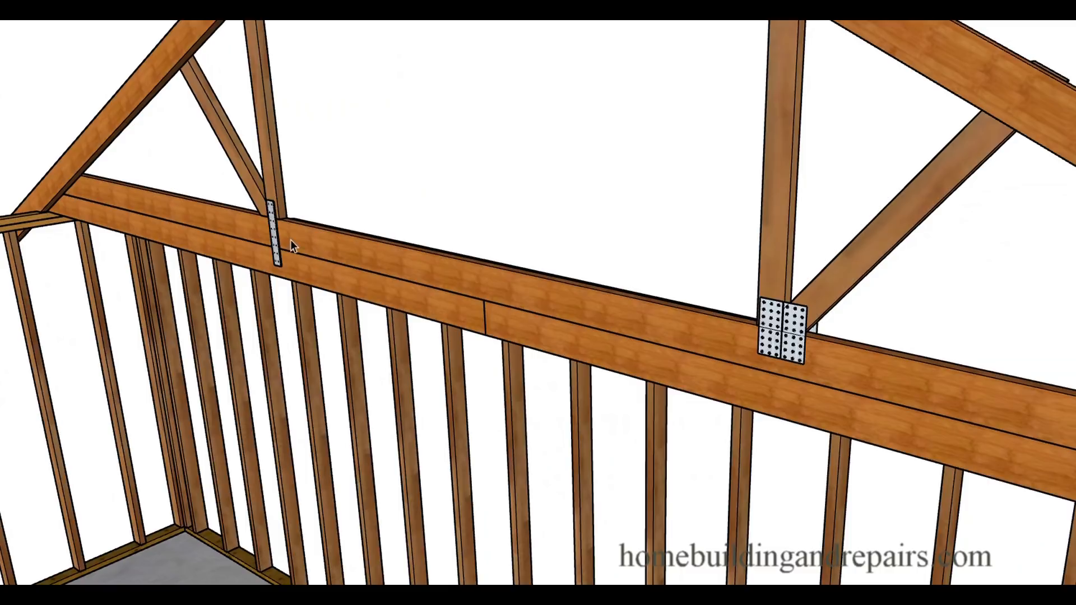
pyautogui.moveTo(345, 276)
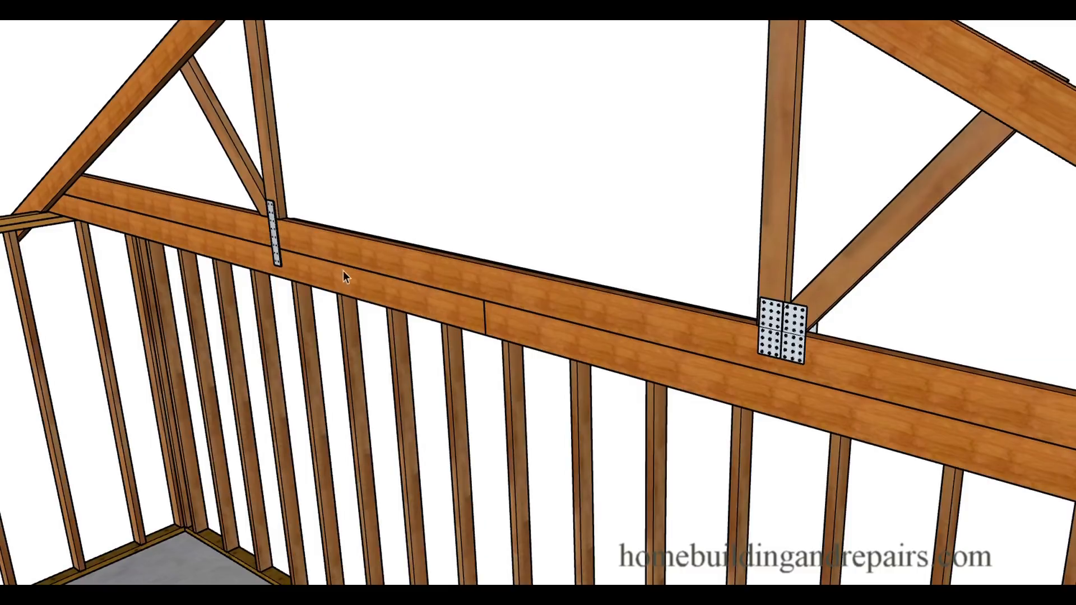
pyautogui.moveTo(417, 281)
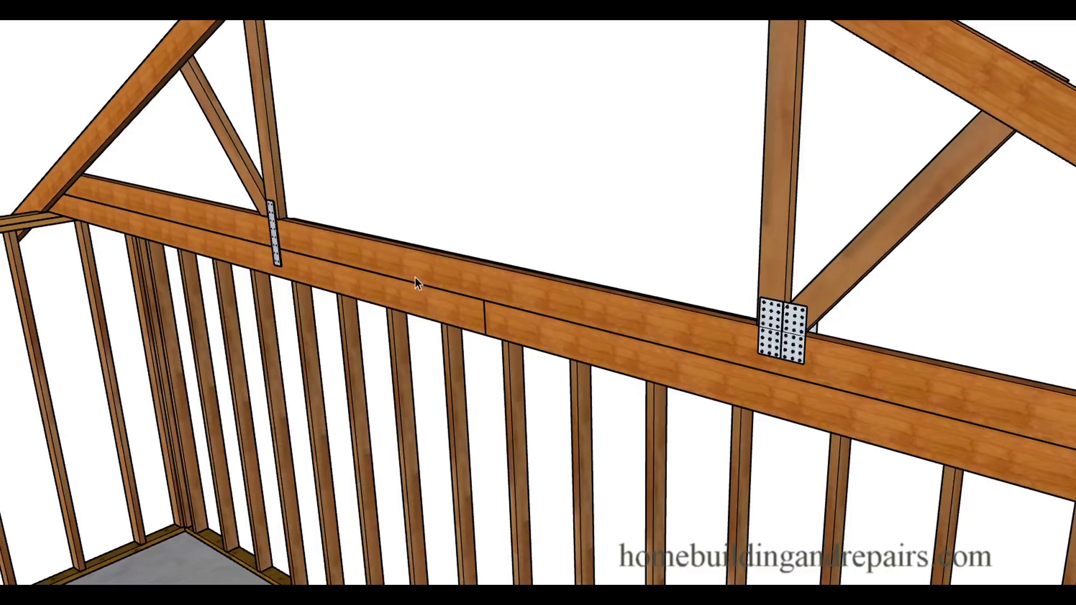
pyautogui.moveTo(583, 354)
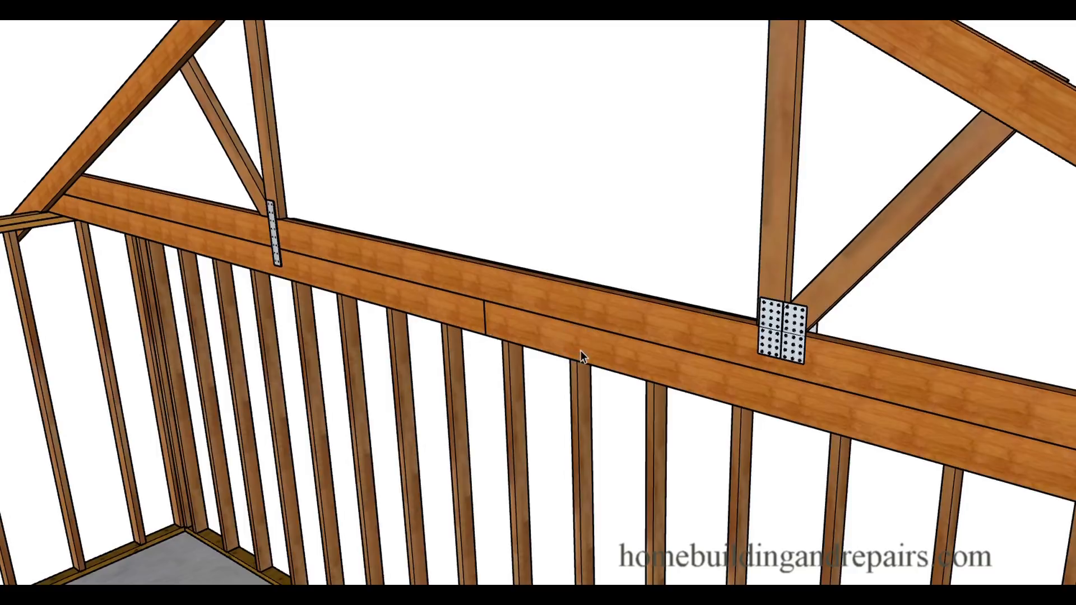
pyautogui.moveTo(615, 367)
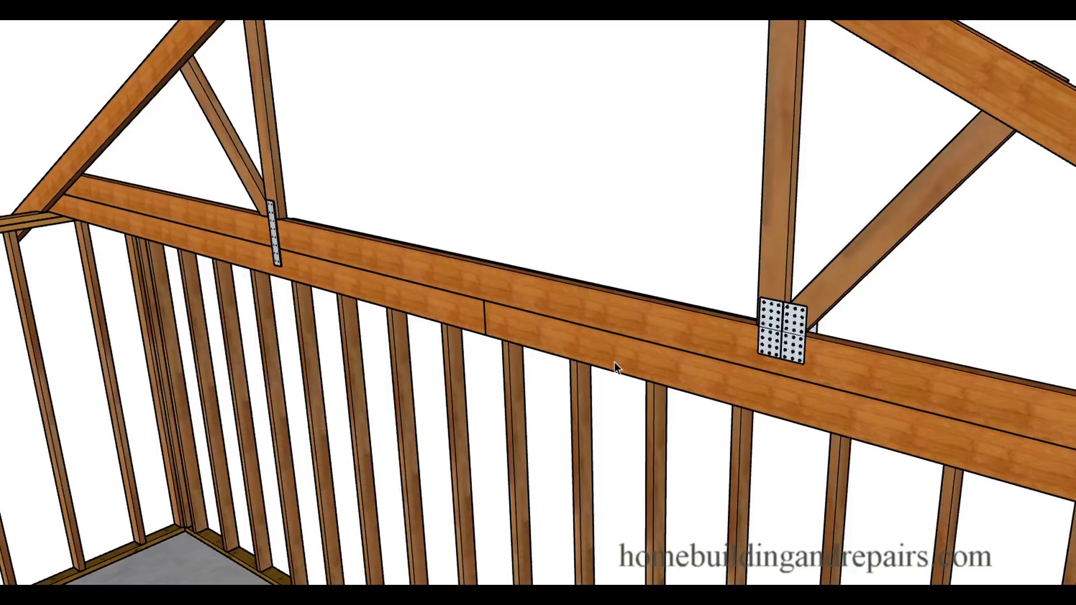
pyautogui.moveTo(375, 49)
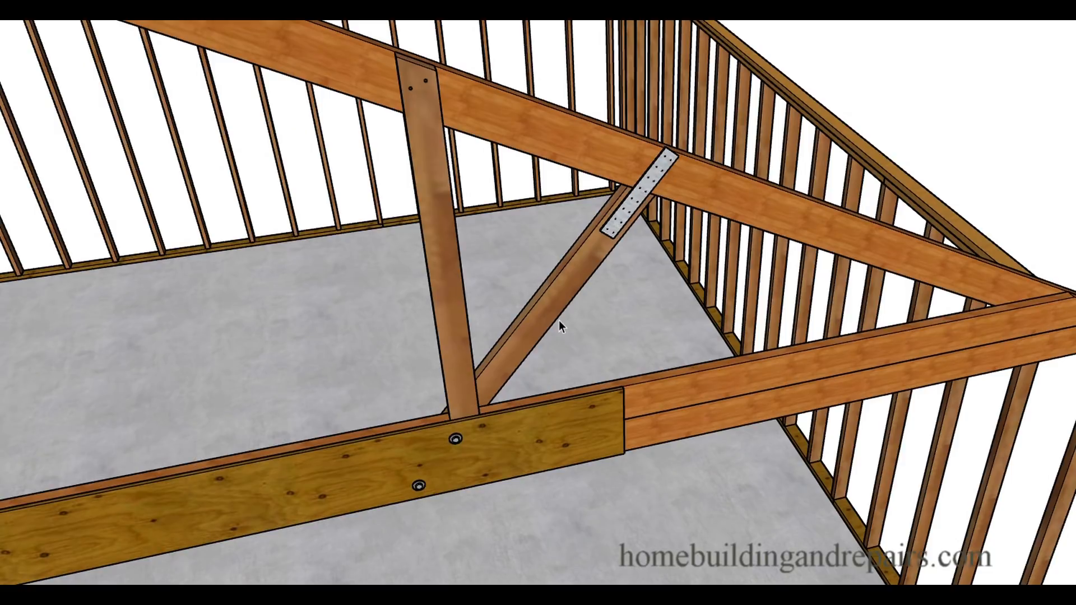
pyautogui.moveTo(504, 382)
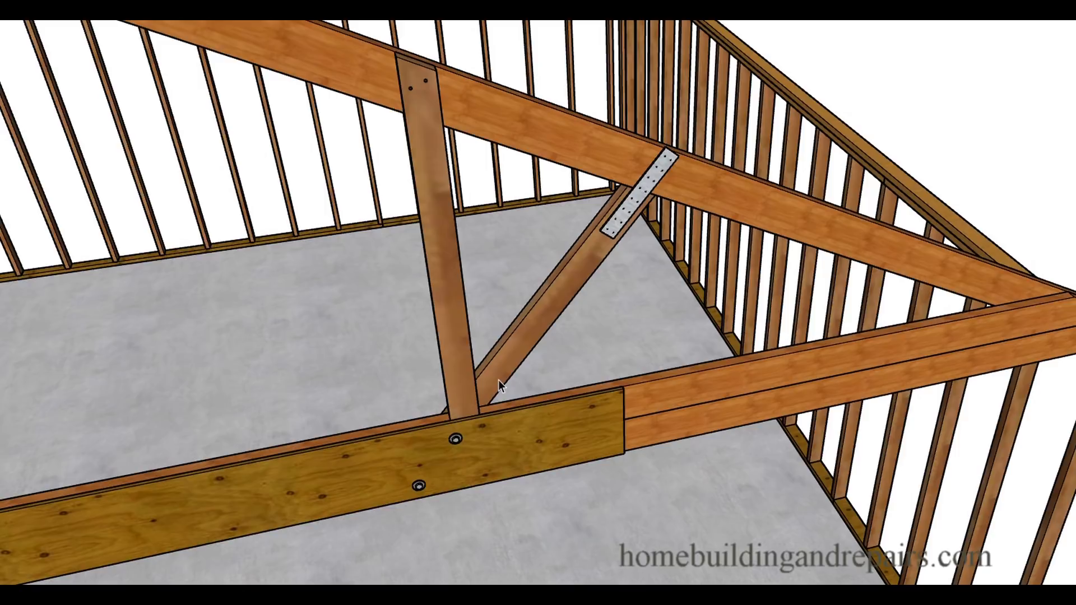
pyautogui.moveTo(671, 168)
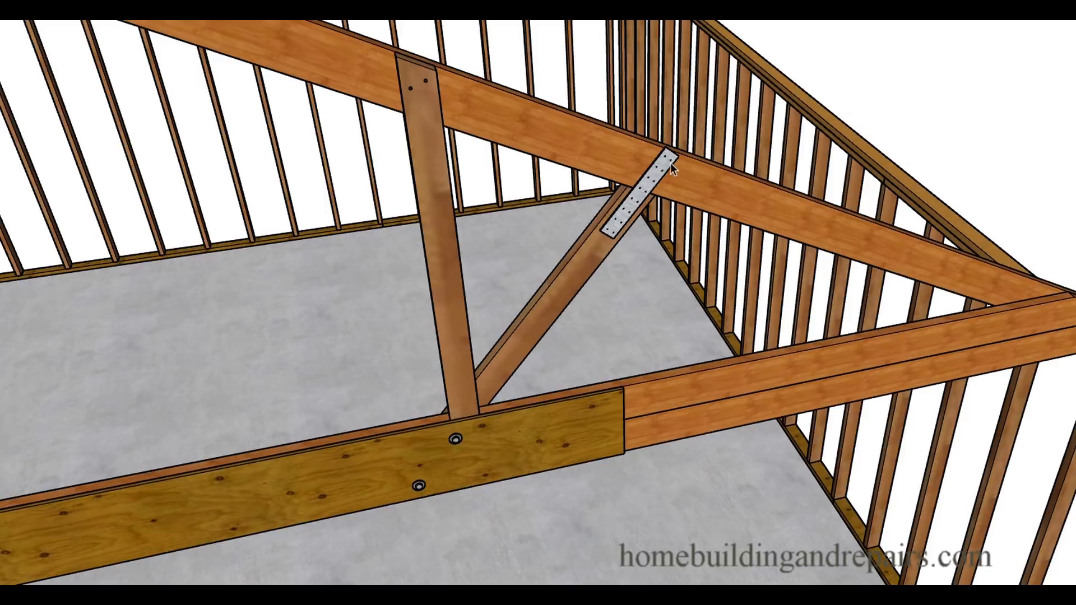
pyautogui.moveTo(416, 488)
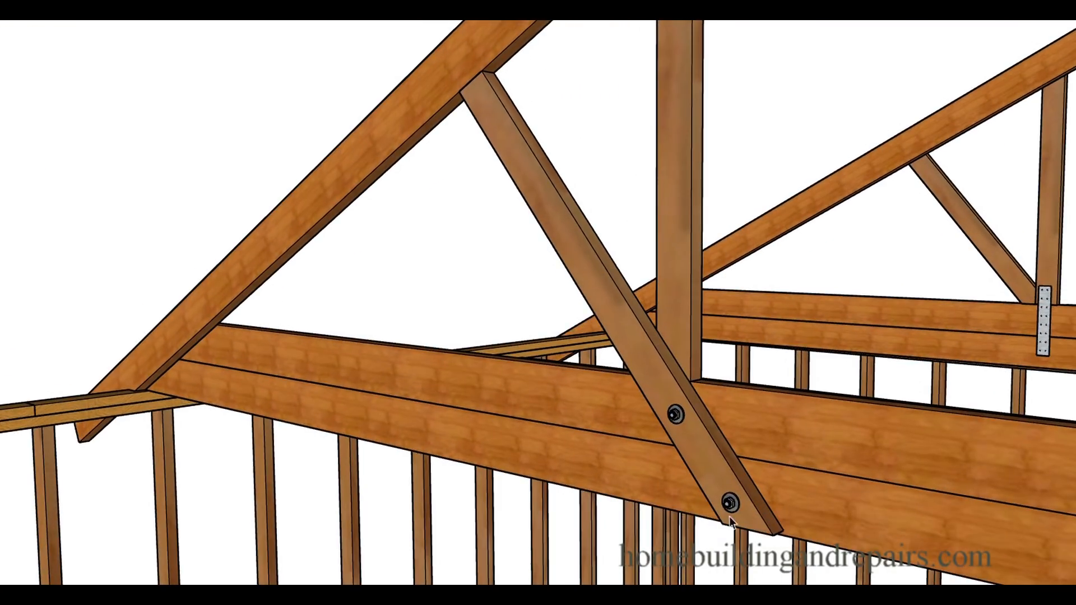
pyautogui.moveTo(755, 489)
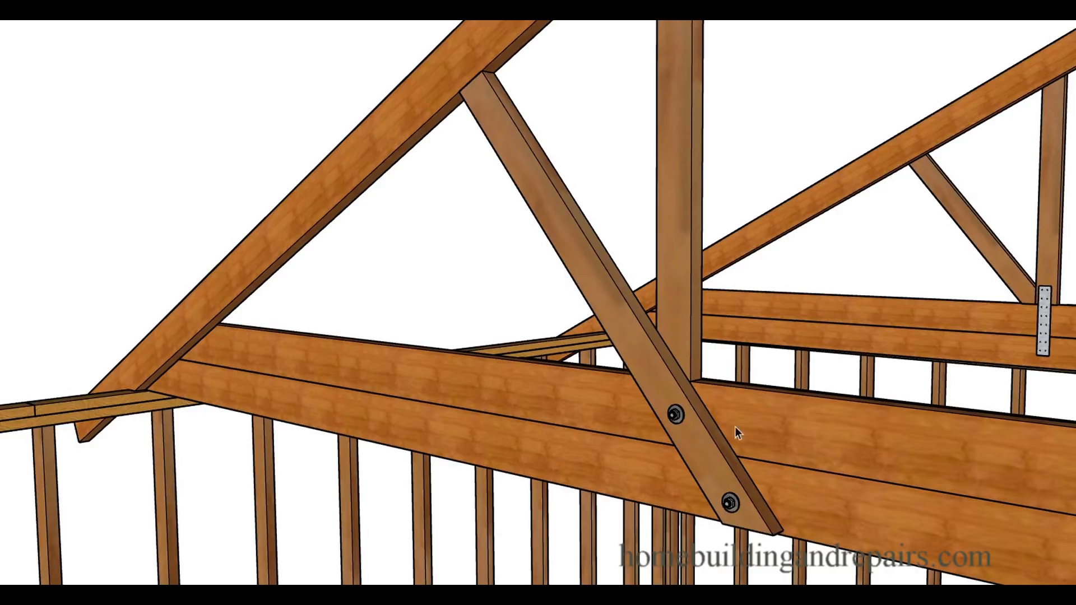
pyautogui.moveTo(694, 359)
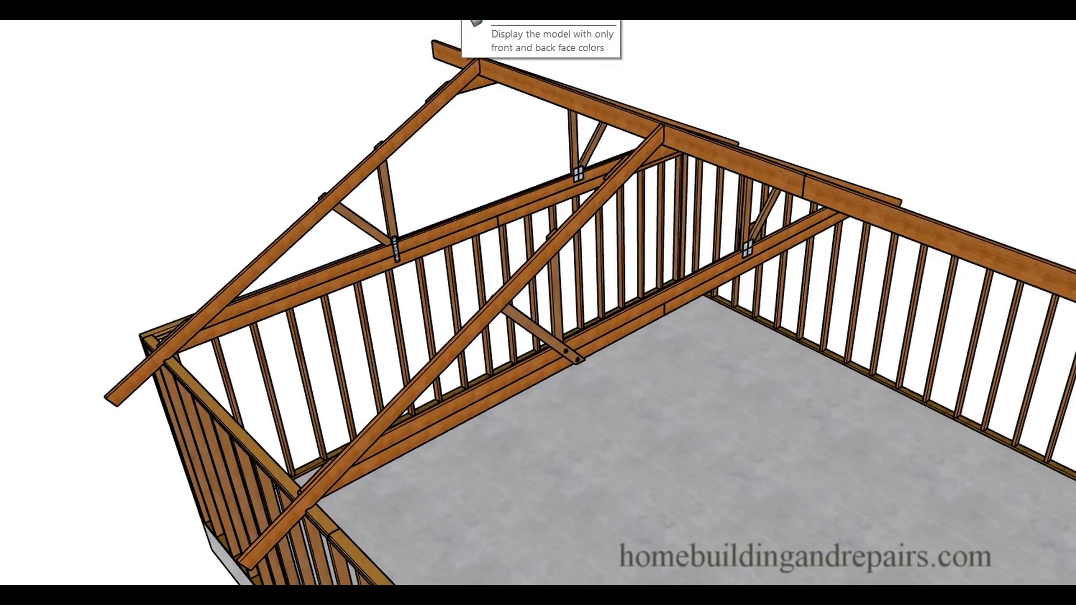
pyautogui.moveTo(58, 86)
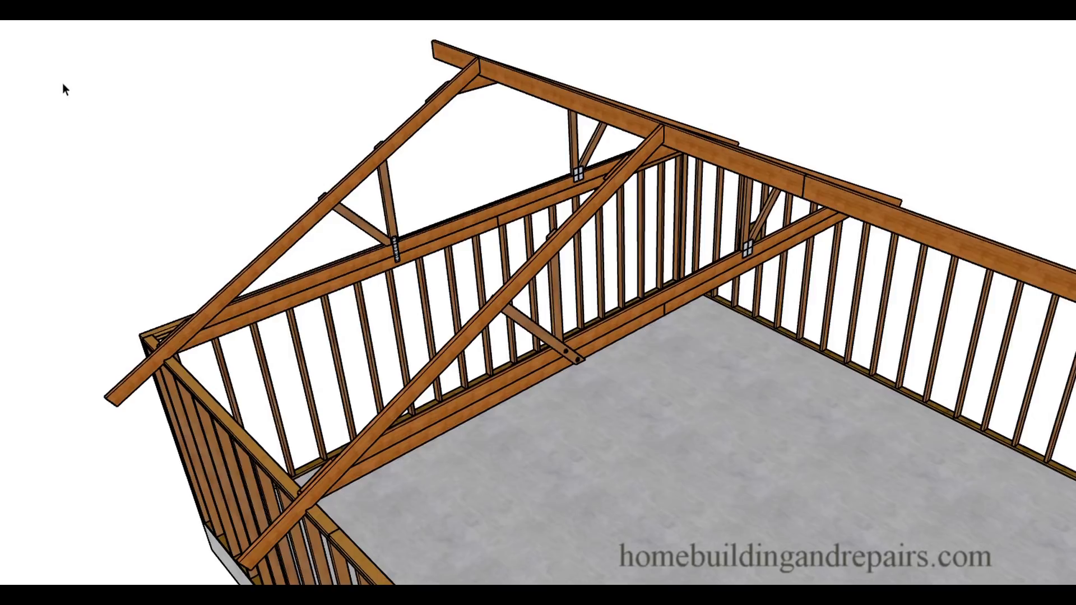
pyautogui.moveTo(105, 122)
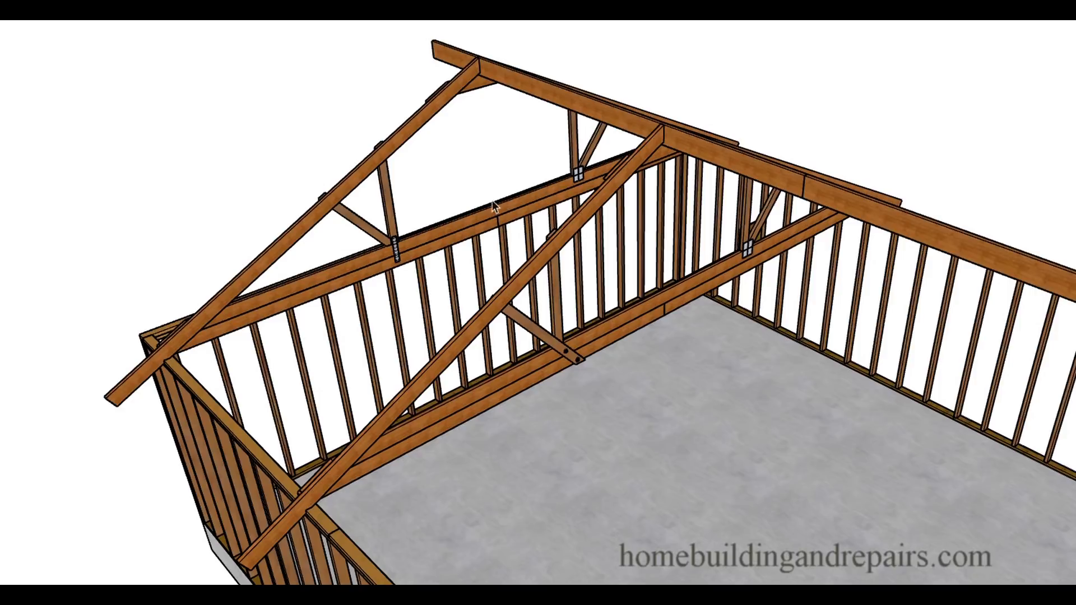
pyautogui.moveTo(110, 153)
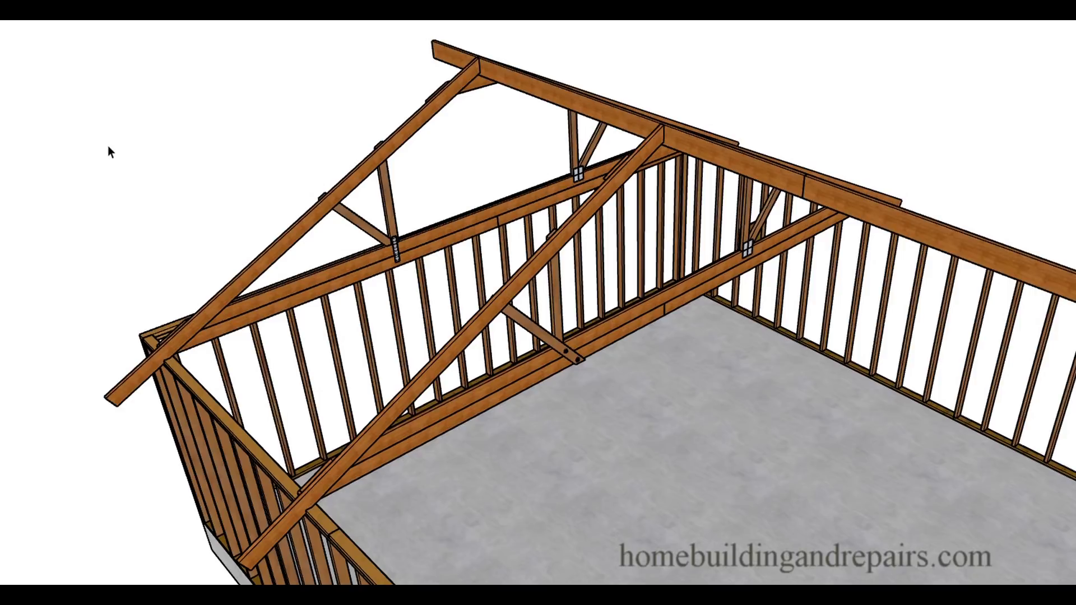
pyautogui.moveTo(61, 100)
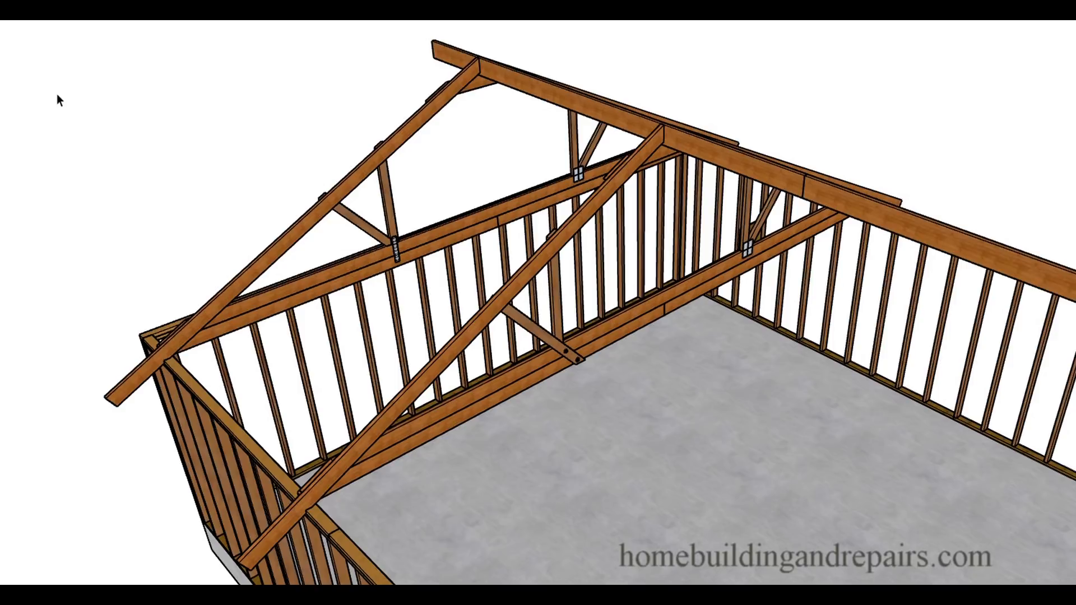
pyautogui.moveTo(101, 106)
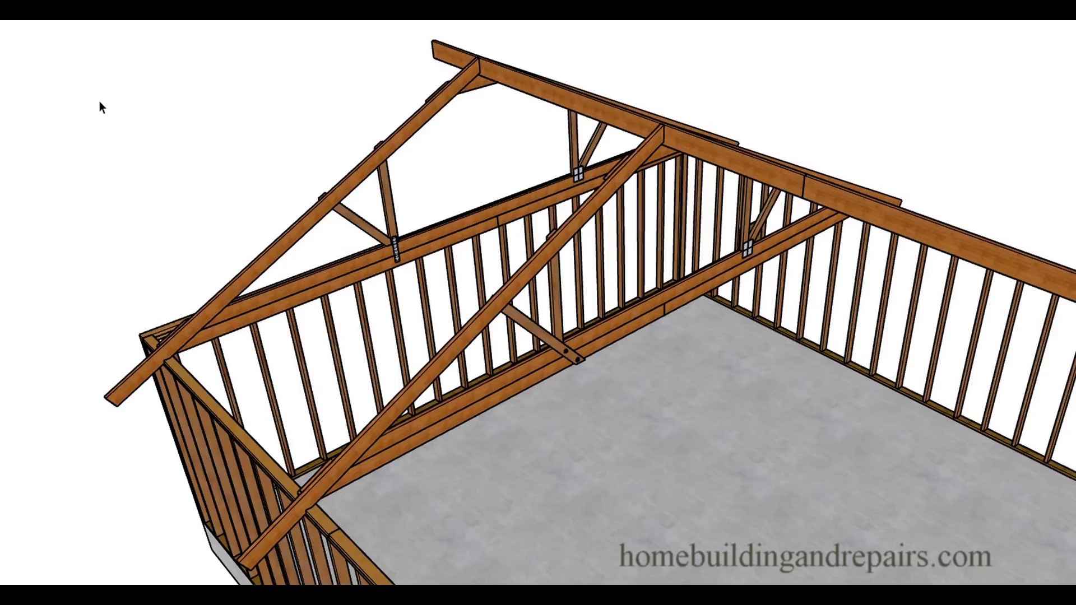